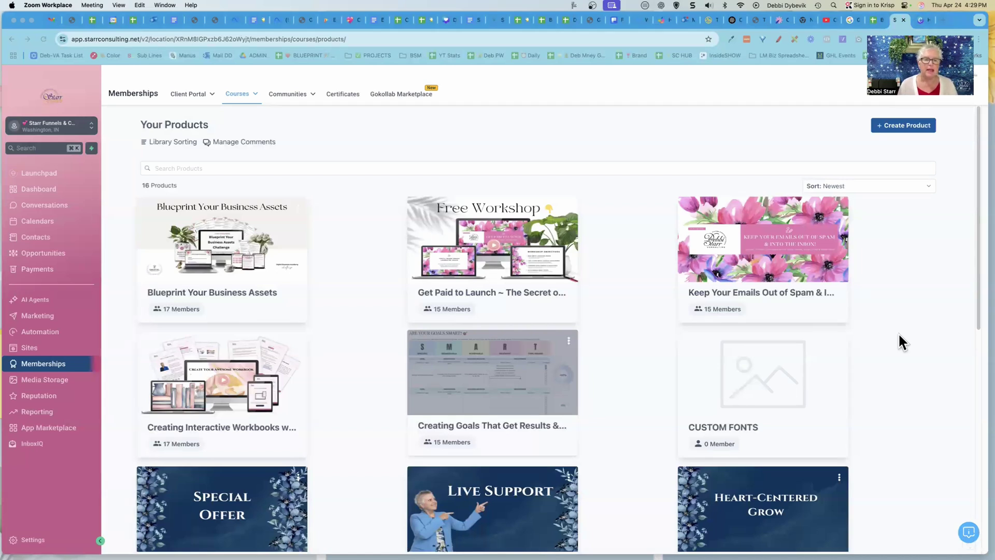
{"action": "mouse_move", "coordinate": [594, 130]}
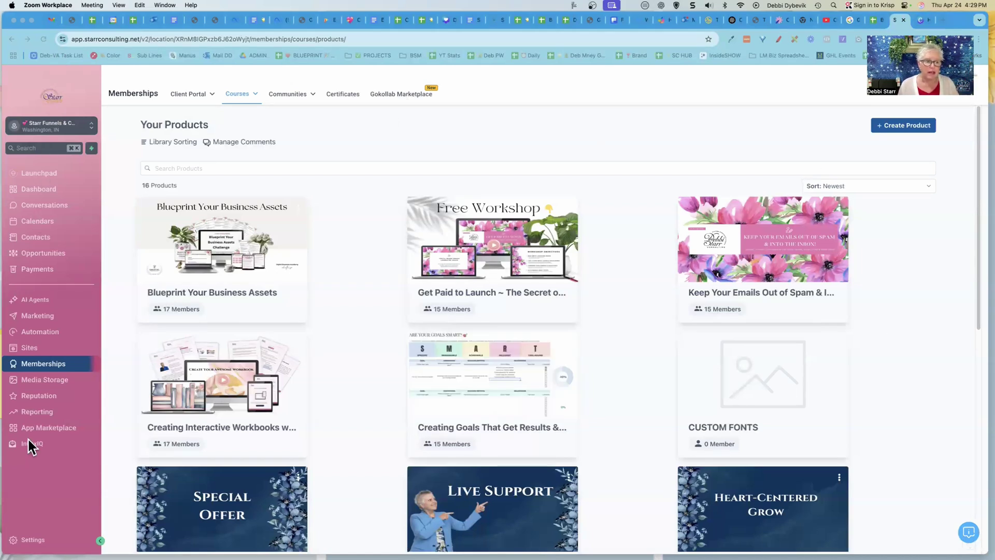
{"action": "mouse_move", "coordinate": [53, 370]}
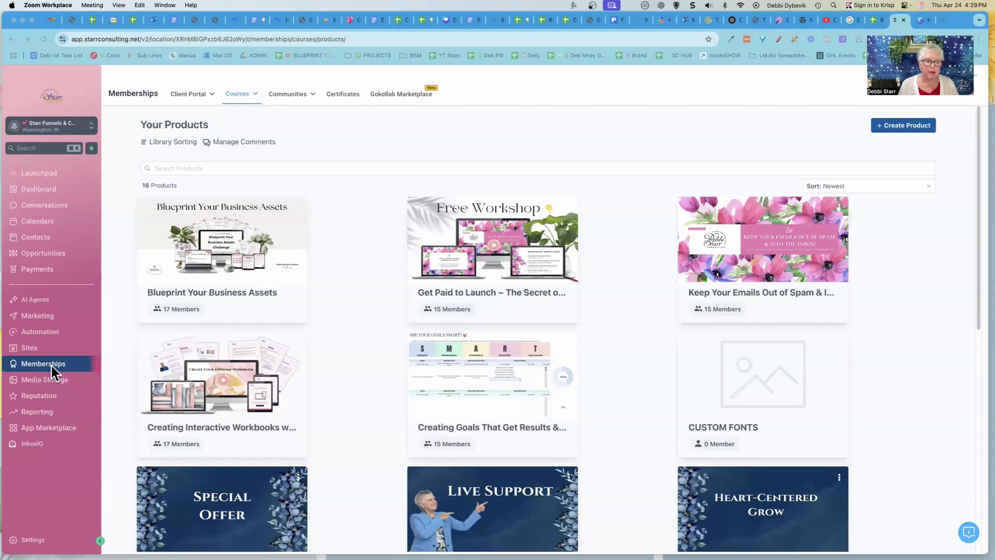
{"action": "mouse_move", "coordinate": [222, 104]}
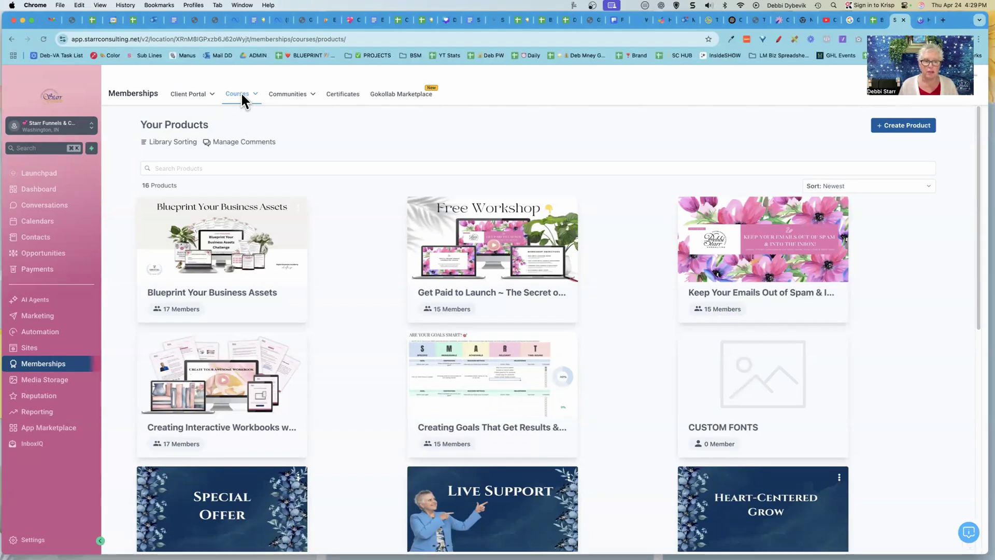
{"action": "mouse_move", "coordinate": [222, 102]}
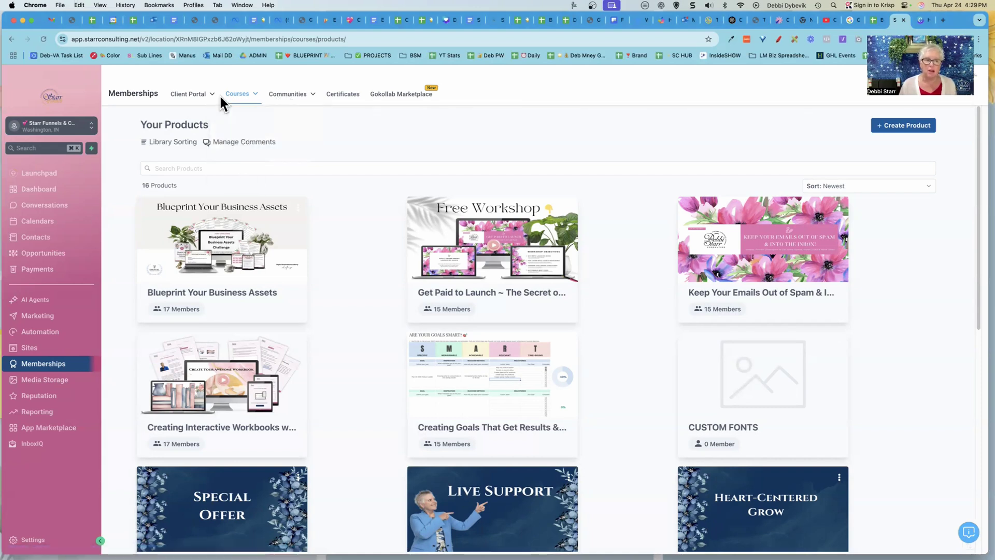
Start a new course product from scratch to reach the Sprint, Marathon, Membership and Build-your-own templates
{"action": "left_click", "coordinate": [239, 94]}
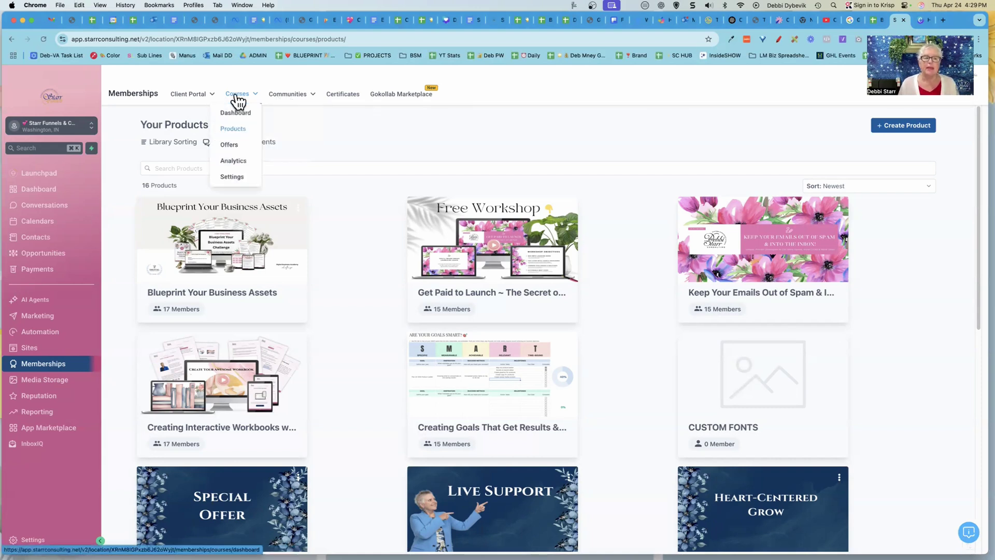
{"action": "mouse_move", "coordinate": [255, 133]}
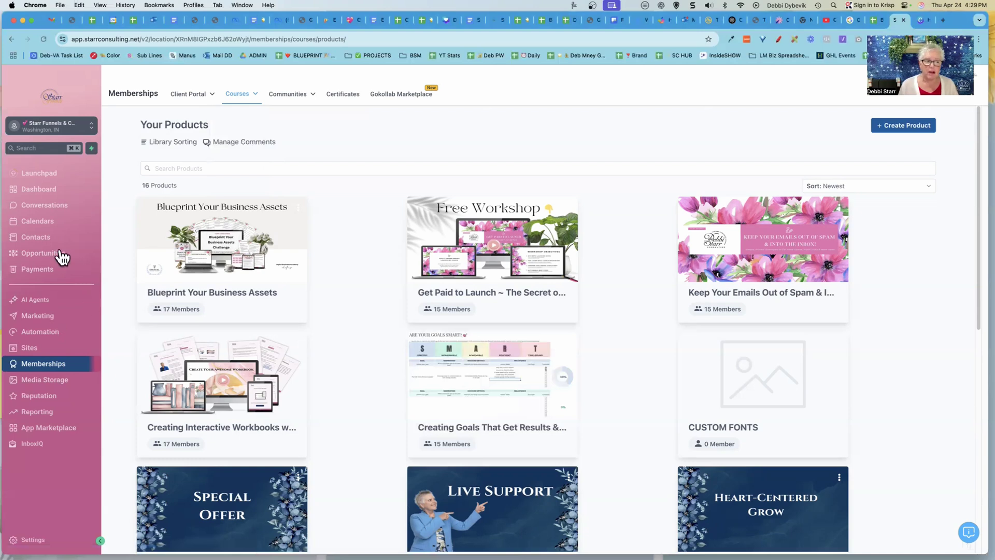
{"action": "mouse_move", "coordinate": [46, 275]}
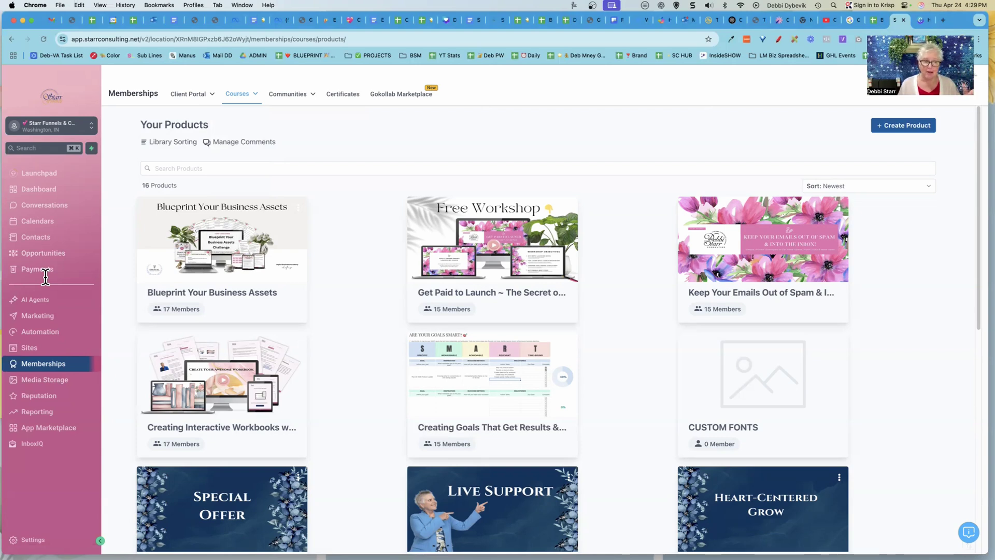
{"action": "left_click", "coordinate": [239, 93]}
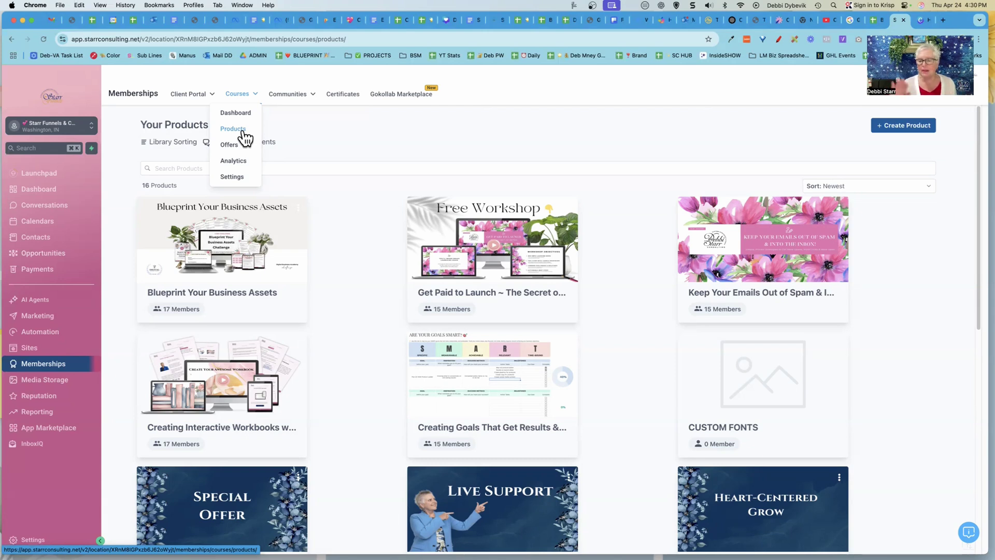
{"action": "left_click", "coordinate": [639, 194]}
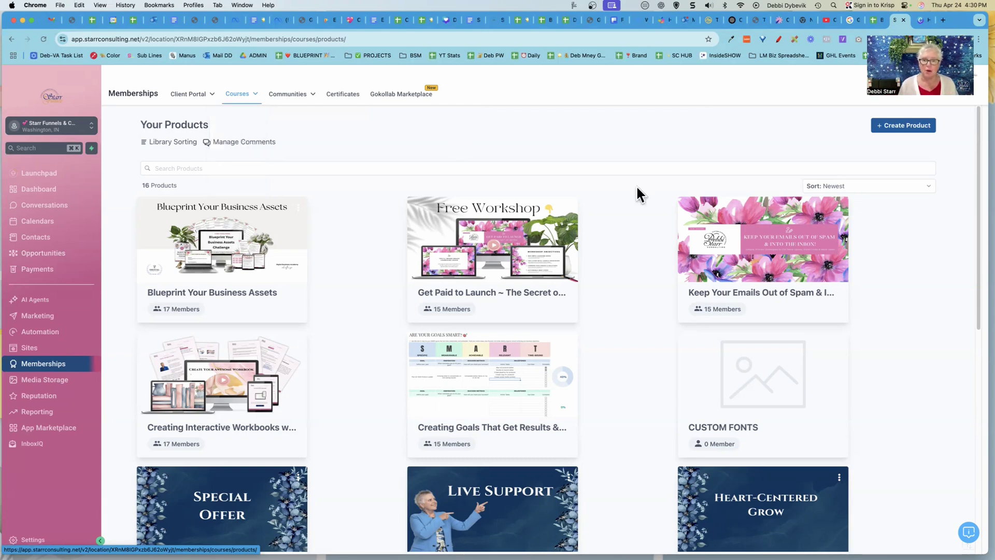
{"action": "left_click", "coordinate": [903, 125]}
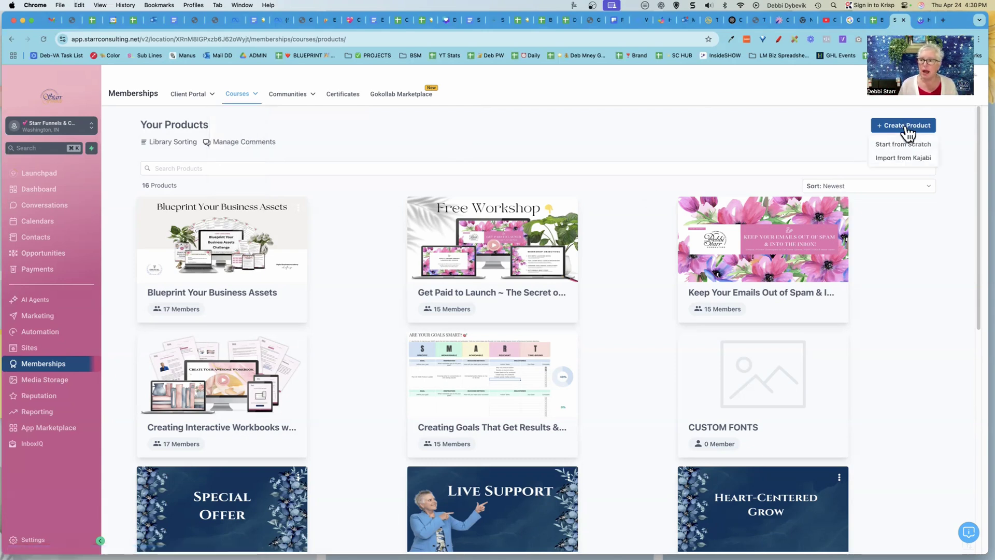
{"action": "mouse_move", "coordinate": [917, 139]}
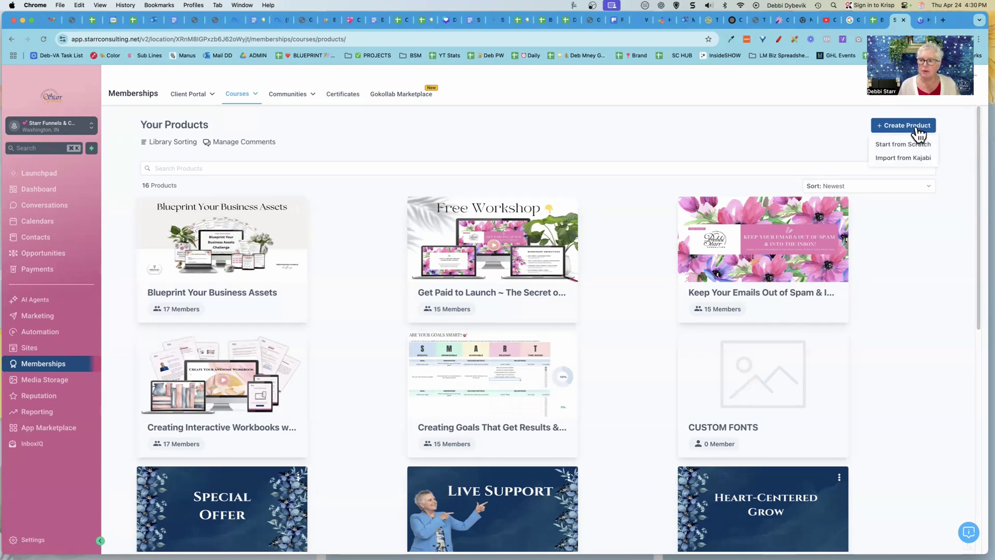
{"action": "left_click", "coordinate": [900, 144]}
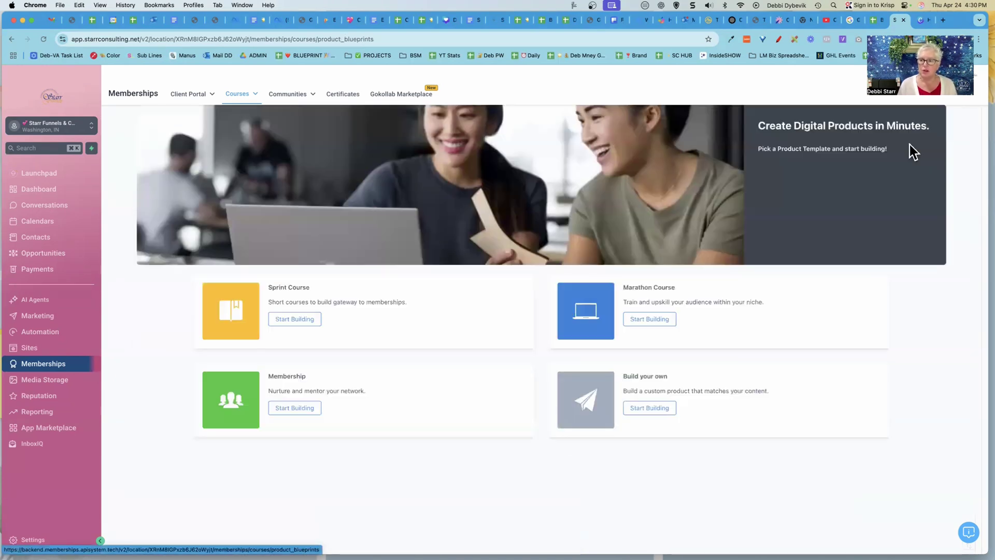
{"action": "mouse_move", "coordinate": [457, 506]}
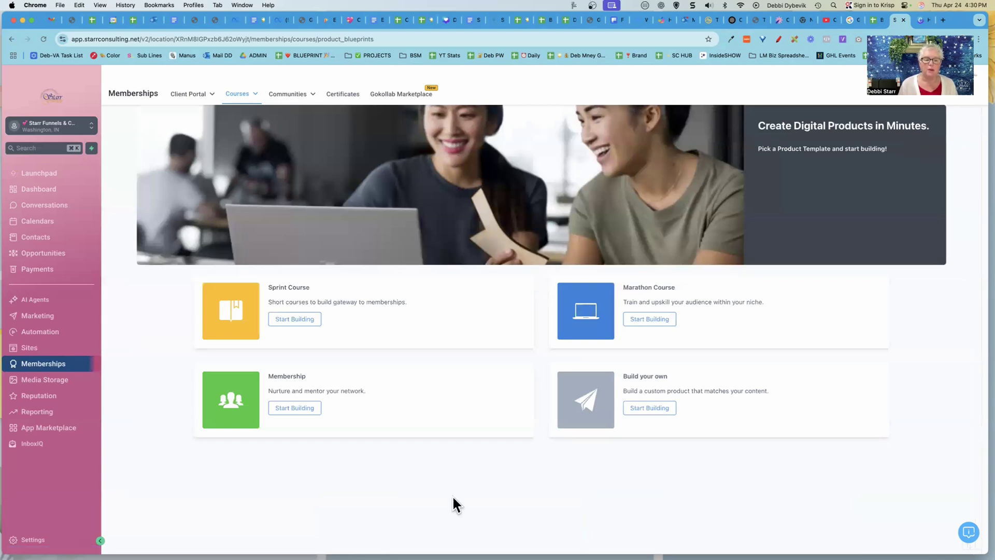
{"action": "mouse_move", "coordinate": [450, 410]}
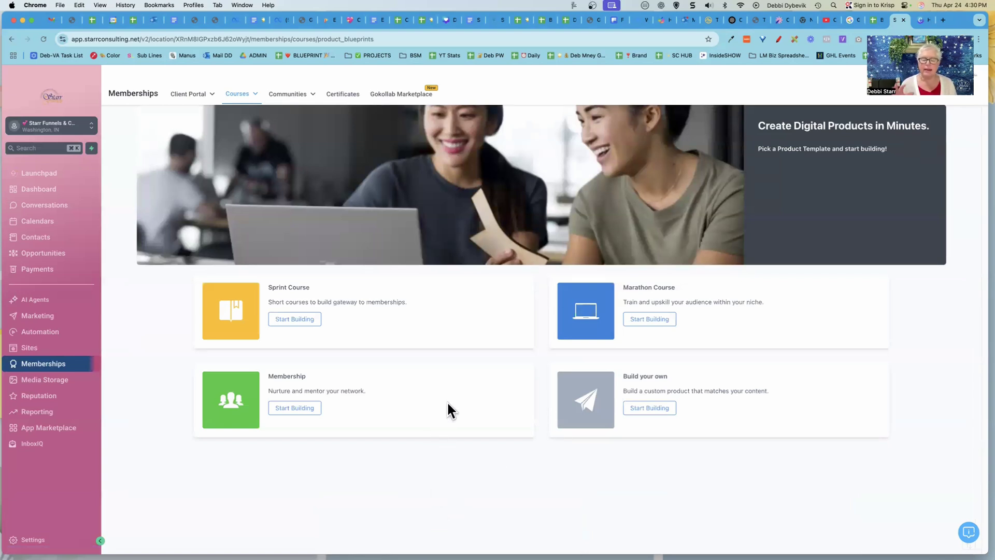
{"action": "mouse_move", "coordinate": [387, 336]}
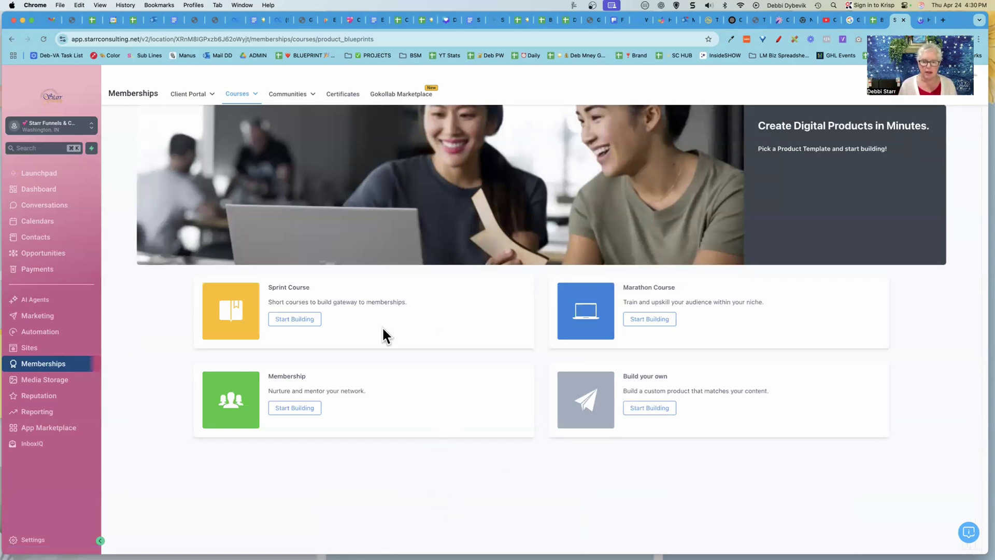
{"action": "mouse_move", "coordinate": [688, 418]}
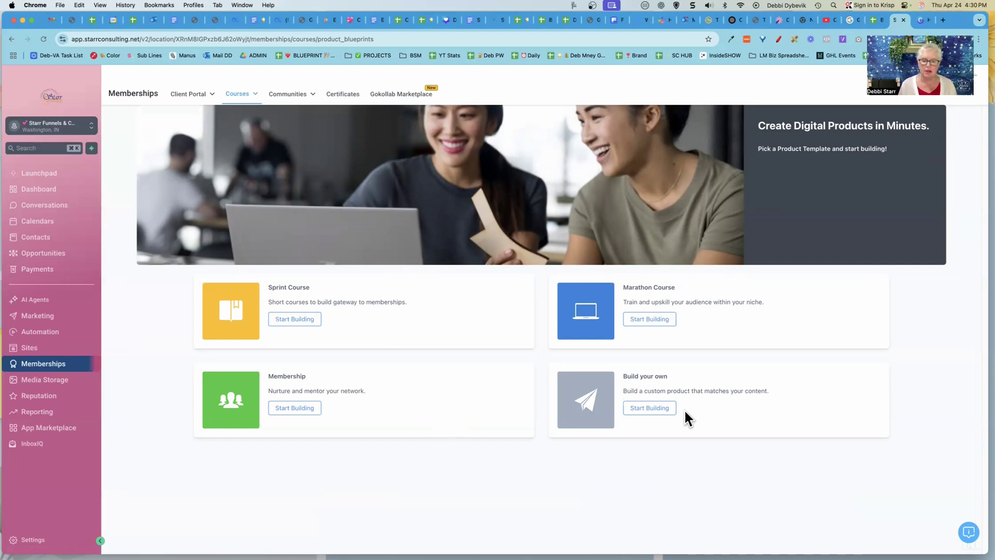
{"action": "mouse_move", "coordinate": [294, 324]}
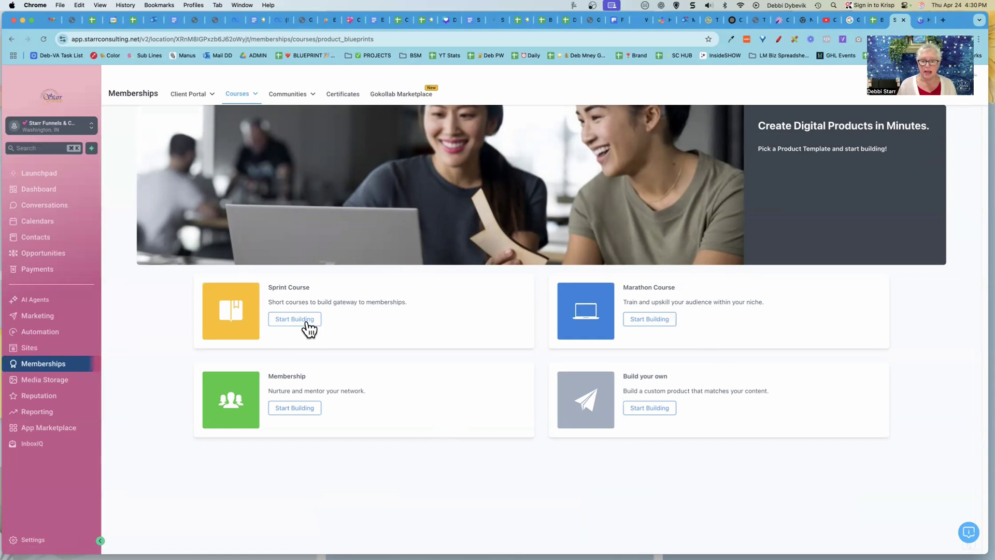
{"action": "mouse_move", "coordinate": [687, 324]}
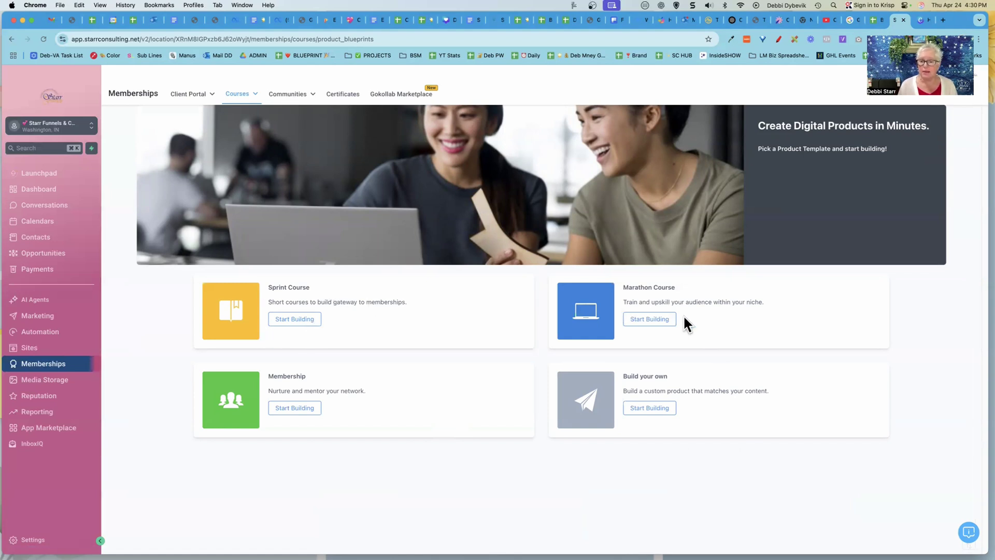
{"action": "mouse_move", "coordinate": [425, 312]}
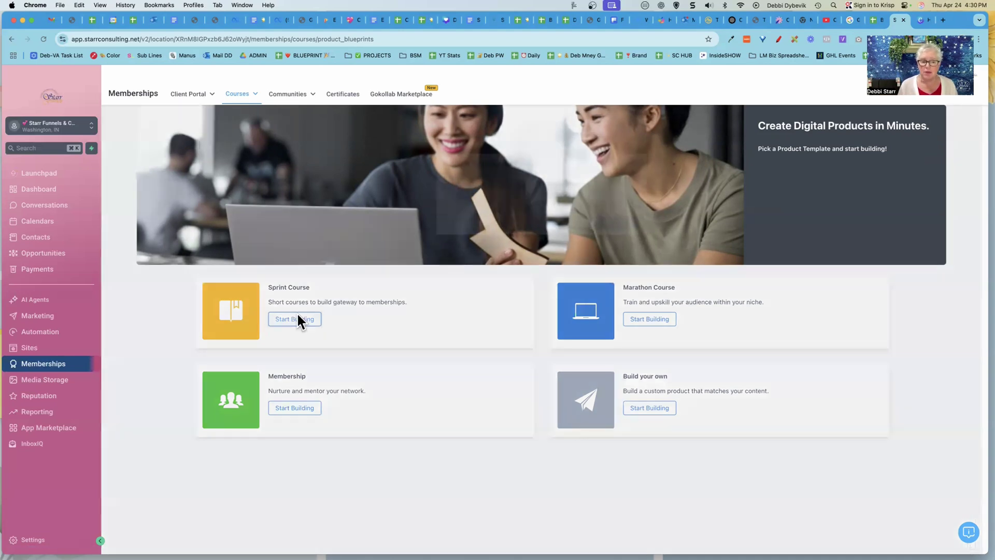
Build a Sprint Course product named 'TEST 2'
{"action": "left_click", "coordinate": [294, 319]}
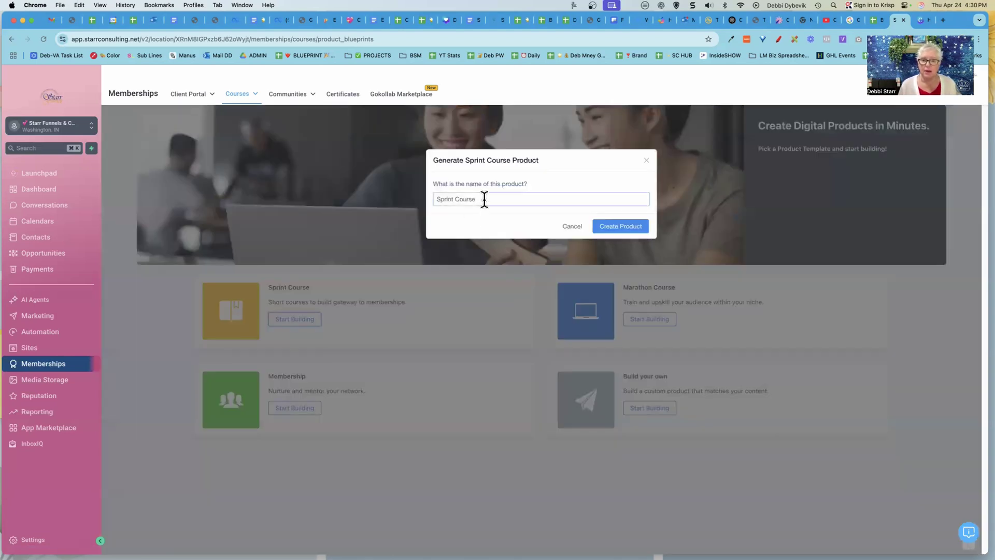
{"action": "type", "text": "T"}
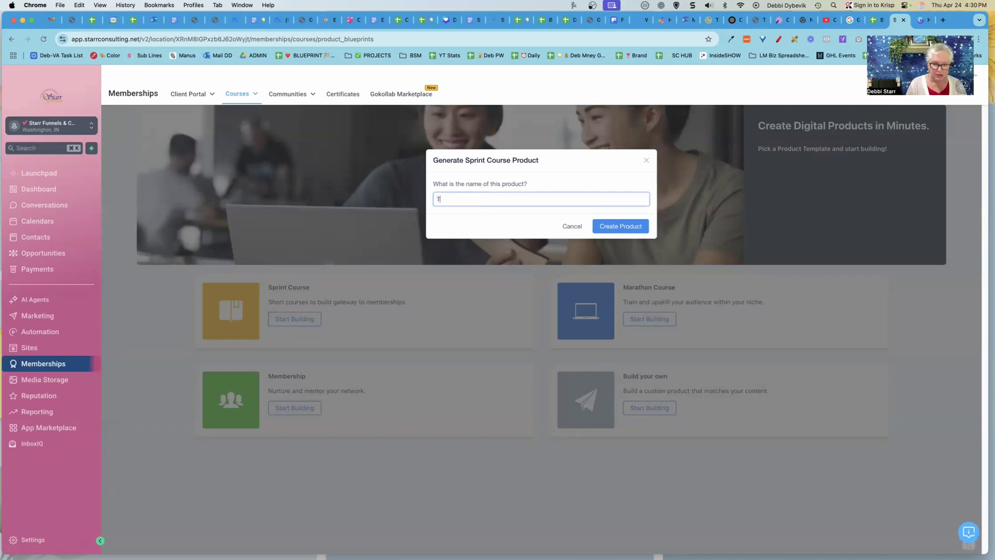
{"action": "type", "text": "EST 2"}
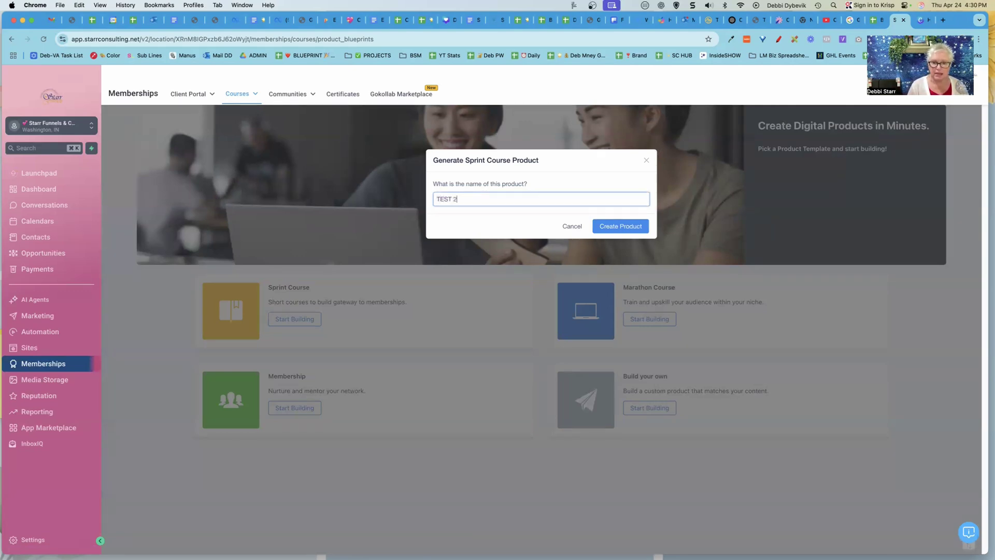
{"action": "left_click", "coordinate": [620, 226]}
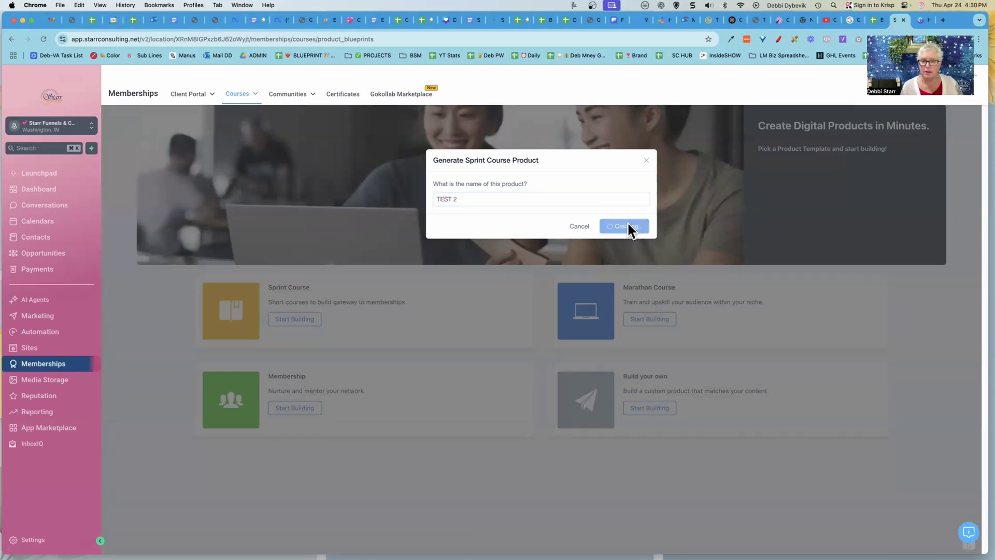
{"action": "left_click", "coordinate": [624, 225]}
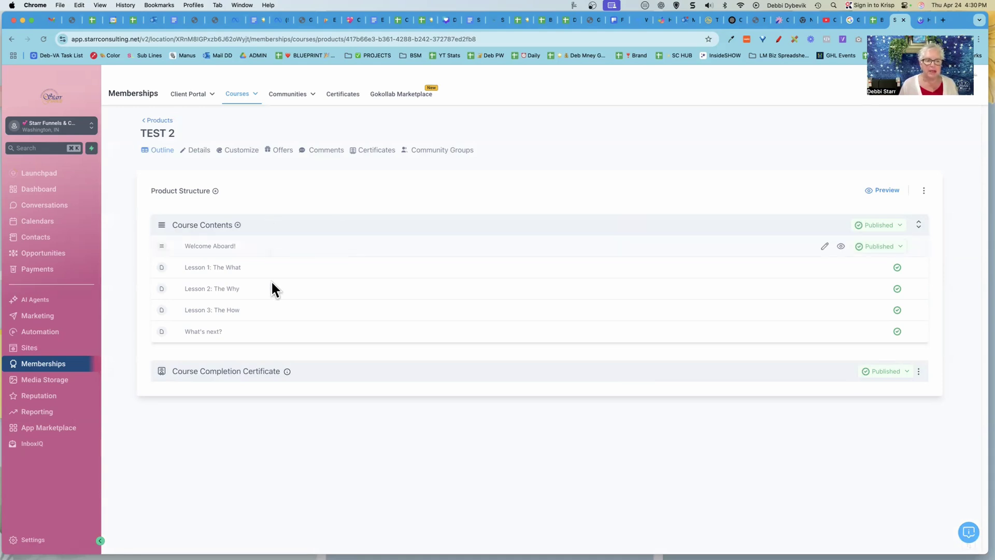
{"action": "mouse_move", "coordinate": [273, 252]}
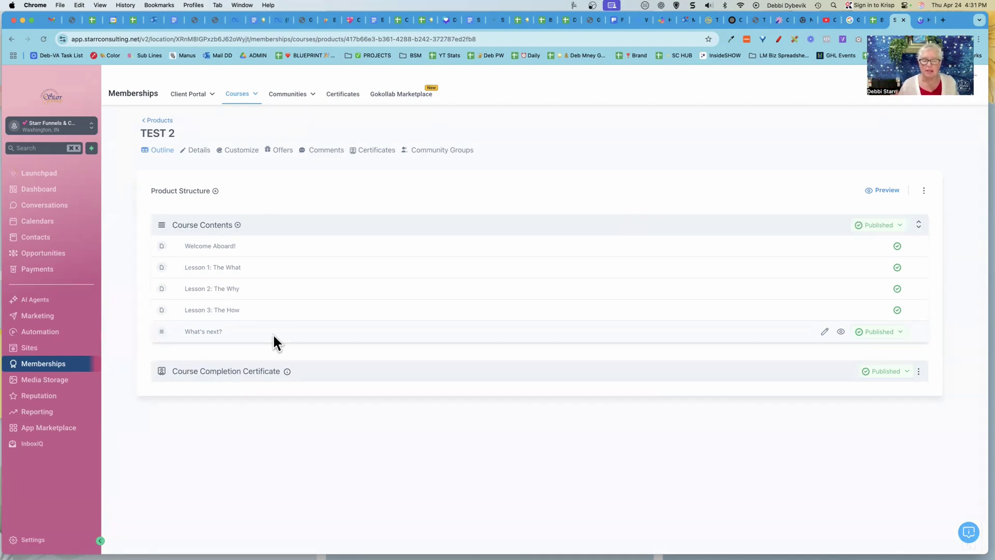
{"action": "mouse_move", "coordinate": [263, 158]}
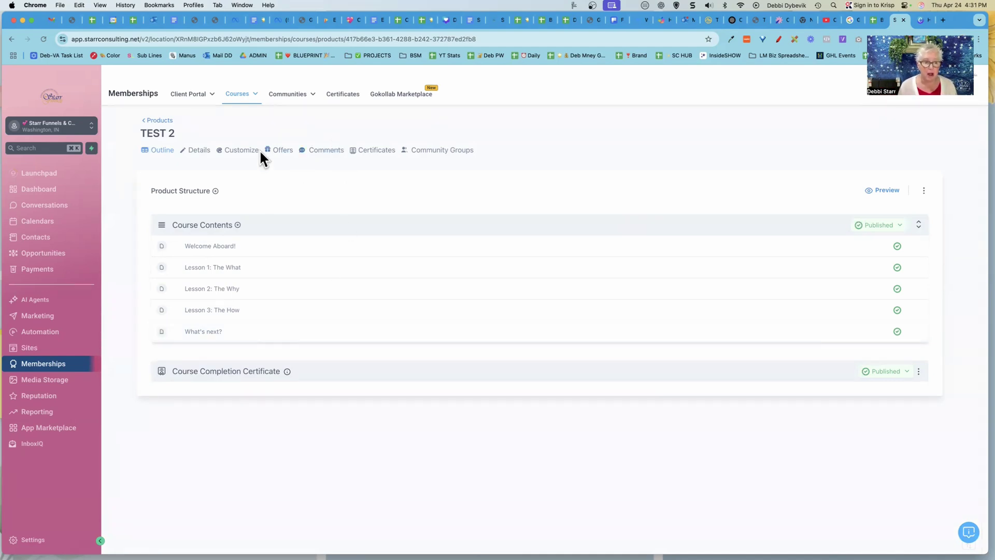
{"action": "mouse_move", "coordinate": [135, 108]}
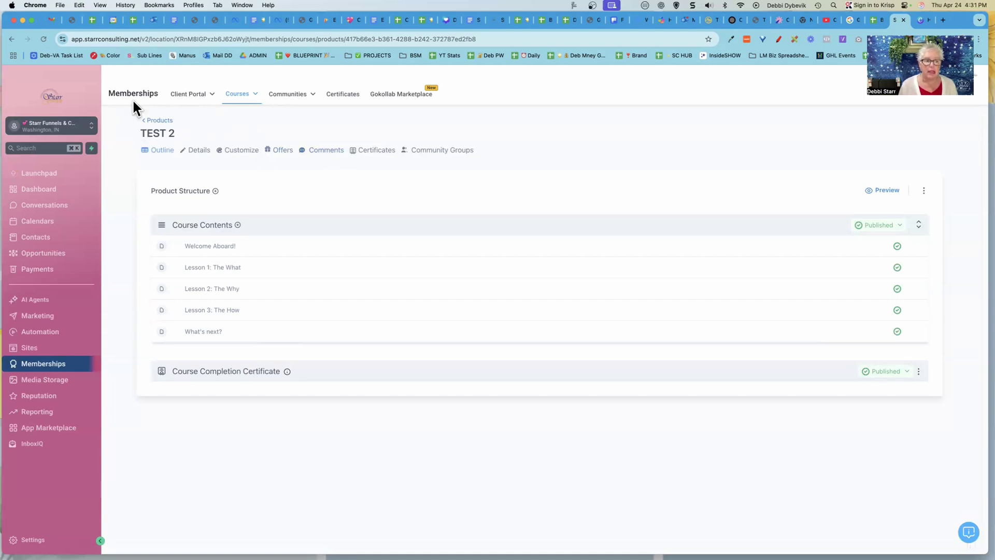
{"action": "mouse_move", "coordinate": [158, 148]}
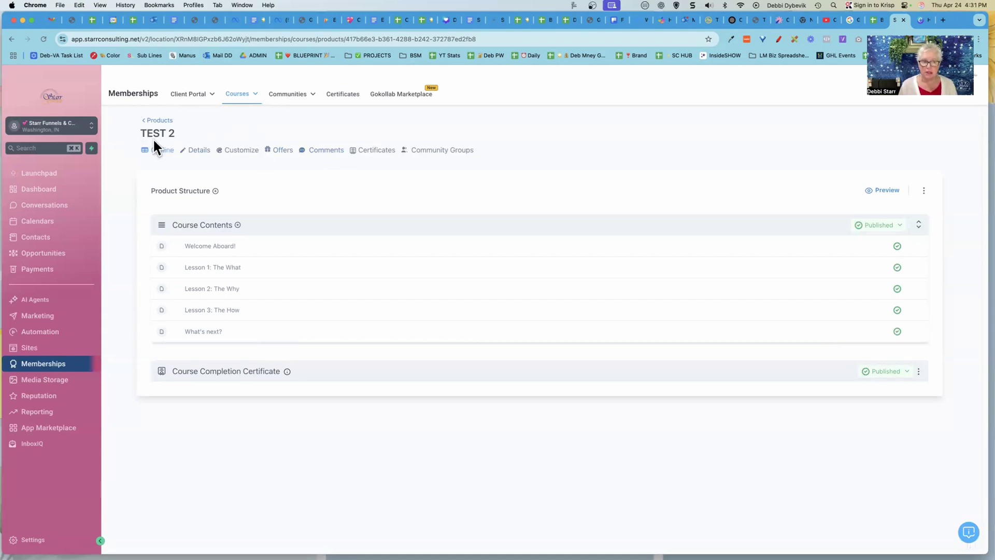
{"action": "mouse_move", "coordinate": [248, 158]}
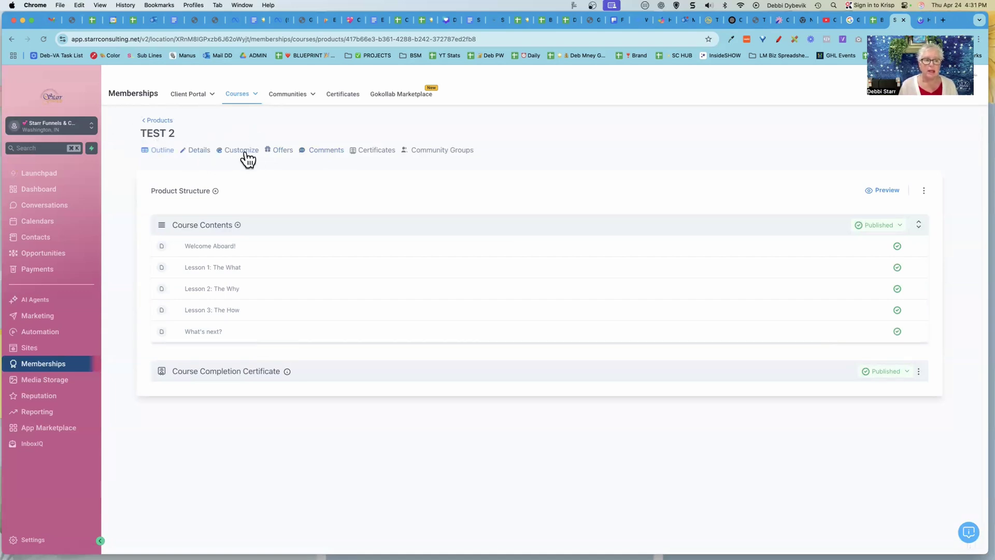
Show TEST 2's Customize page with the Default Theme and My Templates
{"action": "left_click", "coordinate": [242, 149]}
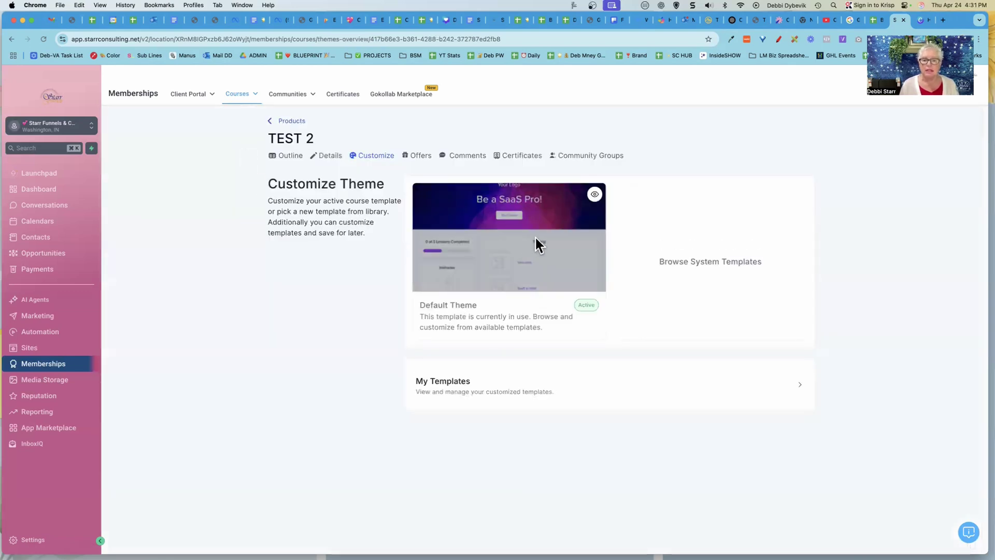
{"action": "mouse_move", "coordinate": [595, 224]}
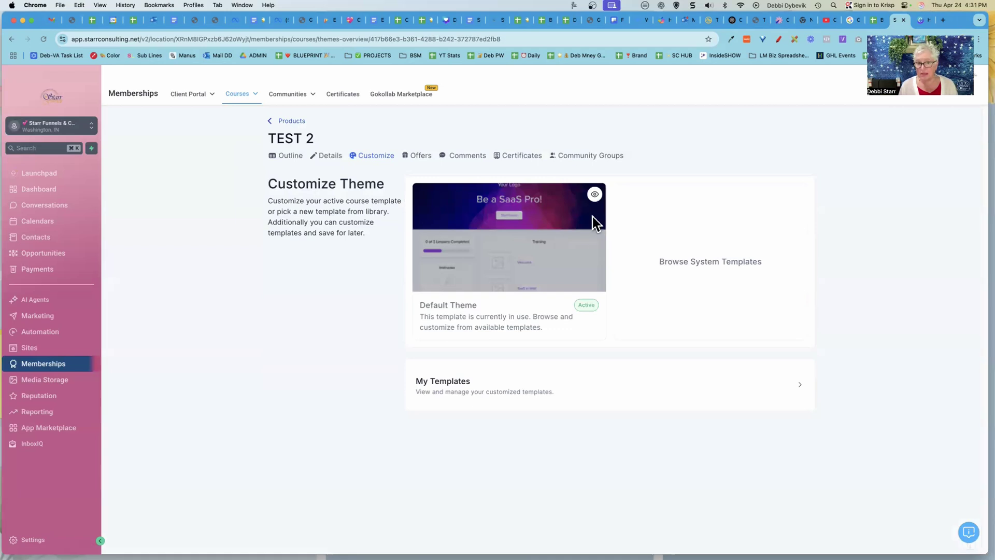
{"action": "mouse_move", "coordinate": [539, 232]}
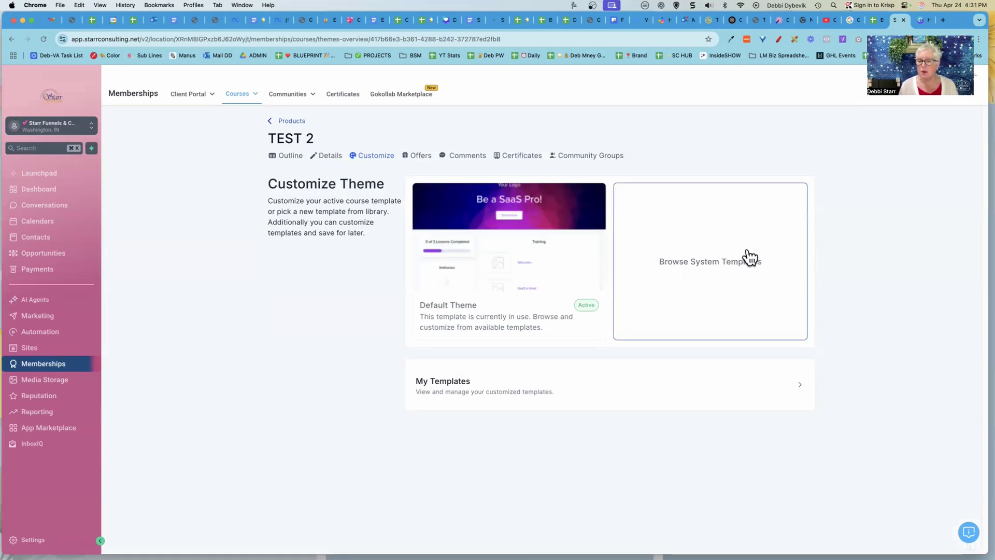
{"action": "mouse_move", "coordinate": [734, 270]}
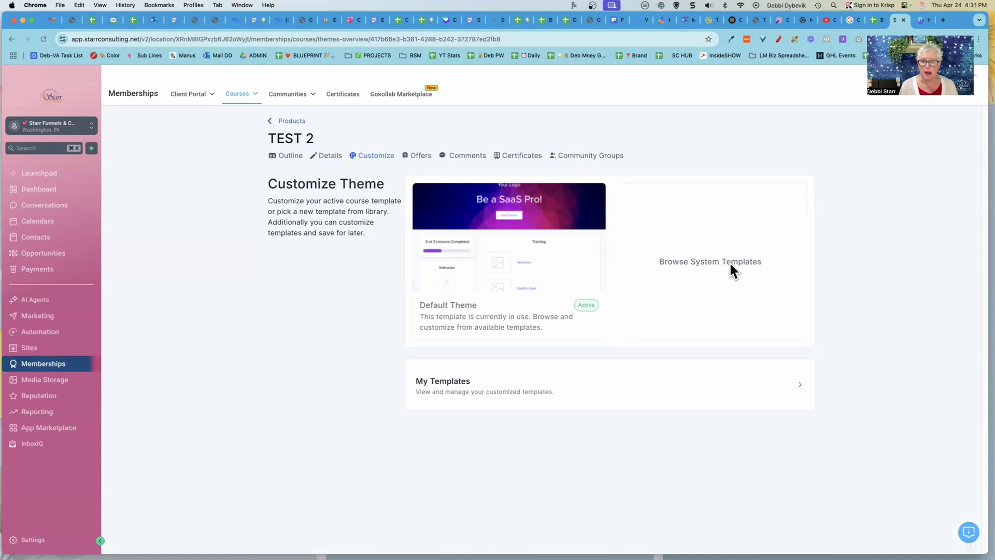
Activate the Neo Classic Theme system template on TEST 2 and open its layout editor
{"action": "left_click", "coordinate": [709, 260]}
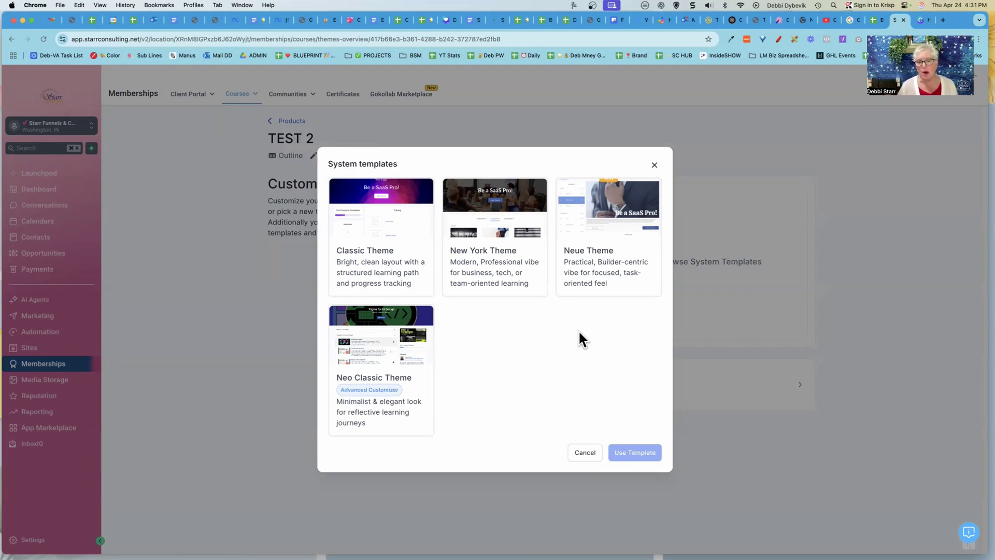
{"action": "mouse_move", "coordinate": [455, 339]}
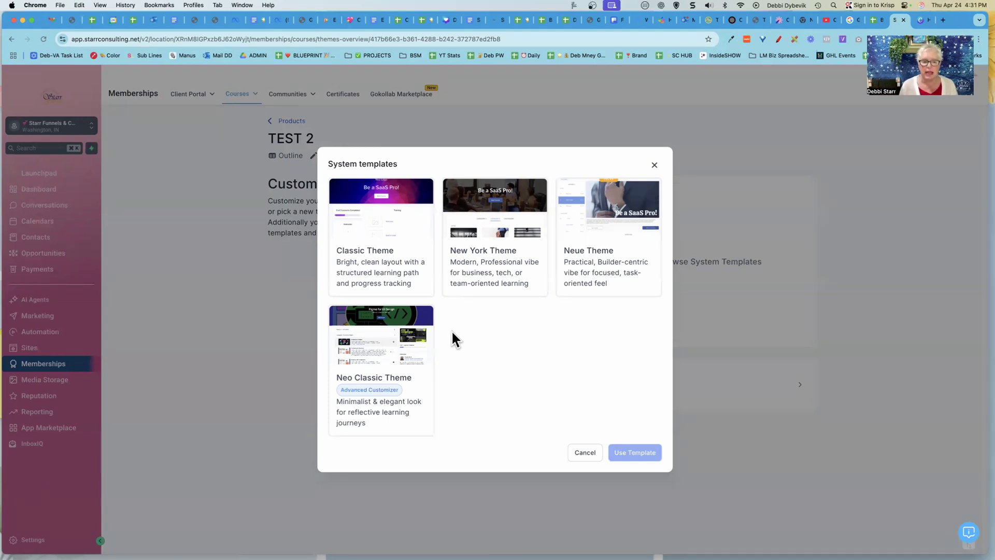
{"action": "mouse_move", "coordinate": [494, 221]}
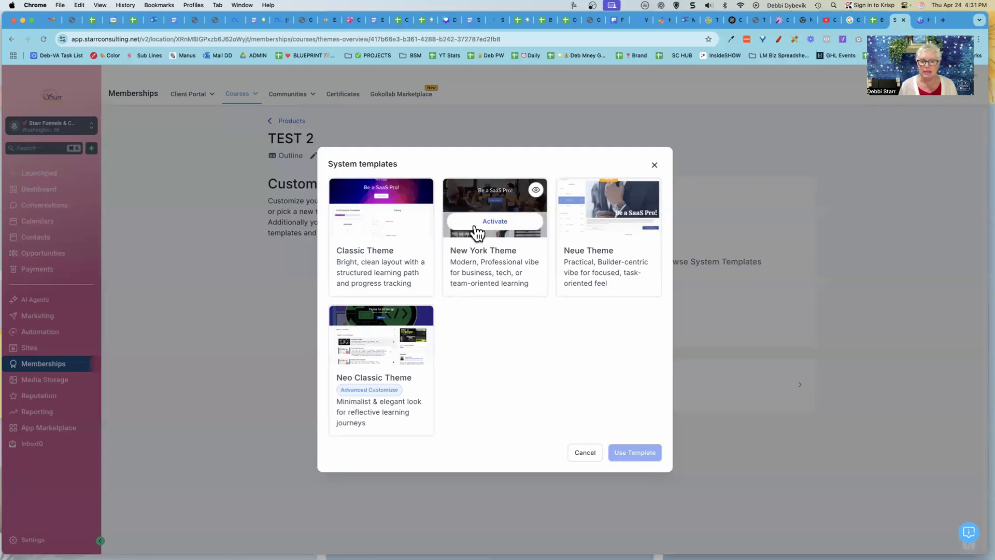
{"action": "mouse_move", "coordinate": [579, 345]}
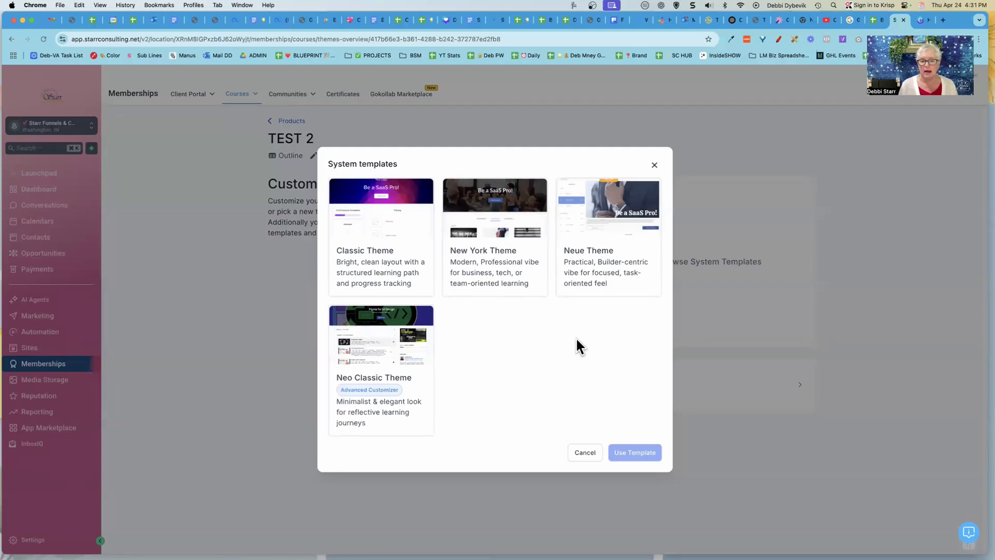
{"action": "mouse_move", "coordinate": [537, 330]}
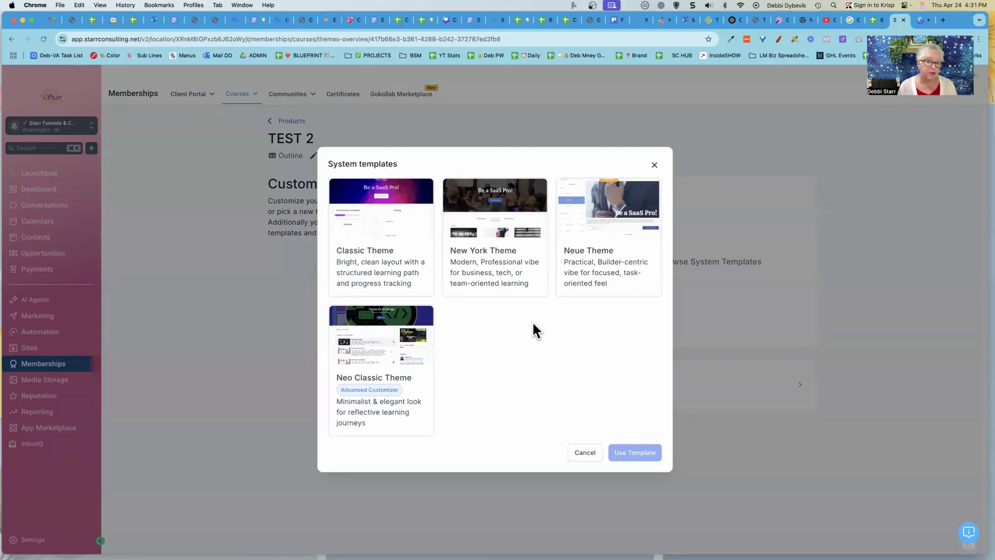
{"action": "mouse_move", "coordinate": [381, 348]}
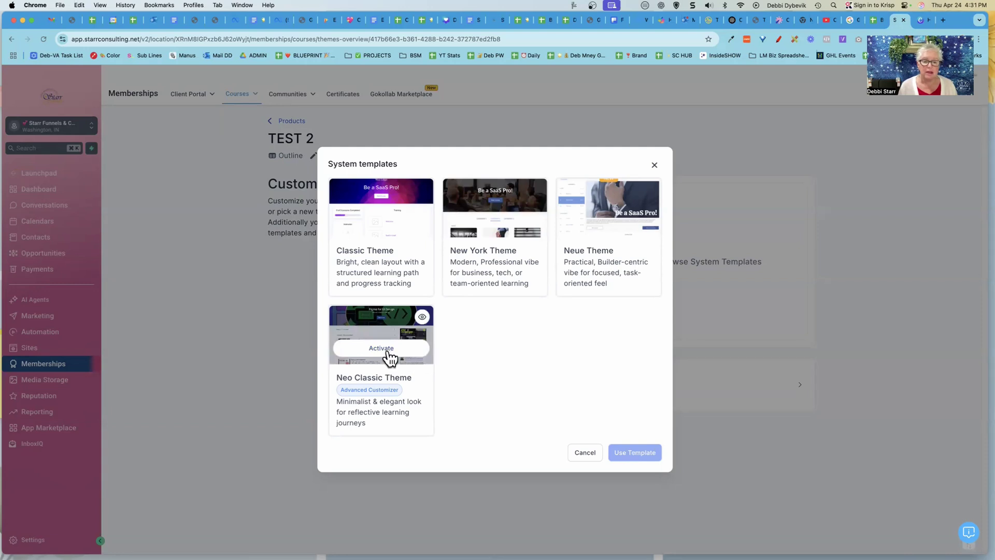
{"action": "left_click", "coordinate": [381, 348]}
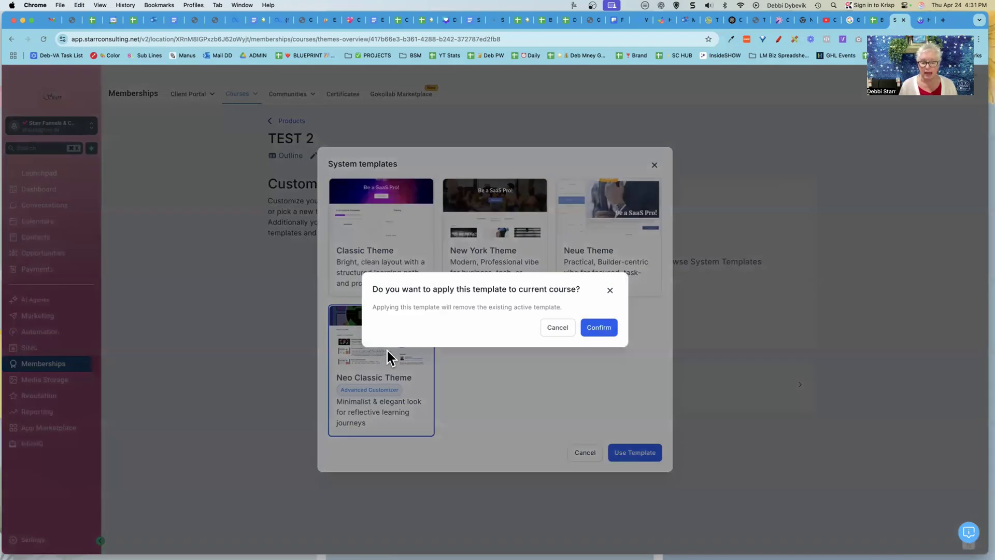
{"action": "mouse_move", "coordinate": [513, 305]}
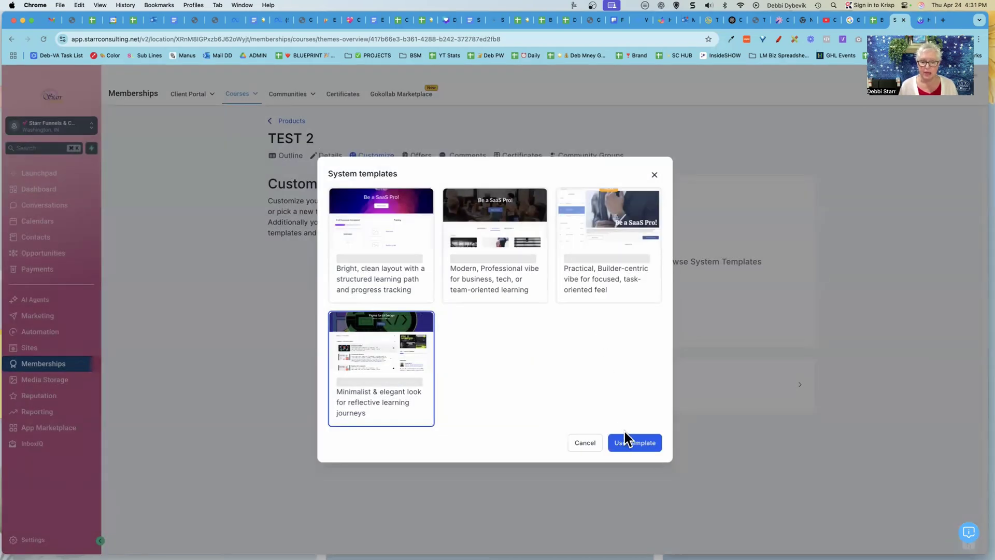
{"action": "left_click", "coordinate": [633, 442]}
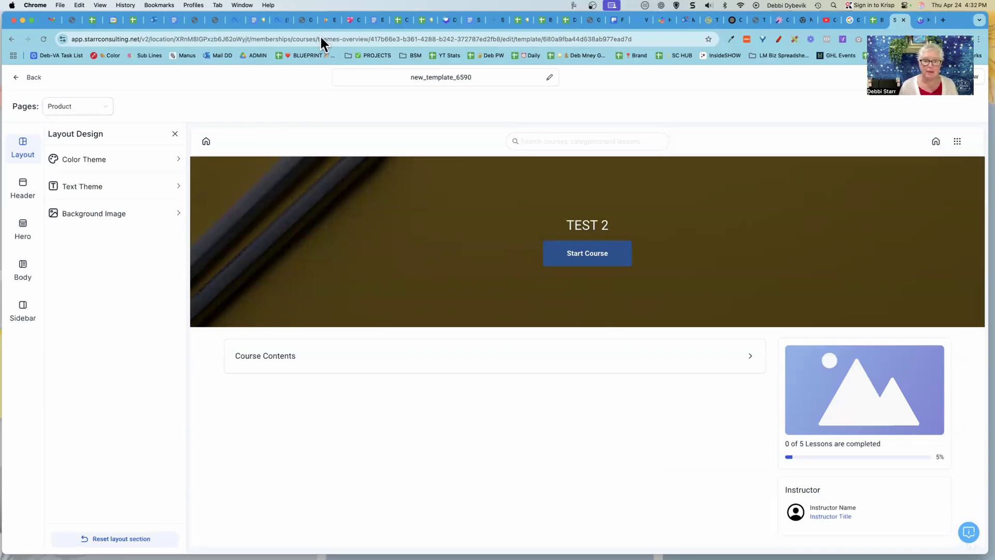
{"action": "mouse_move", "coordinate": [495, 228]}
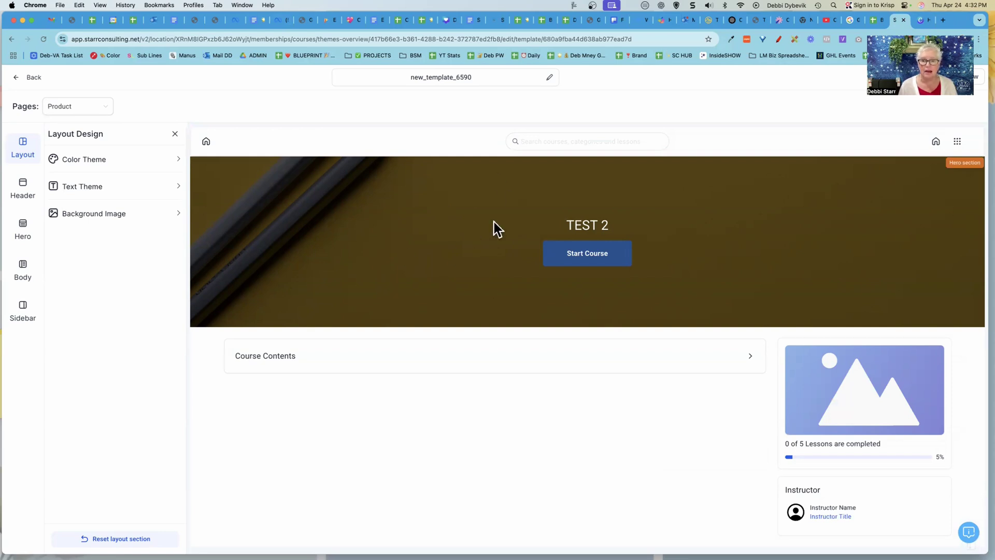
{"action": "mouse_move", "coordinate": [497, 425]}
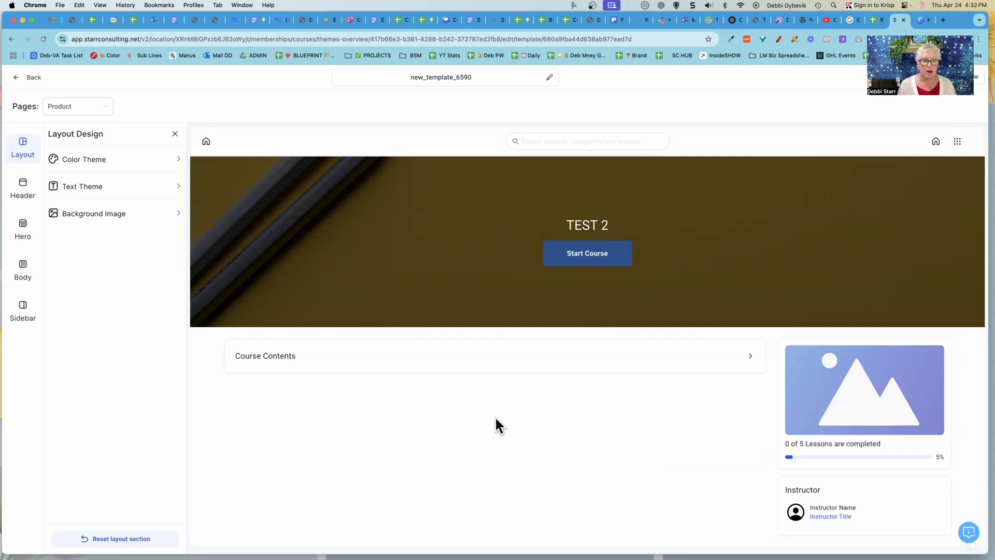
{"action": "mouse_move", "coordinate": [391, 230]}
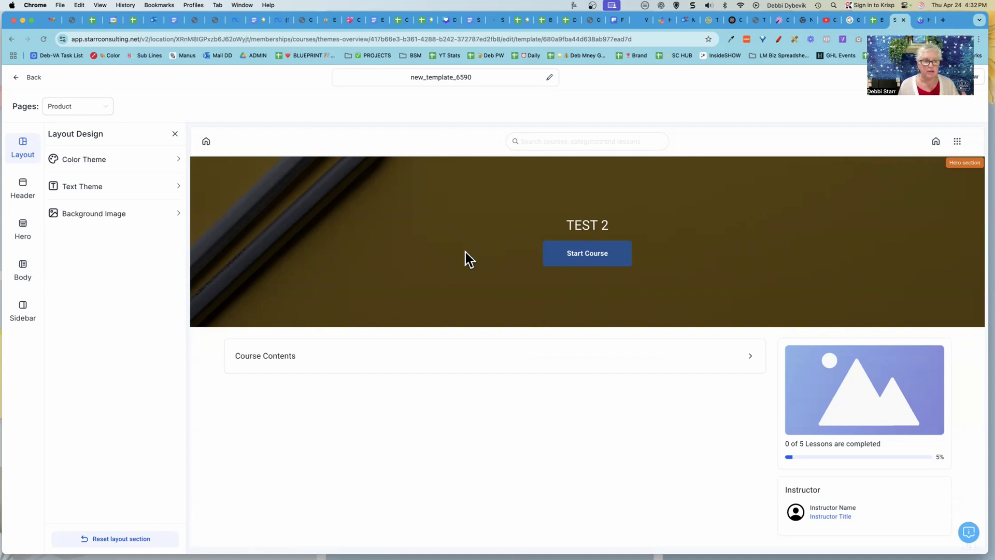
{"action": "mouse_move", "coordinate": [231, 197]}
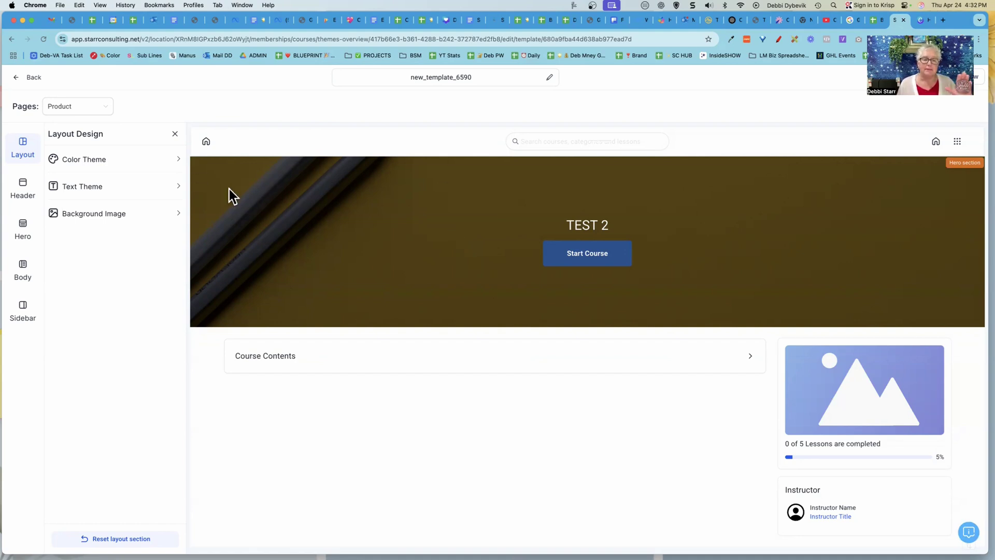
{"action": "mouse_move", "coordinate": [63, 206]}
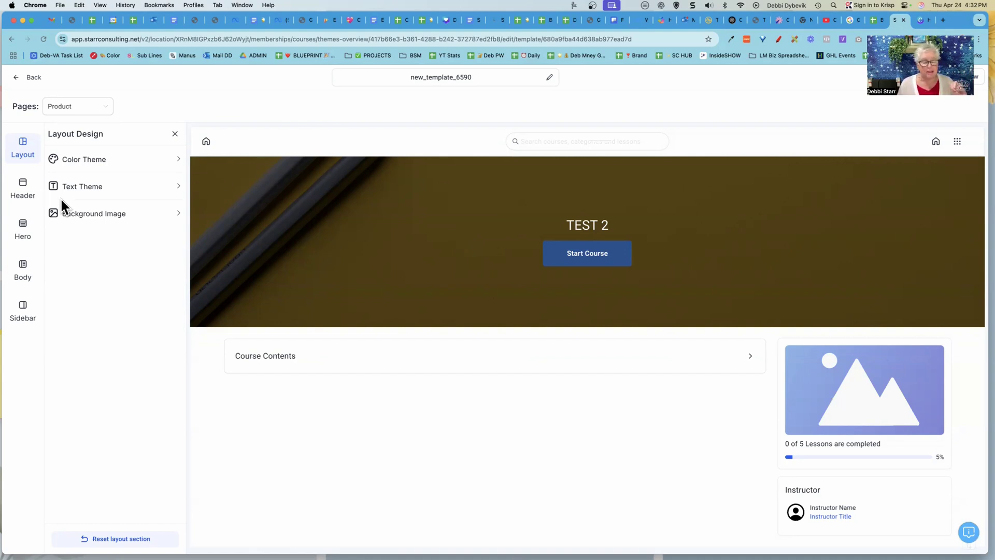
{"action": "mouse_move", "coordinate": [25, 197]}
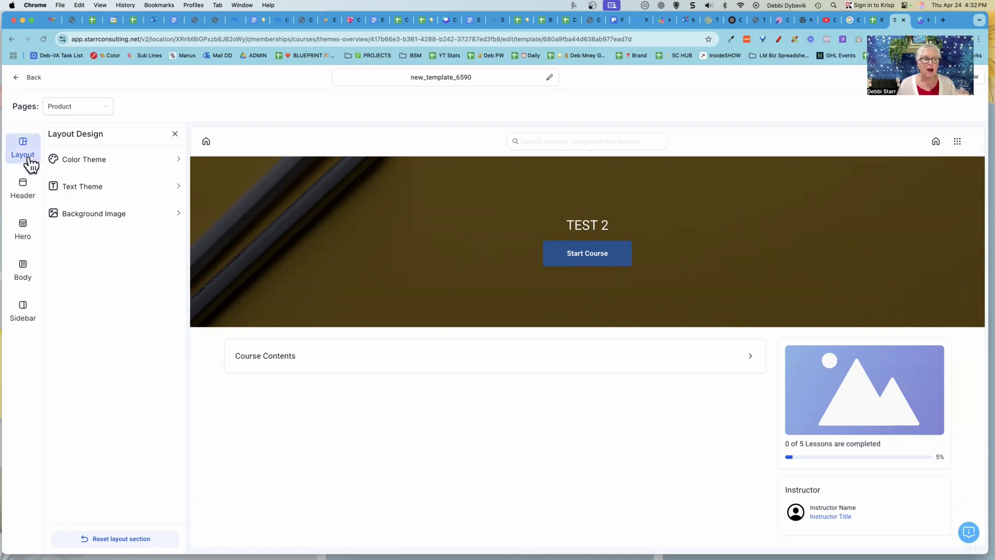
{"action": "mouse_move", "coordinate": [22, 229]}
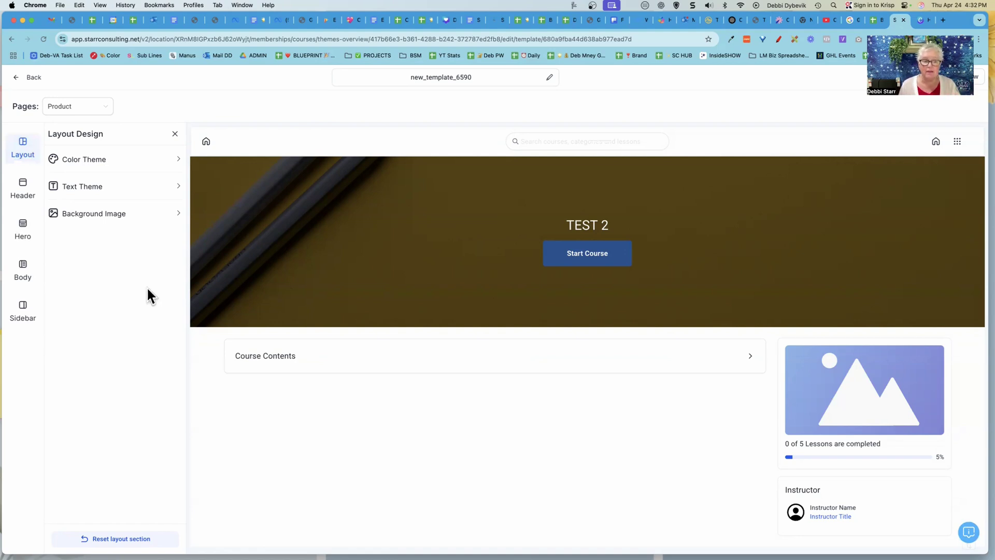
{"action": "mouse_move", "coordinate": [421, 246]}
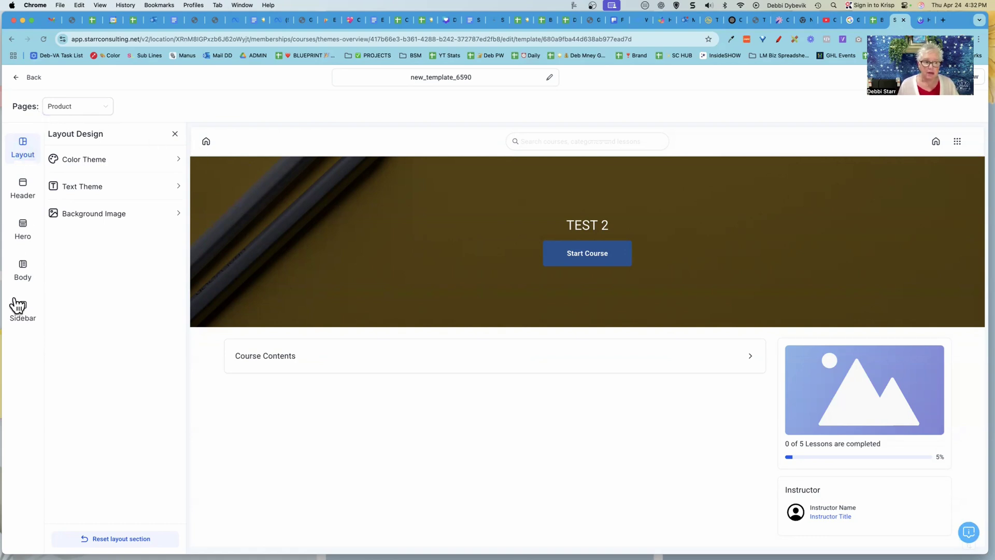
{"action": "mouse_move", "coordinate": [25, 237]}
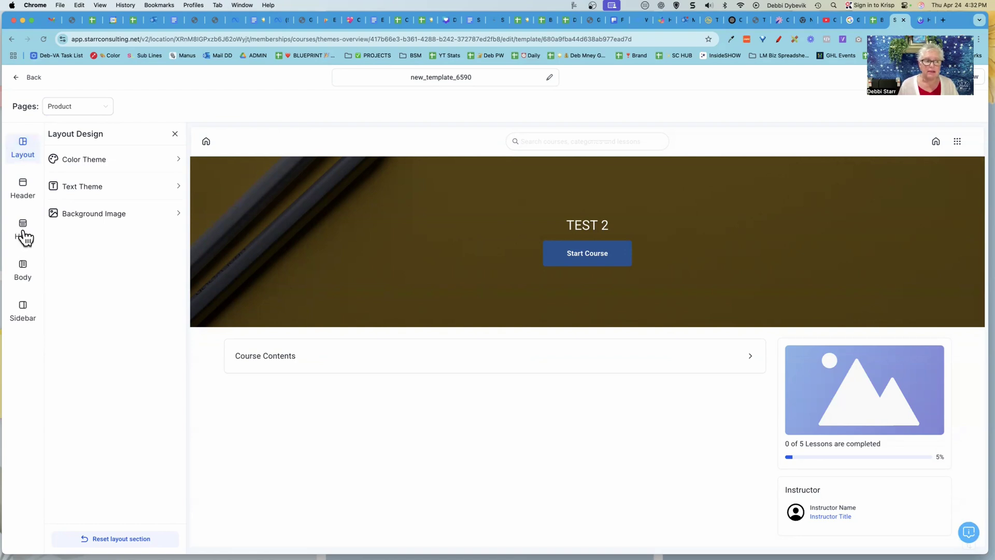
{"action": "left_click", "coordinate": [22, 229]}
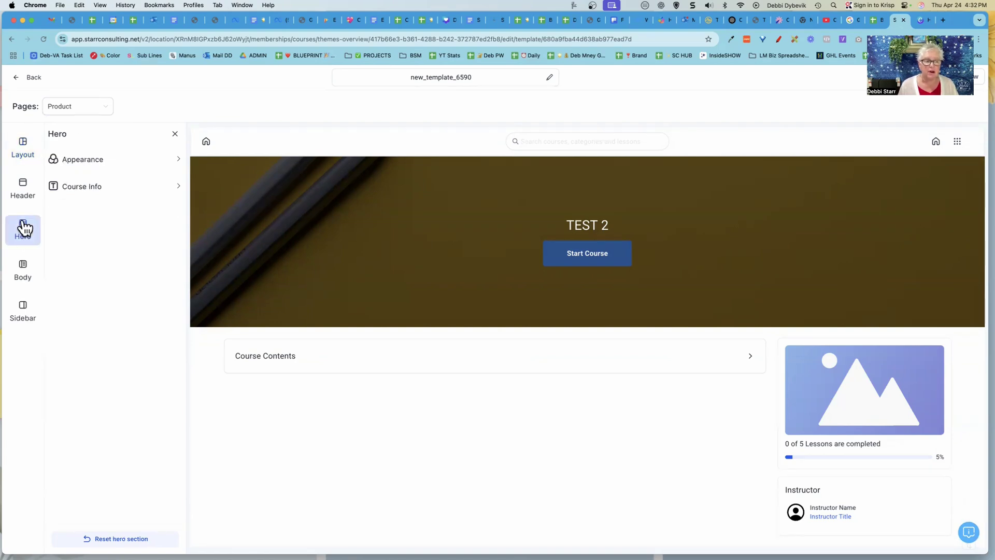
{"action": "mouse_move", "coordinate": [116, 165]}
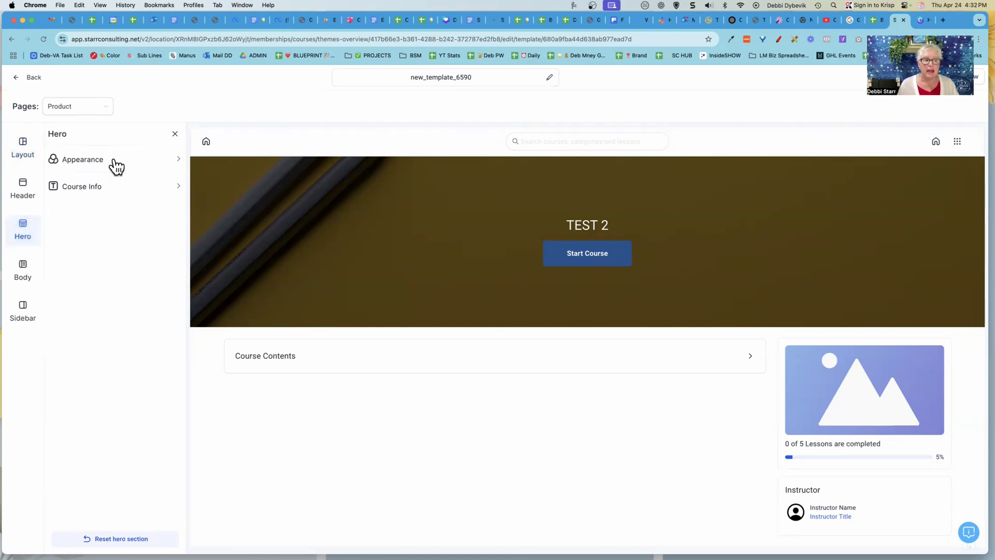
{"action": "left_click", "coordinate": [82, 159]}
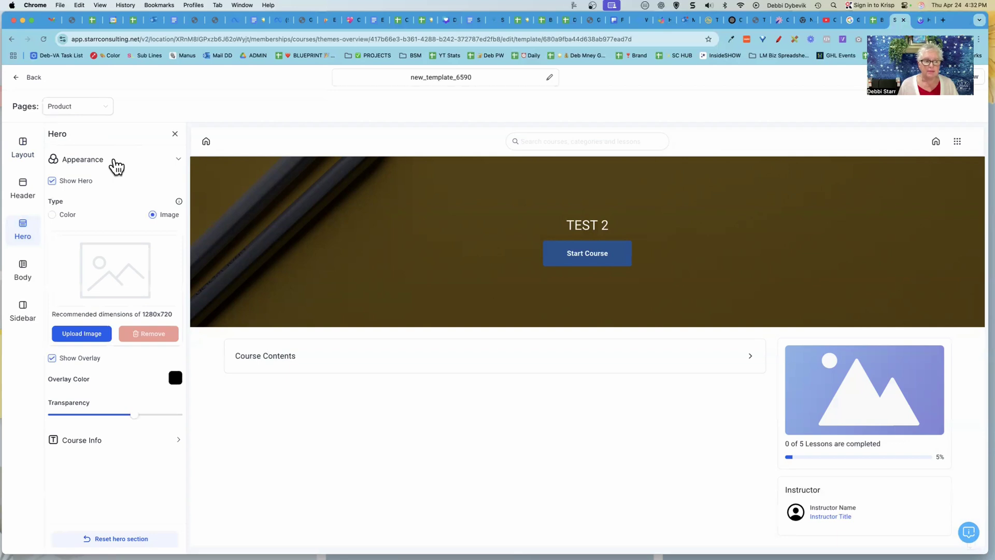
{"action": "mouse_move", "coordinate": [82, 333]}
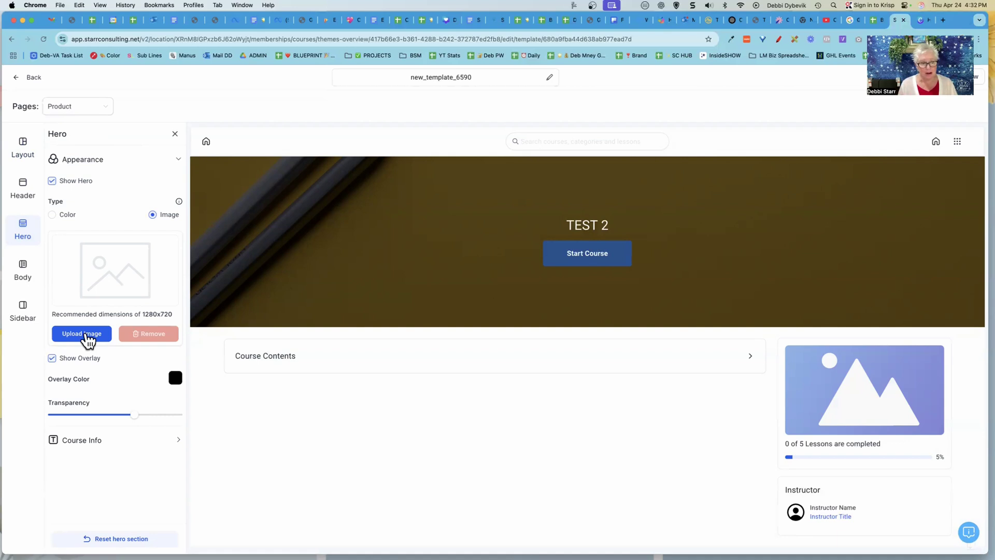
{"action": "mouse_move", "coordinate": [110, 330]}
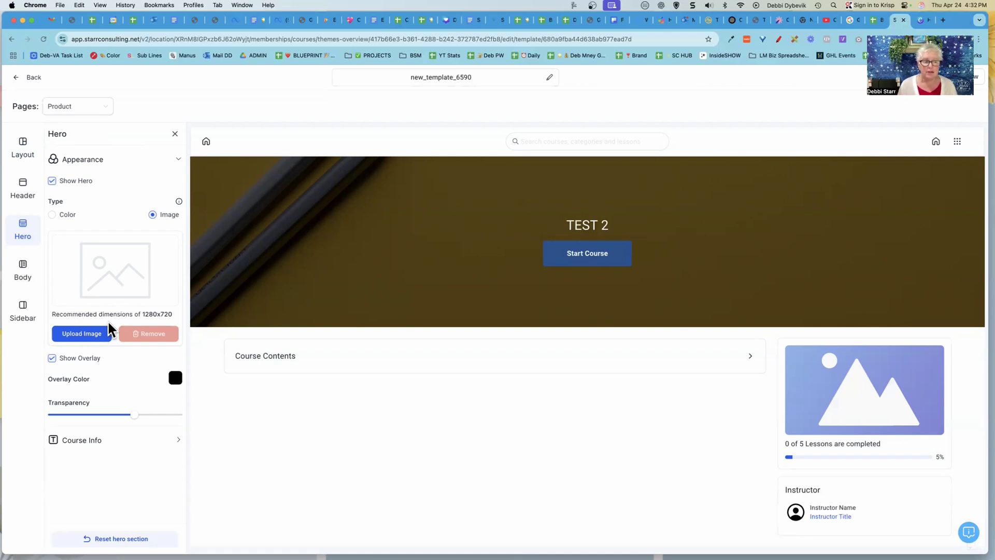
{"action": "mouse_move", "coordinate": [157, 330]}
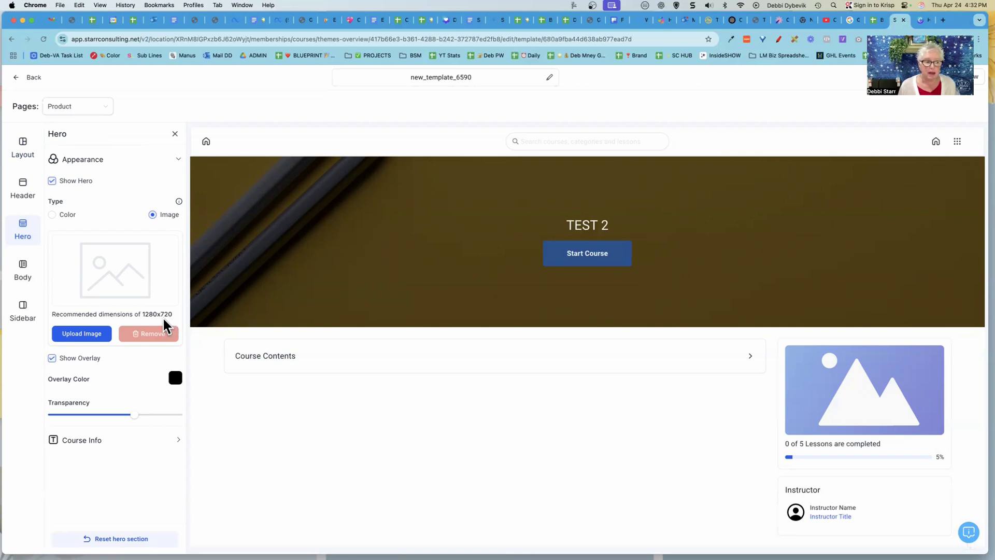
Upload 'Hero image template.jpg' as the Product page hero background
{"action": "left_click", "coordinate": [82, 333]}
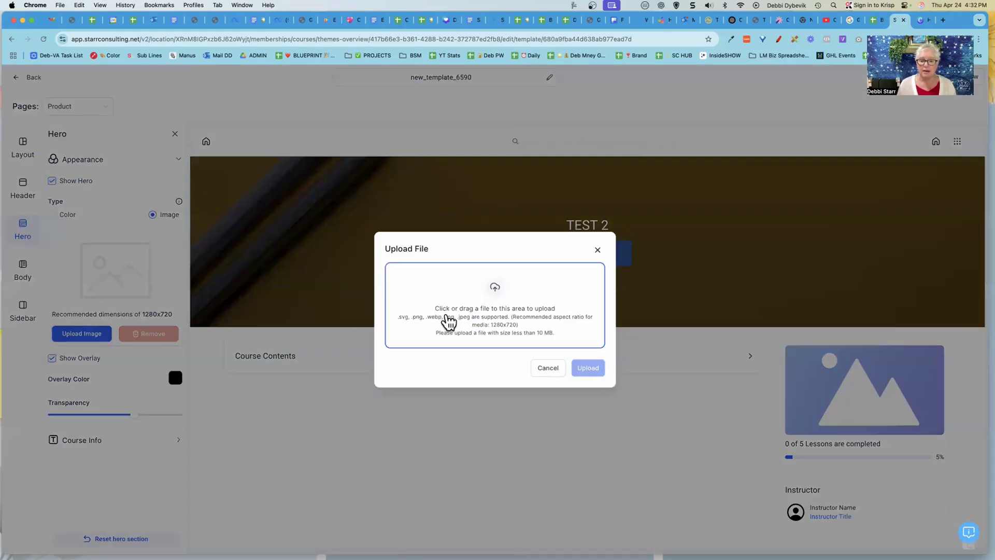
{"action": "left_click", "coordinate": [494, 305]}
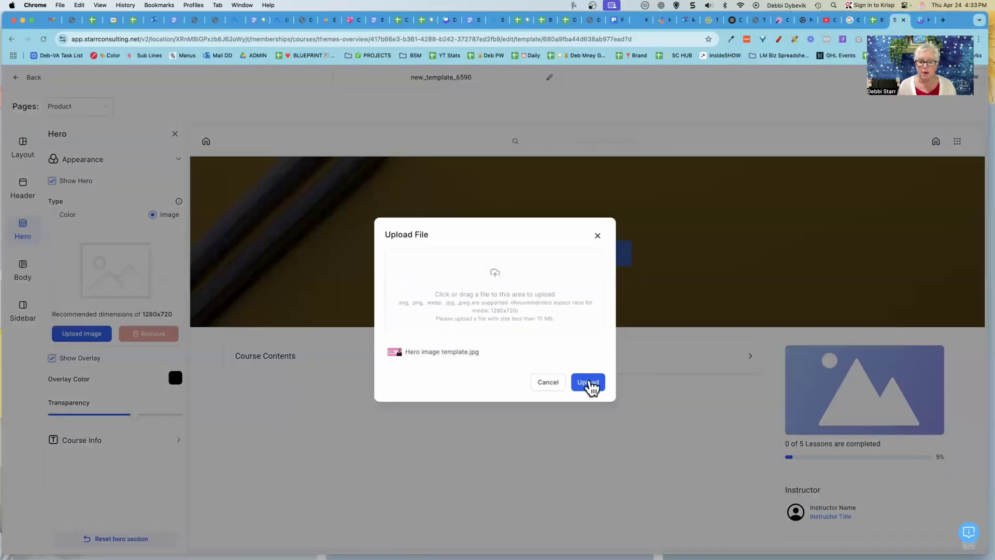
{"action": "left_click", "coordinate": [586, 382]}
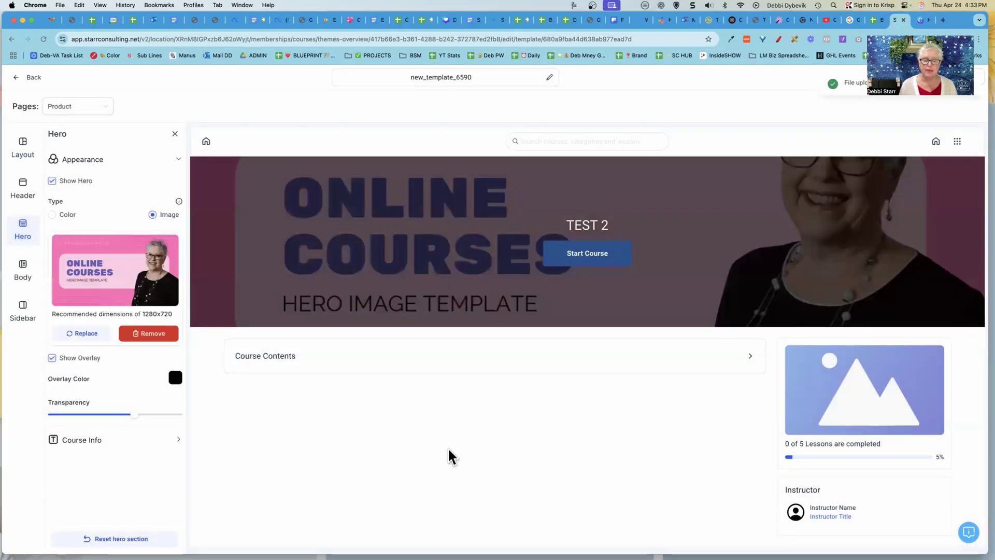
{"action": "mouse_move", "coordinate": [423, 487]}
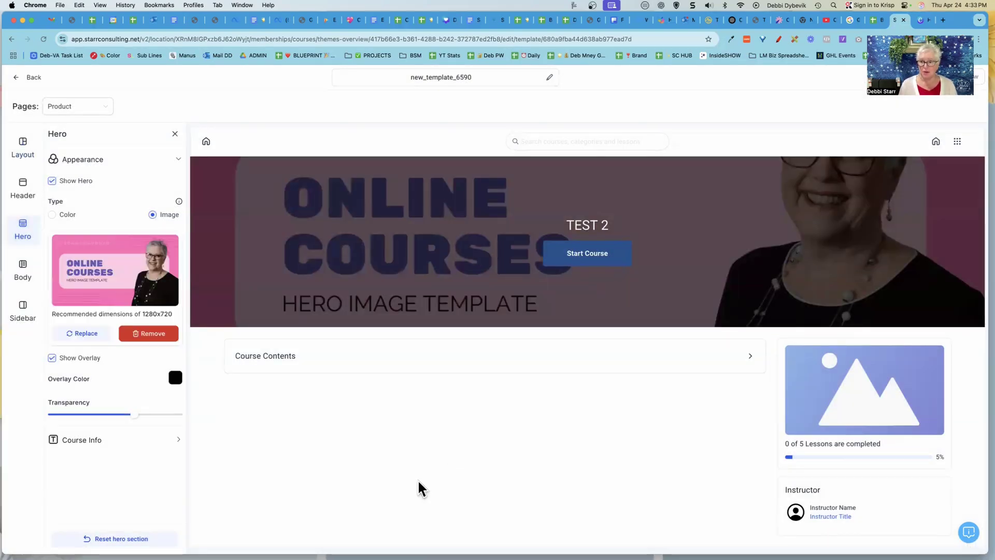
{"action": "mouse_move", "coordinate": [717, 325]}
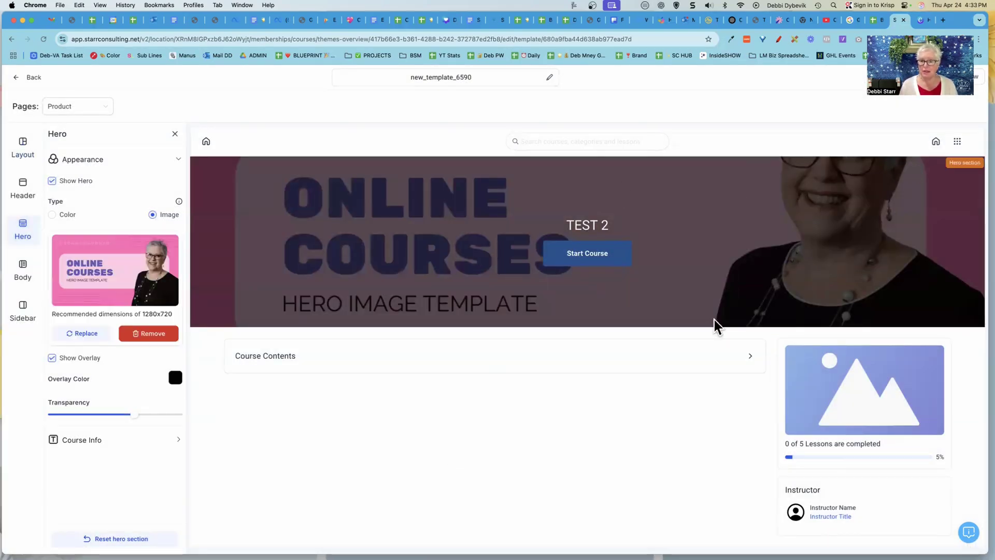
{"action": "mouse_move", "coordinate": [789, 281]}
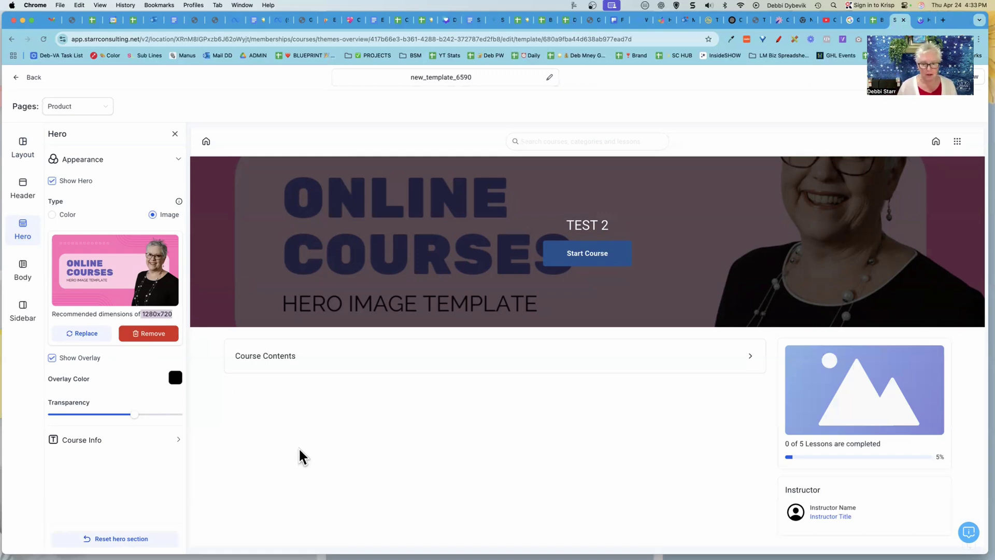
{"action": "mouse_move", "coordinate": [378, 216]}
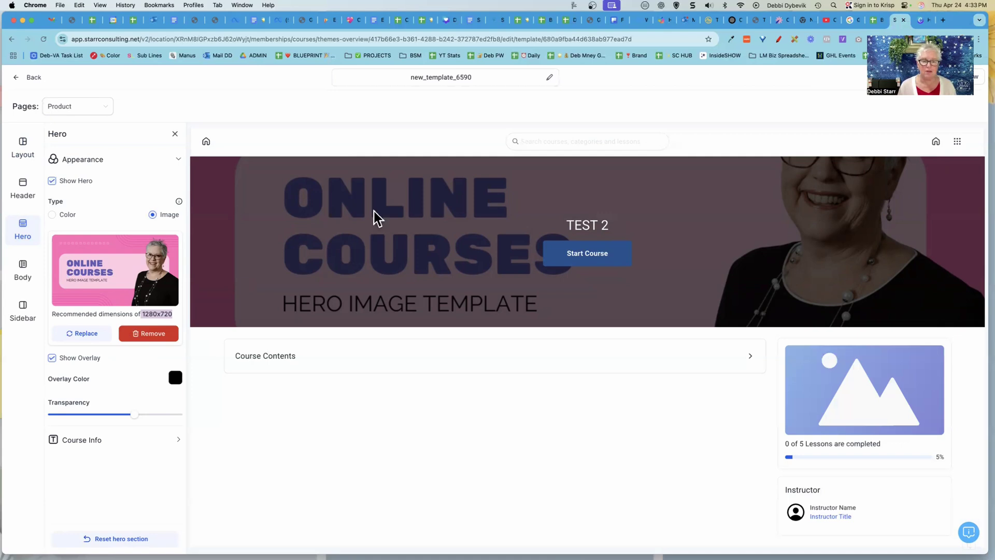
{"action": "mouse_move", "coordinate": [354, 416]}
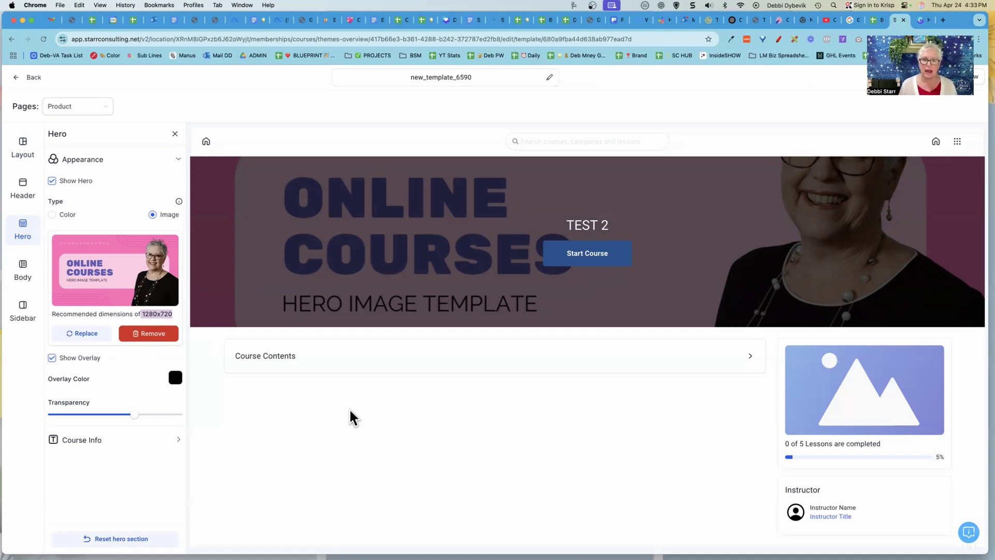
{"action": "mouse_move", "coordinate": [798, 48]}
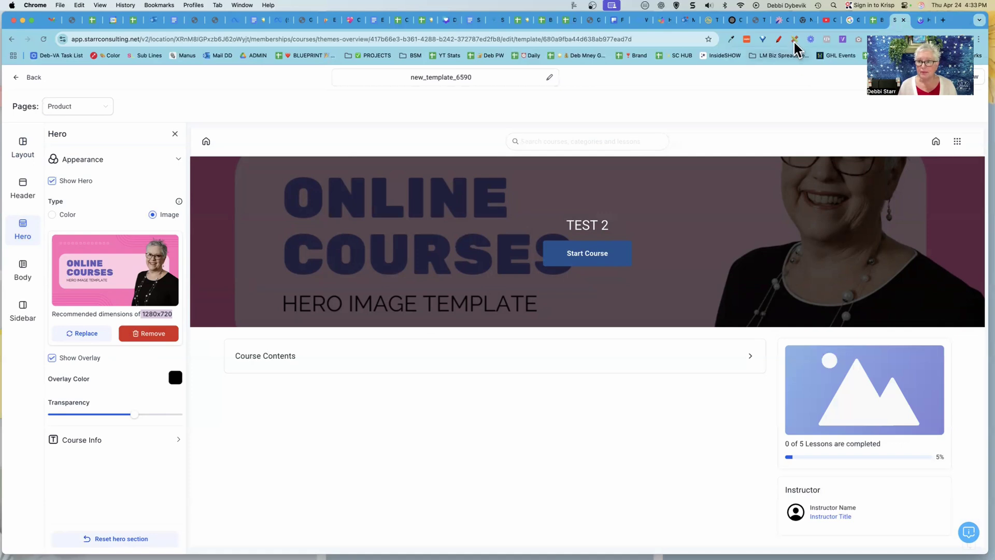
{"action": "mouse_move", "coordinate": [795, 40]}
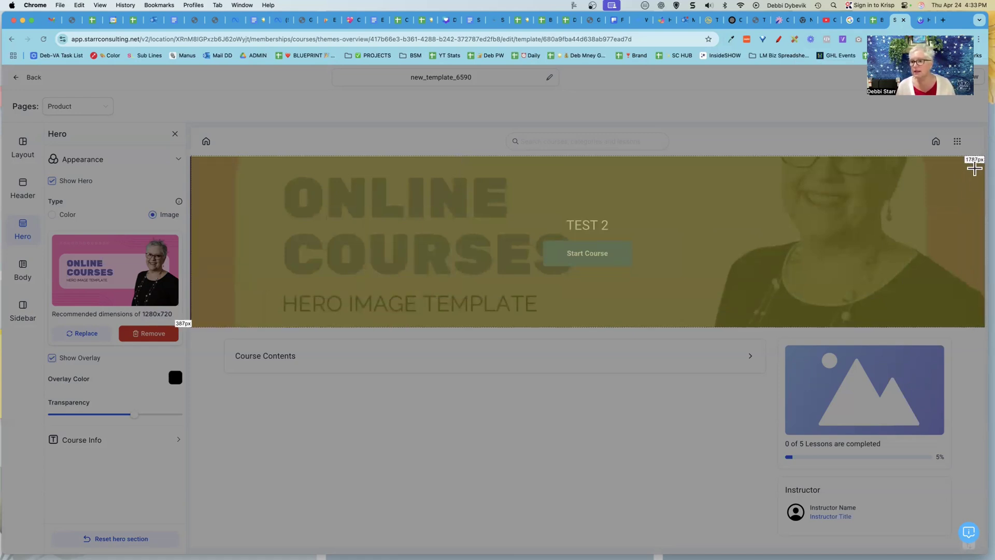
{"action": "mouse_move", "coordinate": [322, 292]}
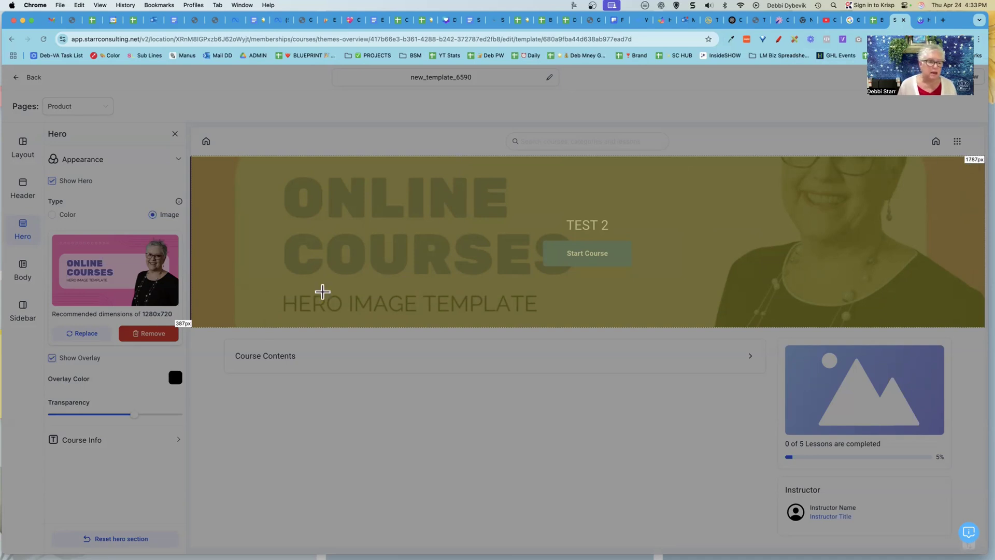
{"action": "mouse_move", "coordinate": [169, 333]}
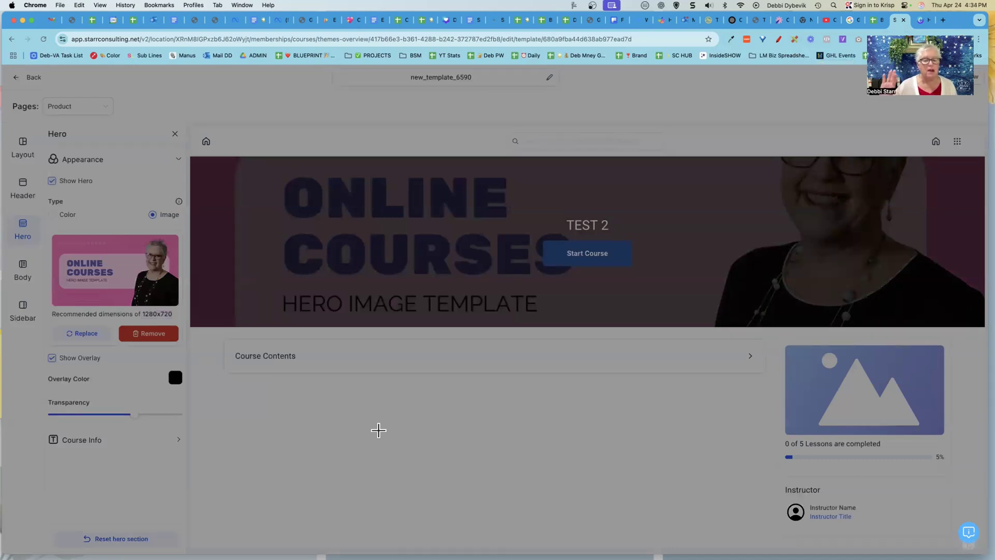
{"action": "mouse_move", "coordinate": [284, 255]}
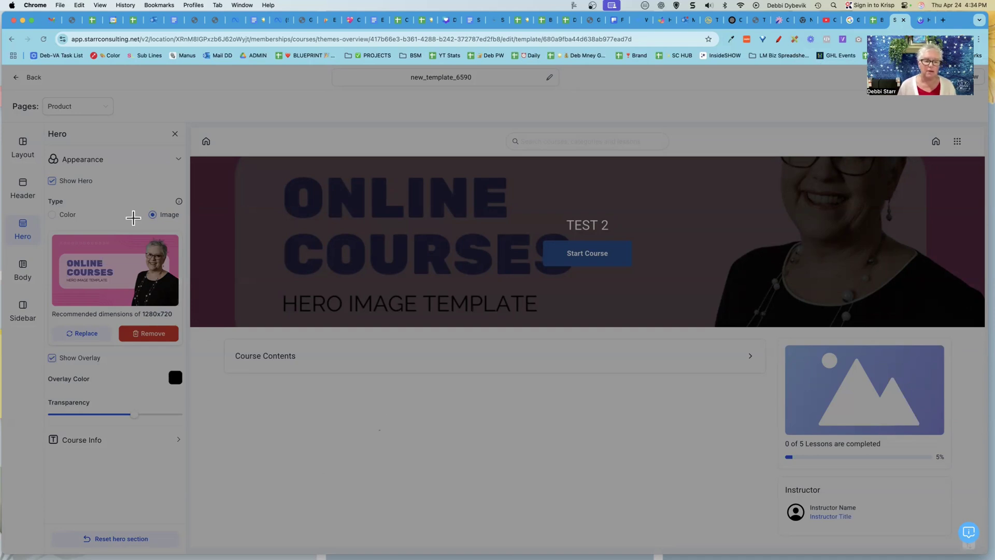
{"action": "mouse_move", "coordinate": [145, 320]}
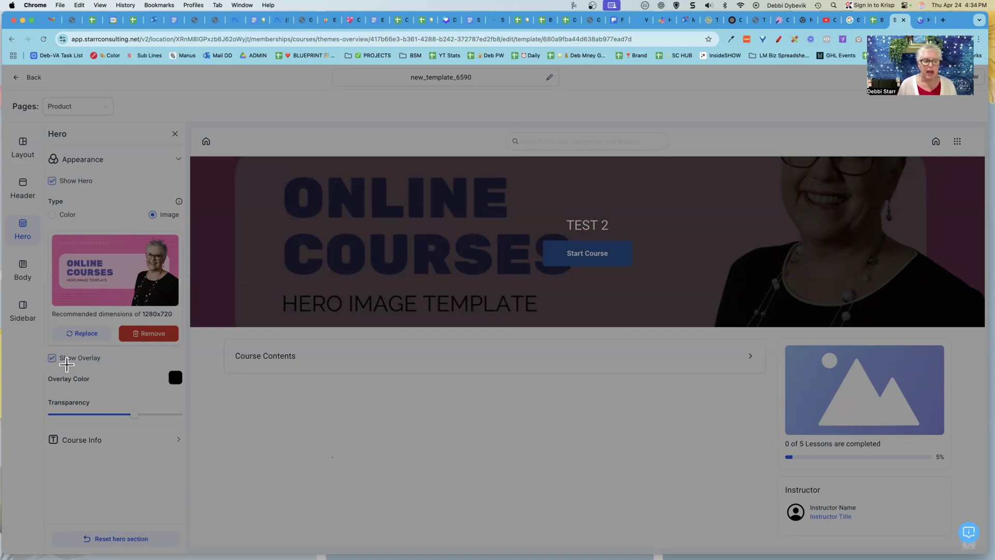
{"action": "left_click", "coordinate": [51, 357]}
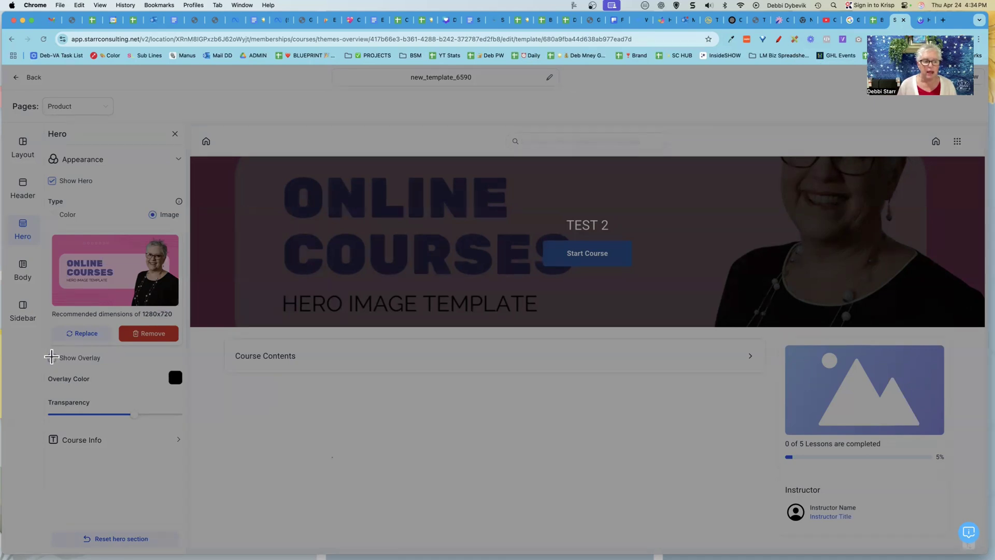
{"action": "left_click", "coordinate": [51, 357]}
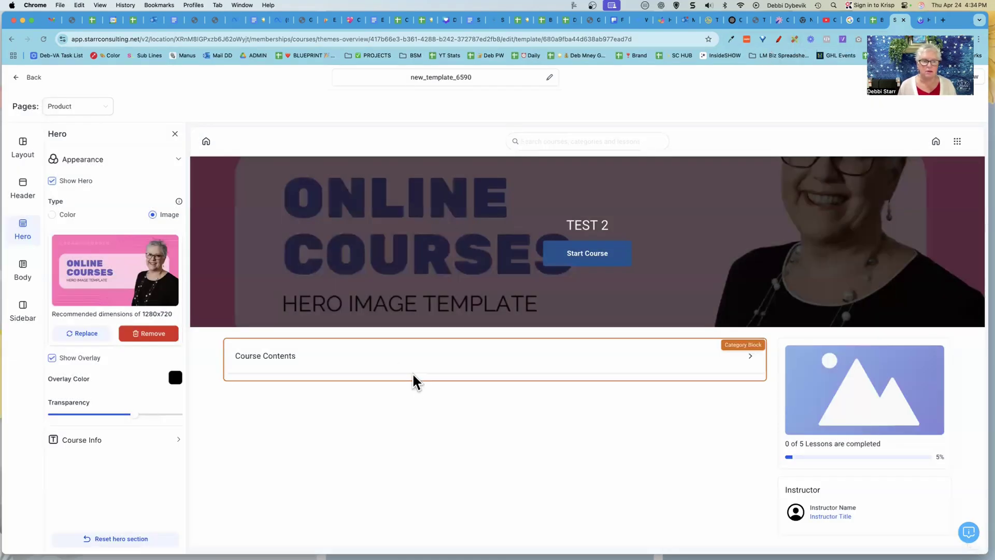
{"action": "left_click", "coordinate": [52, 357]}
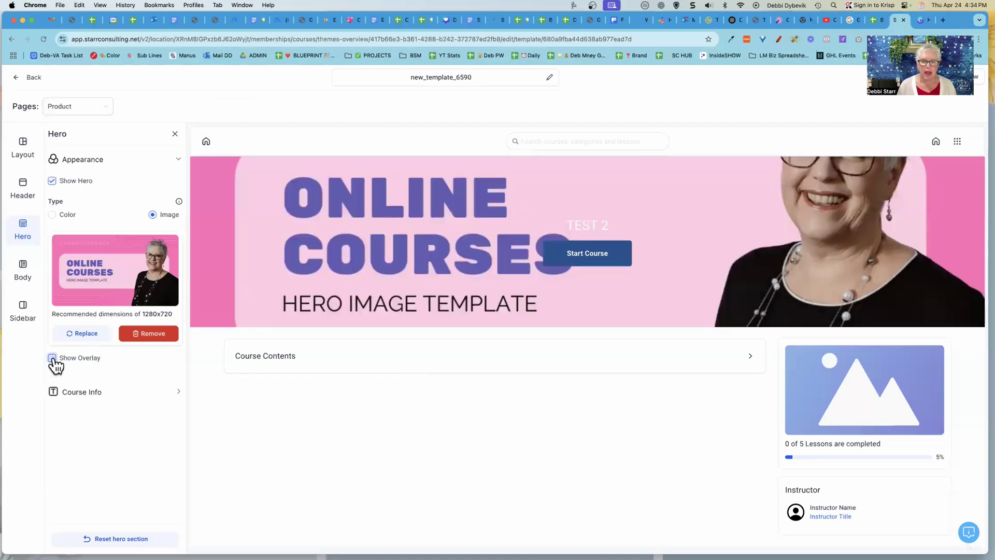
{"action": "left_click", "coordinate": [53, 357]}
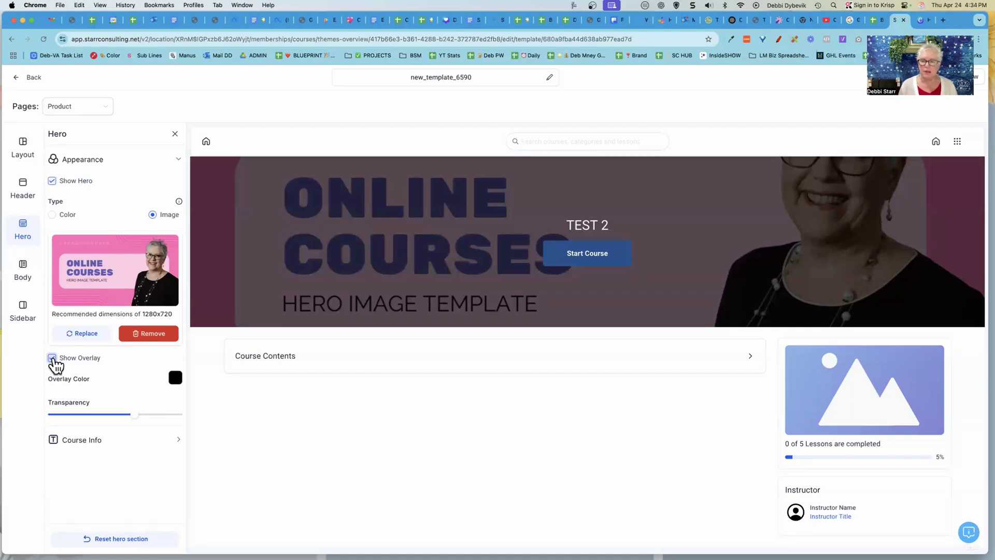
{"action": "left_click", "coordinate": [52, 357]}
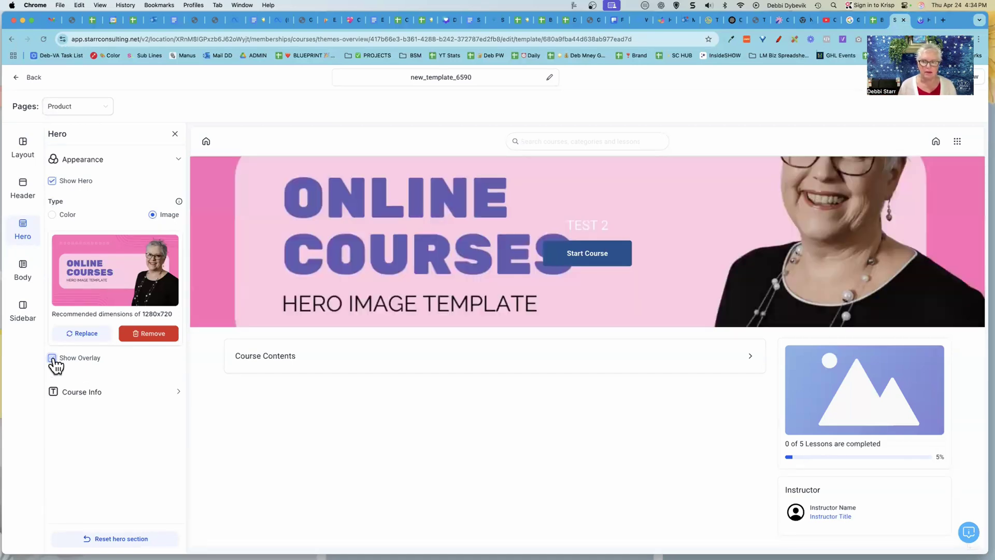
{"action": "left_click", "coordinate": [52, 357]}
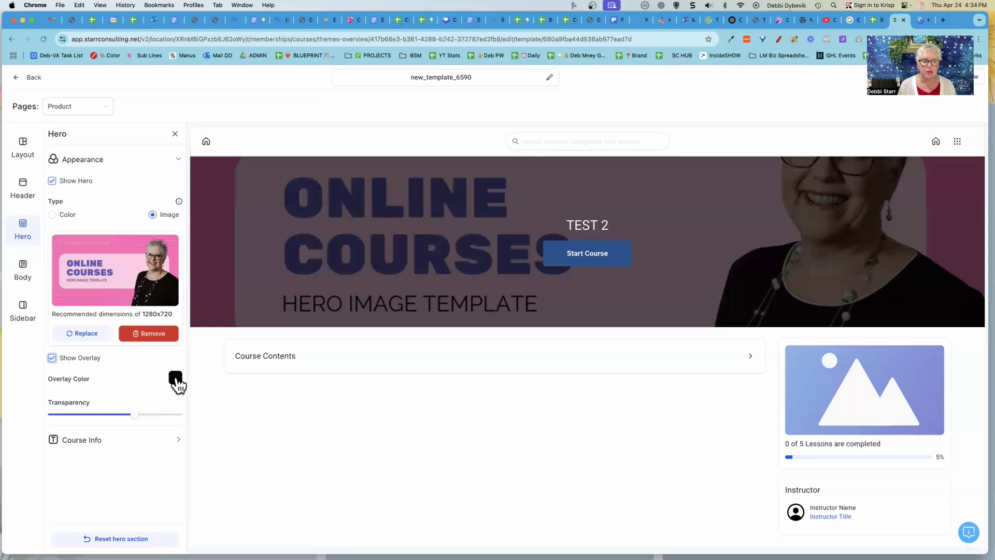
{"action": "mouse_move", "coordinate": [121, 384]}
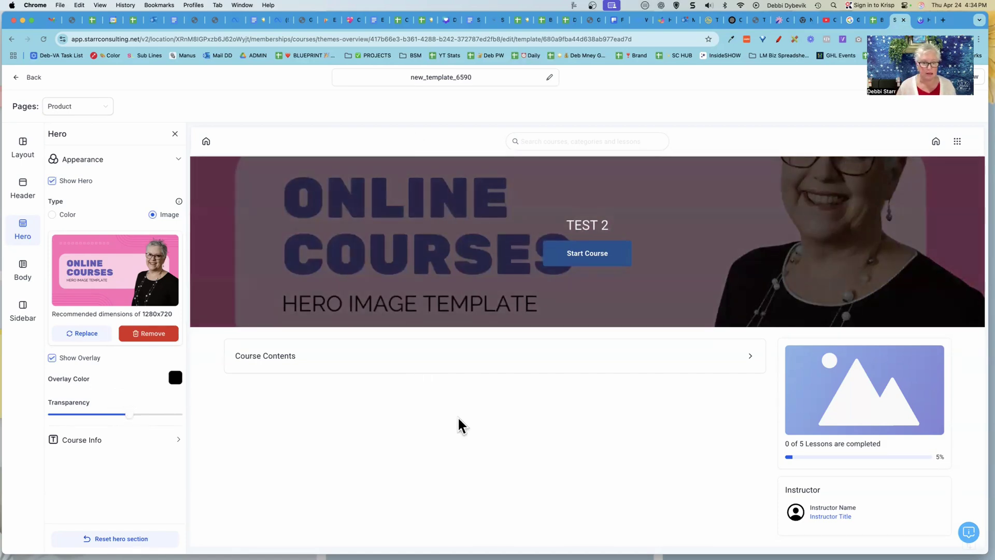
{"action": "mouse_move", "coordinate": [536, 286]}
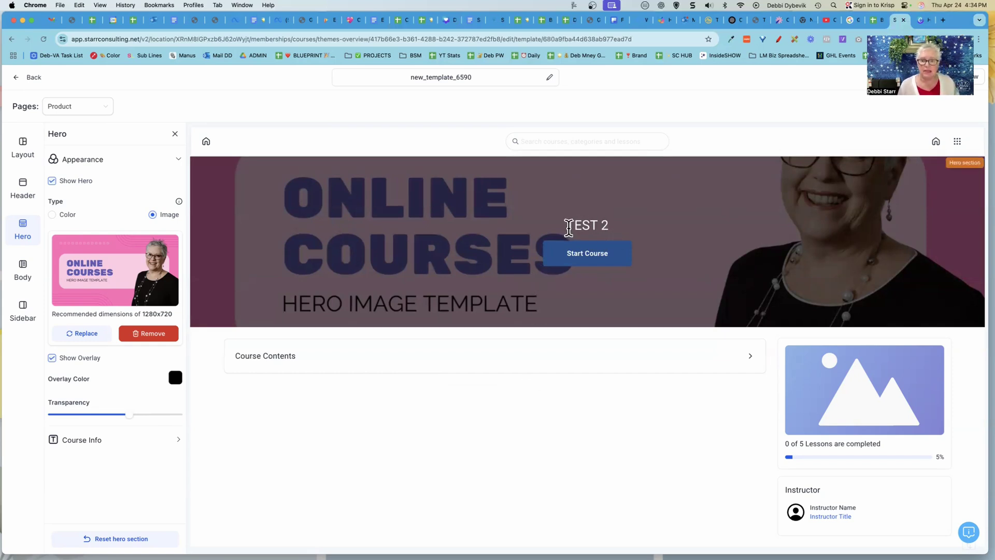
{"action": "mouse_move", "coordinate": [393, 259]}
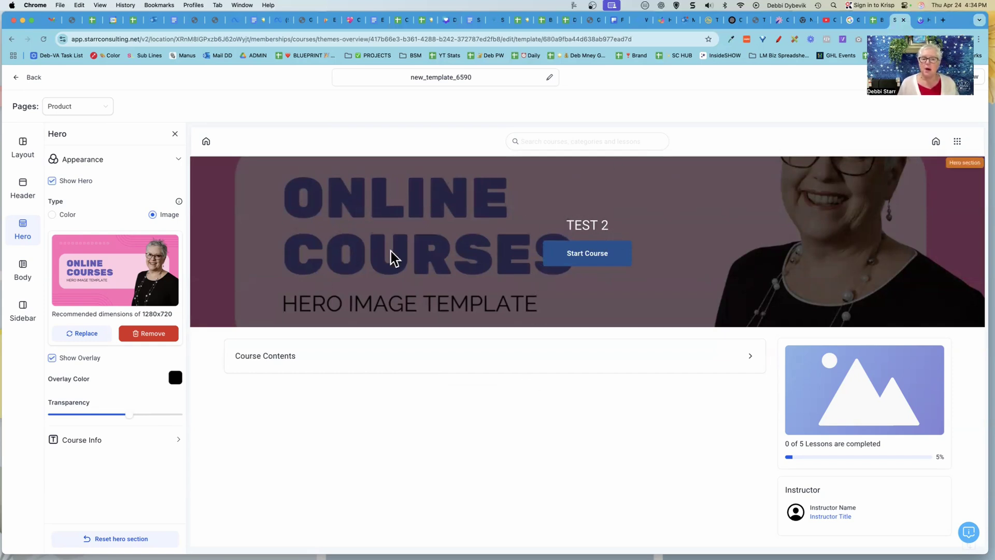
{"action": "mouse_move", "coordinate": [408, 244]}
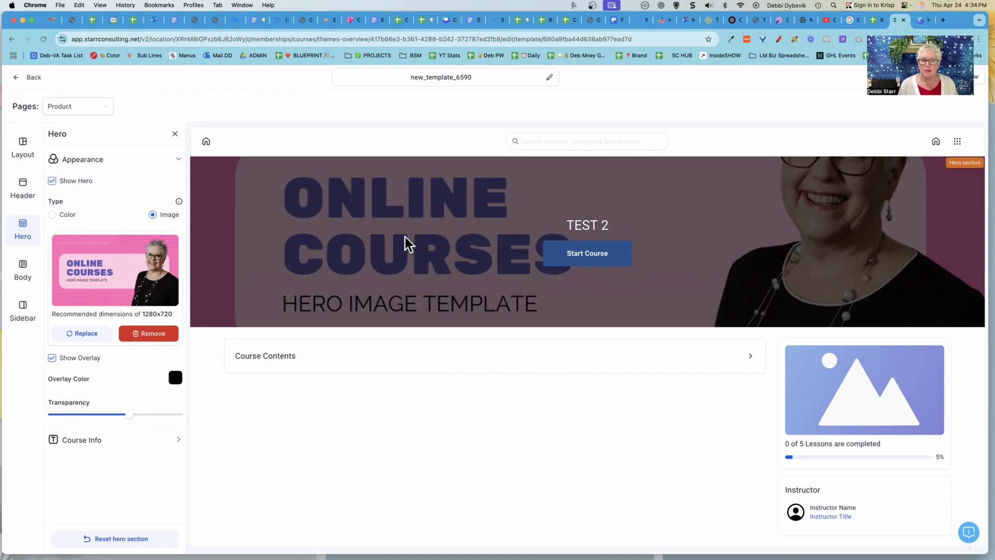
{"action": "mouse_move", "coordinate": [475, 322]}
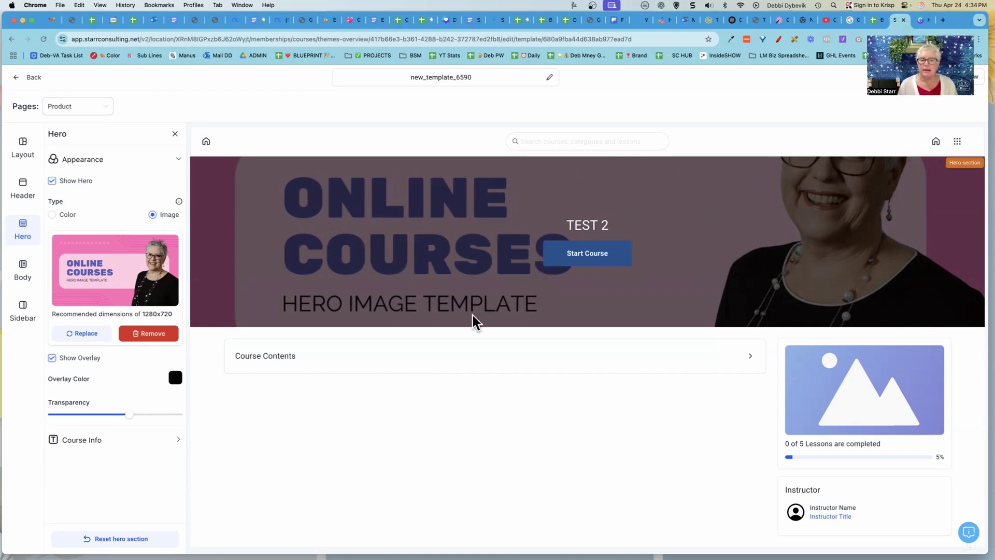
{"action": "mouse_move", "coordinate": [570, 224]}
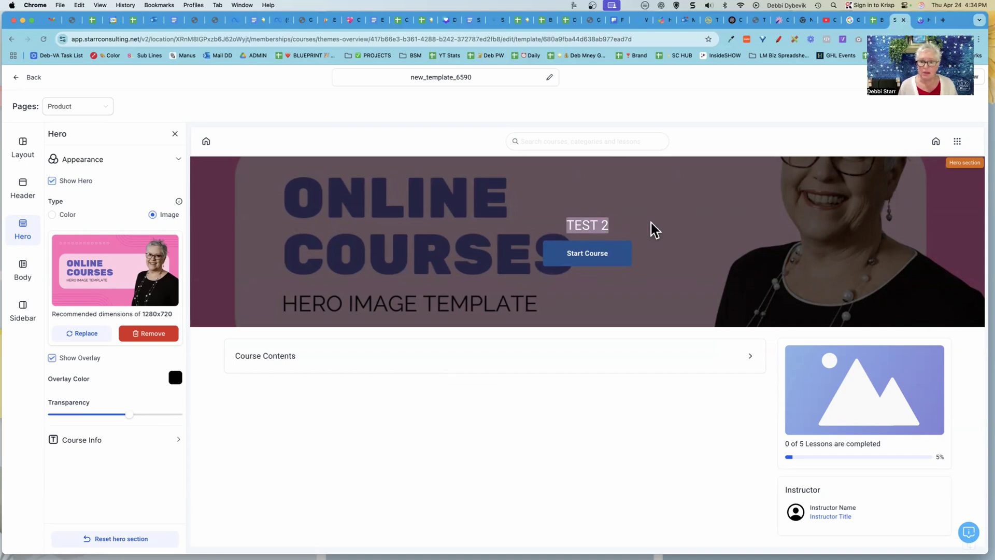
{"action": "mouse_move", "coordinate": [606, 266]}
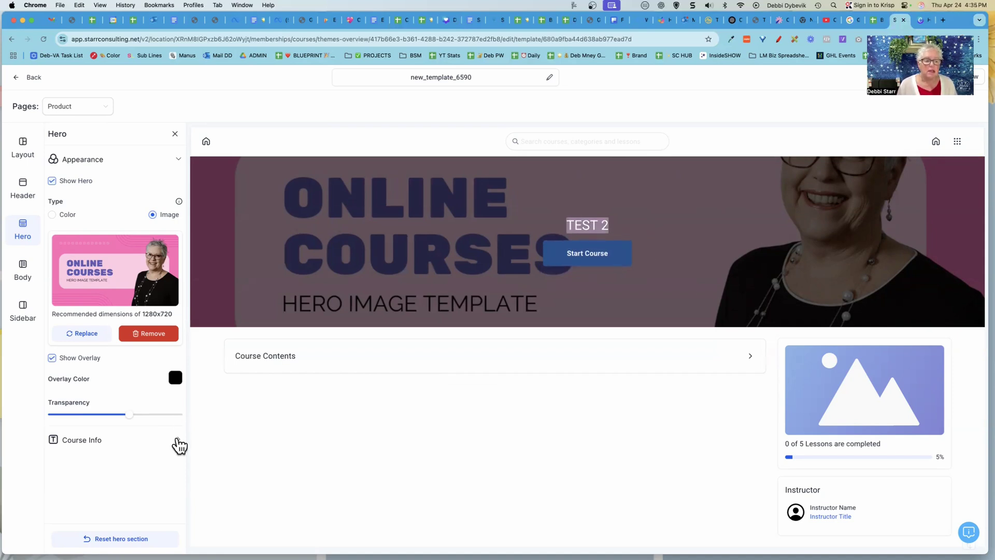
Cut the hero course title down to a single dot and colour it White Pink
{"action": "left_click", "coordinate": [82, 438]}
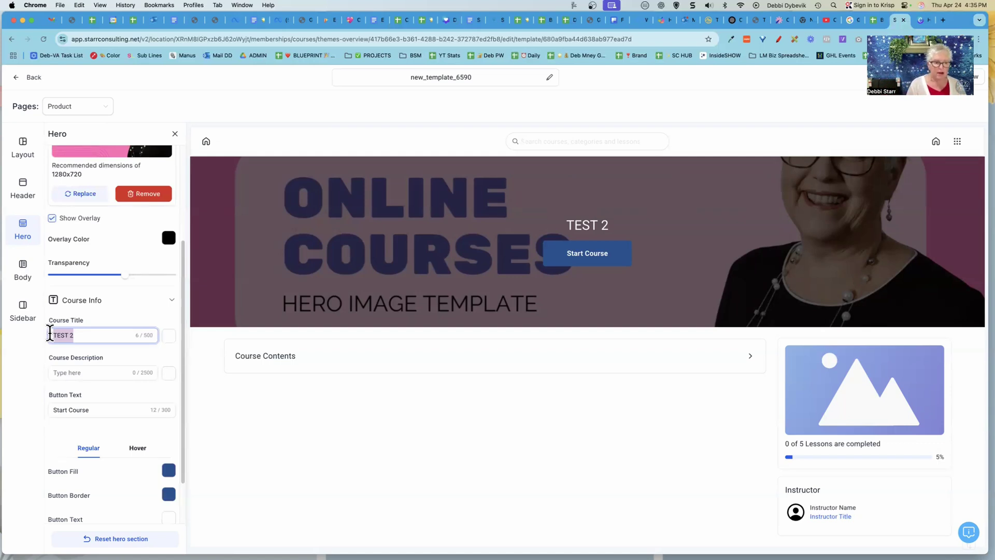
{"action": "type", "text": "More I type"}
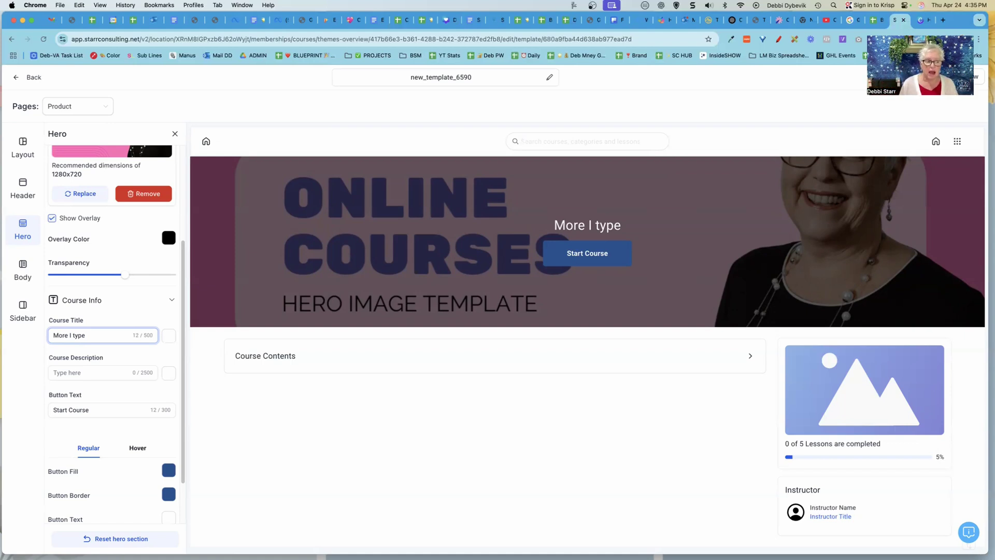
{"action": "key", "text": "Backspace"}
{"action": "type", "text": "."}
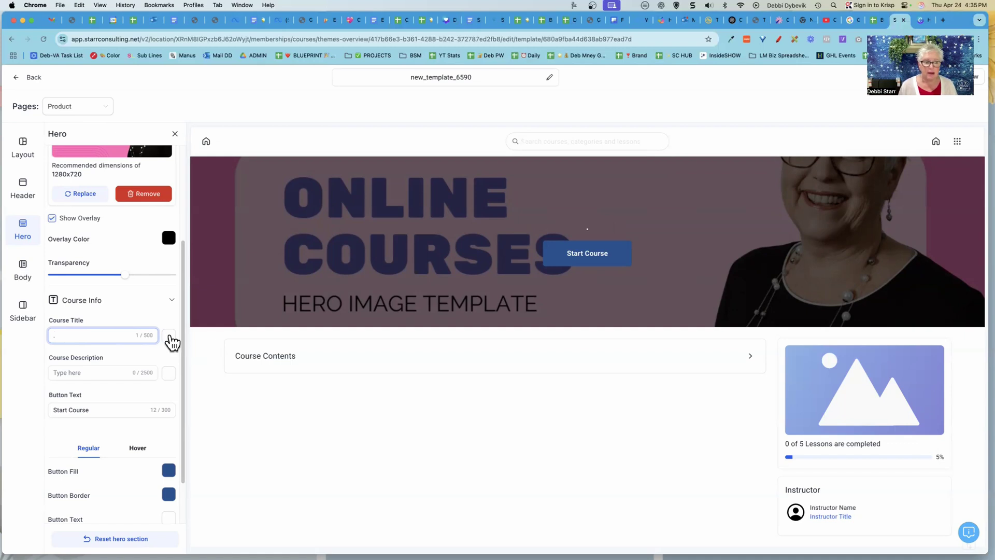
{"action": "left_click", "coordinate": [169, 336]}
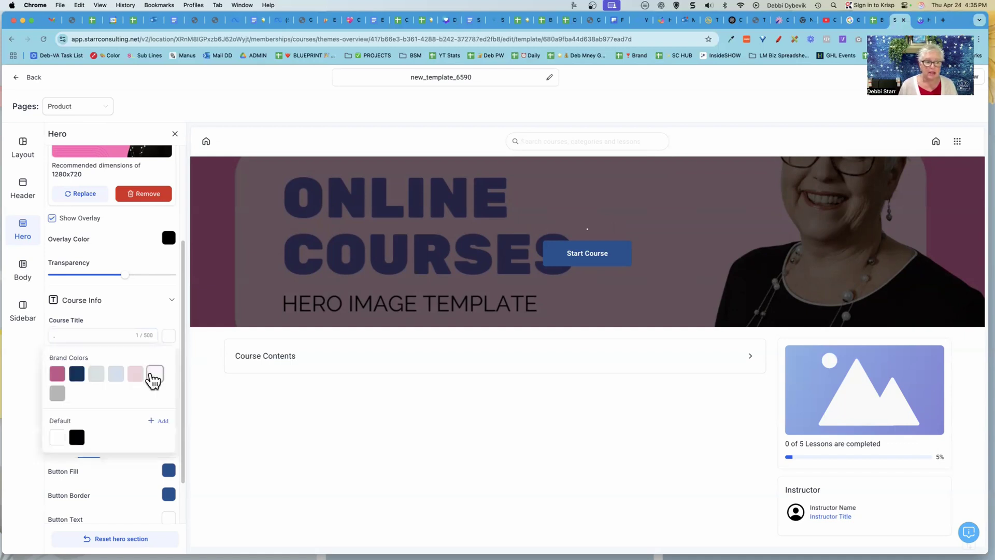
{"action": "mouse_move", "coordinate": [155, 374]}
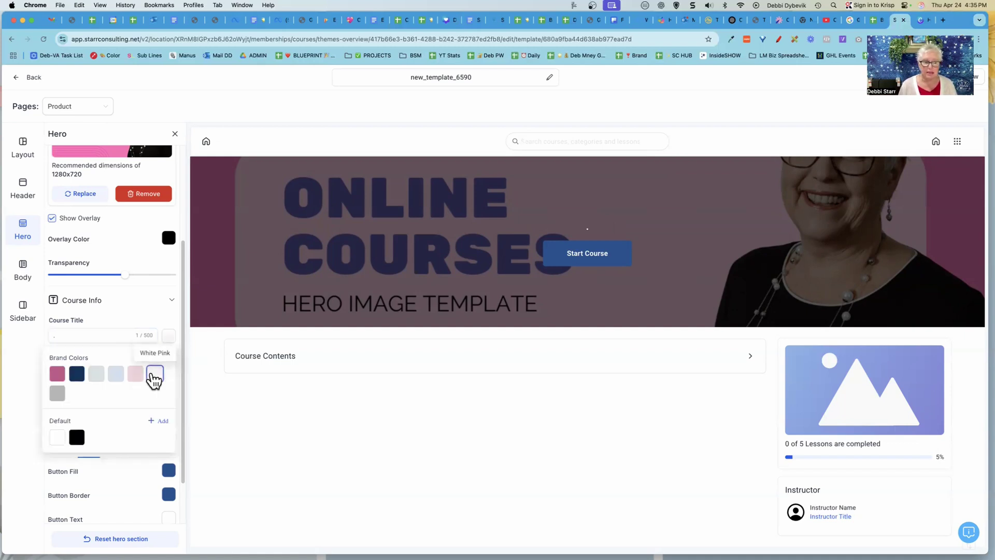
{"action": "left_click", "coordinate": [136, 373]}
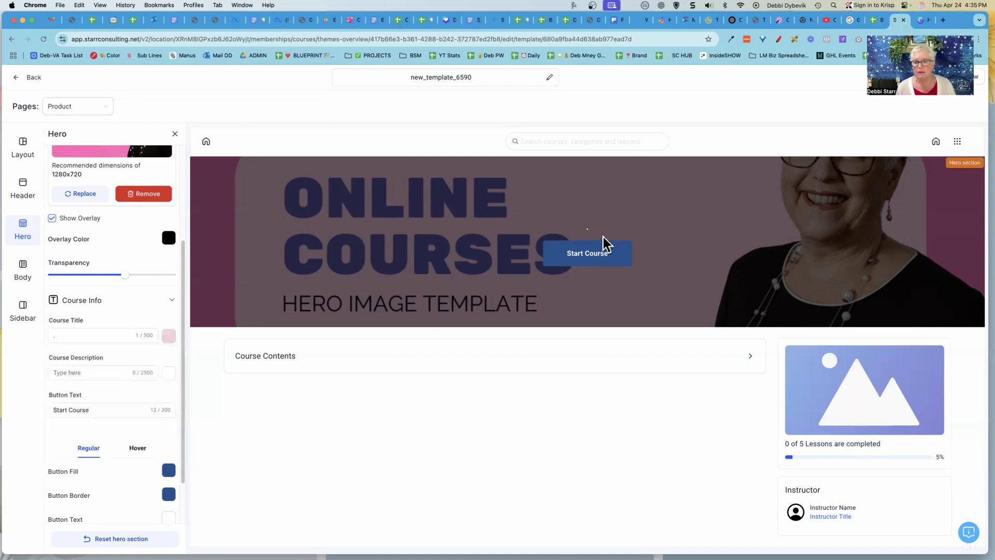
{"action": "mouse_move", "coordinate": [550, 344]}
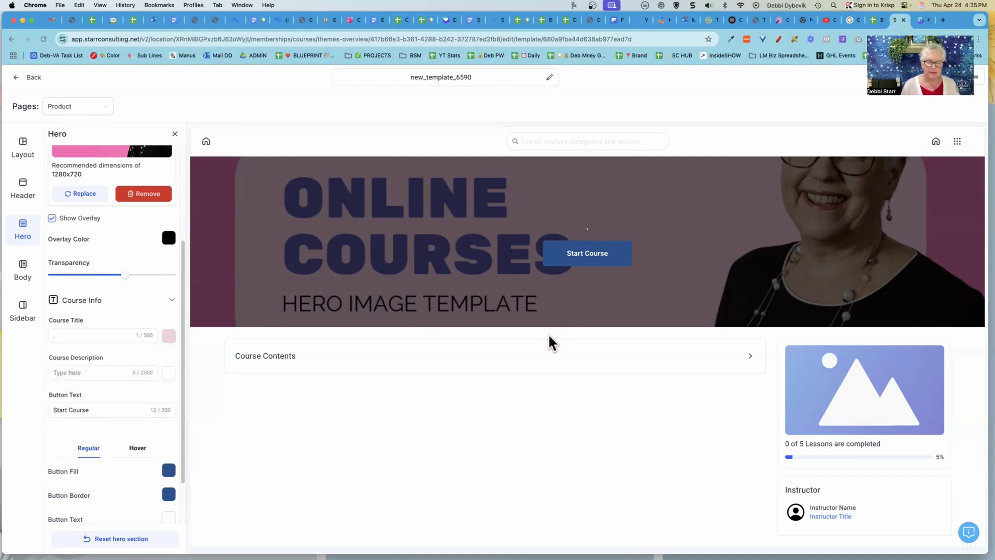
{"action": "left_click", "coordinate": [102, 373]}
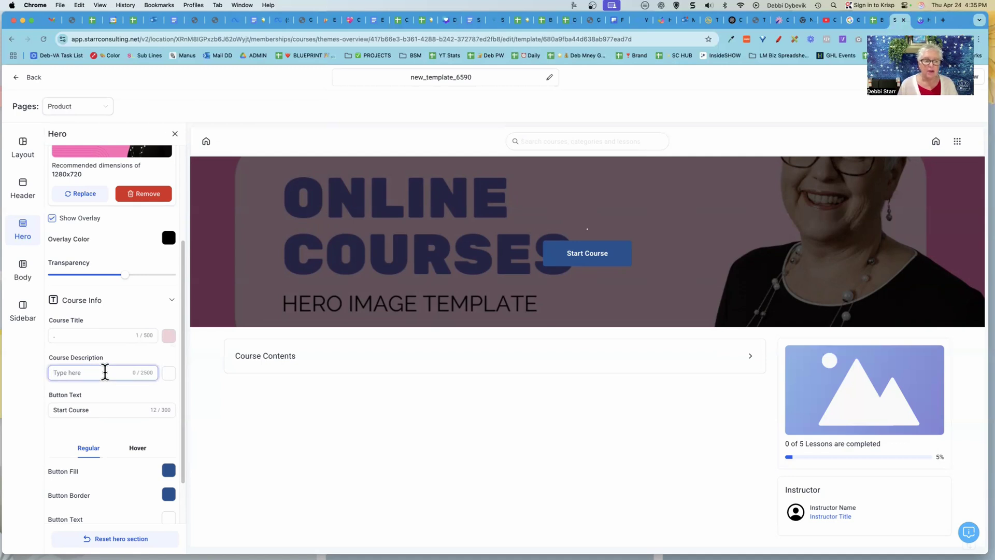
Enter 'More and more and more' as the hero course description
{"action": "type", "text": "More and more and more"}
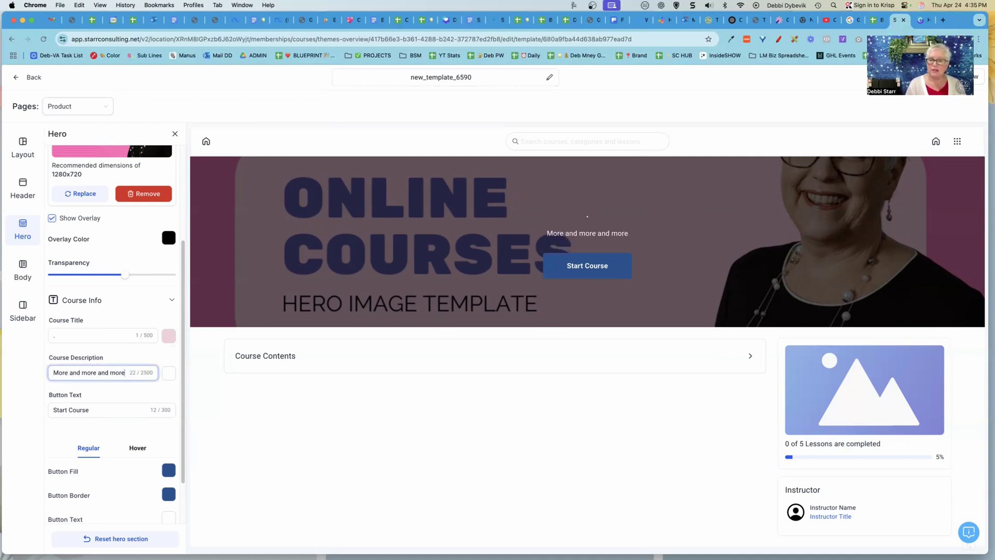
{"action": "mouse_move", "coordinate": [594, 339]}
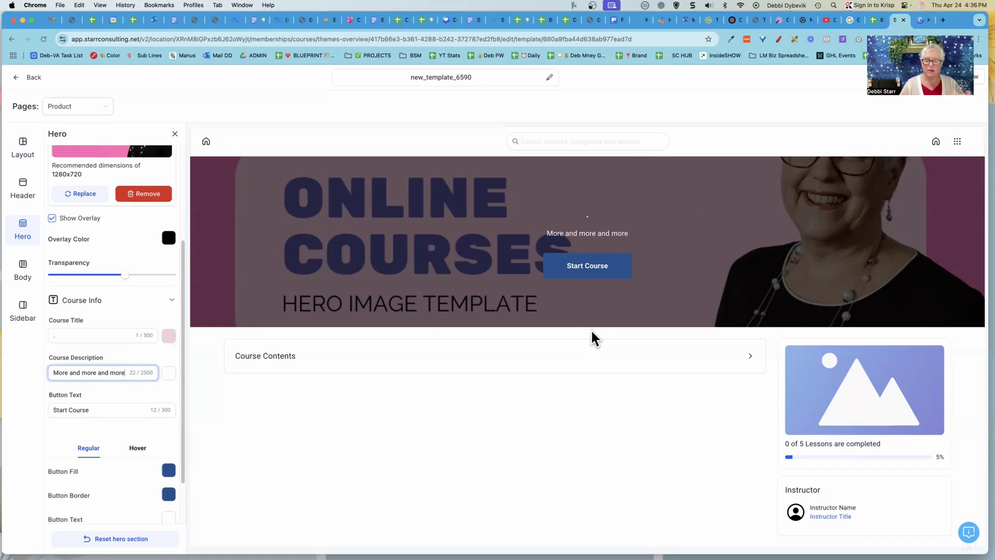
{"action": "mouse_move", "coordinate": [601, 253]}
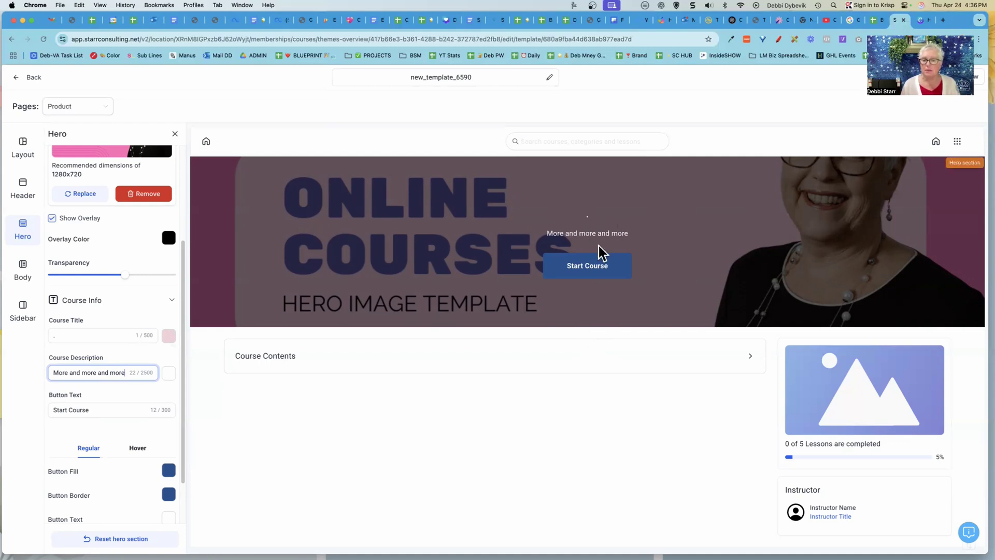
{"action": "mouse_move", "coordinate": [419, 200]}
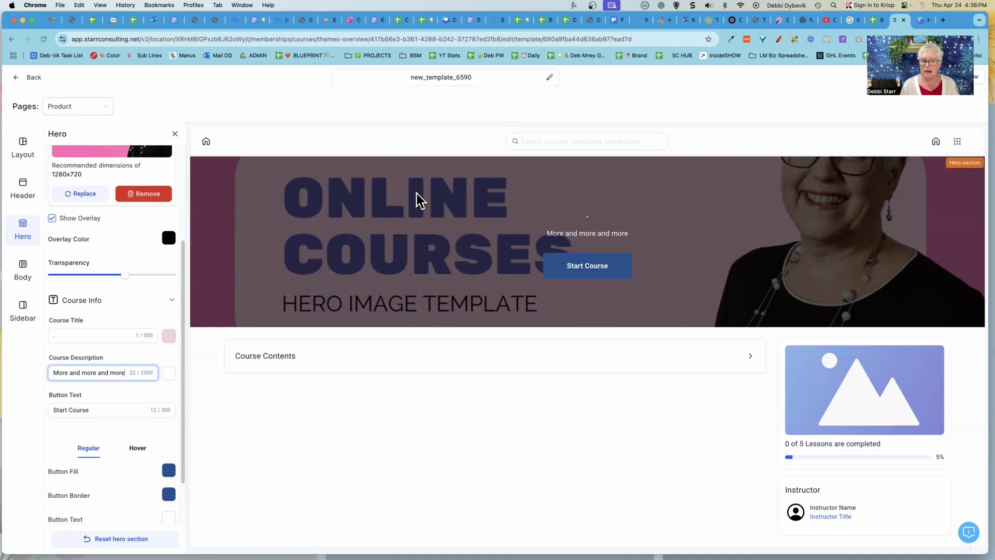
{"action": "mouse_move", "coordinate": [491, 281]}
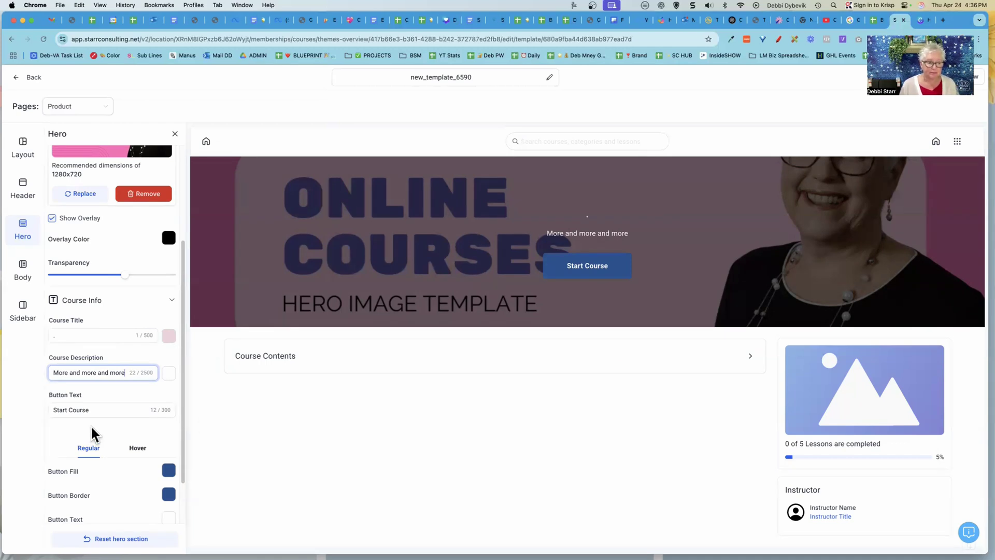
{"action": "scroll", "scroll_direction": "down", "scroll_amount": 3}
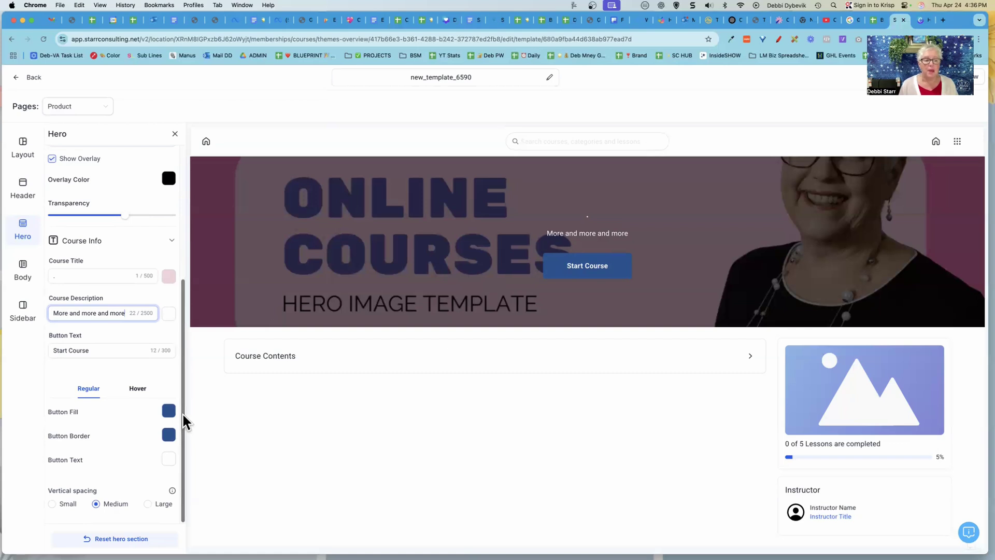
Give the hero button a pink fill, light grey border and 'Begin Course' label
{"action": "left_click", "coordinate": [169, 410]}
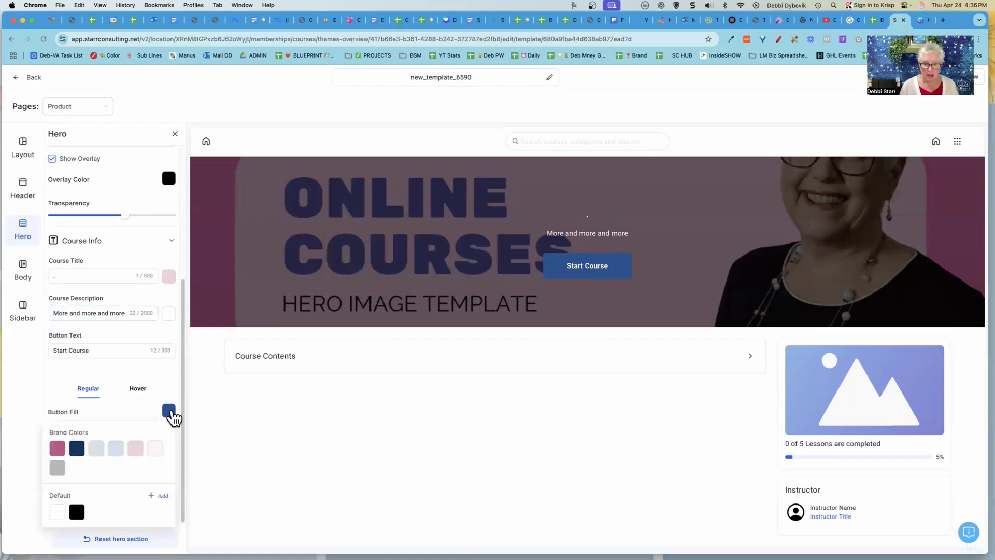
{"action": "left_click", "coordinate": [57, 447]}
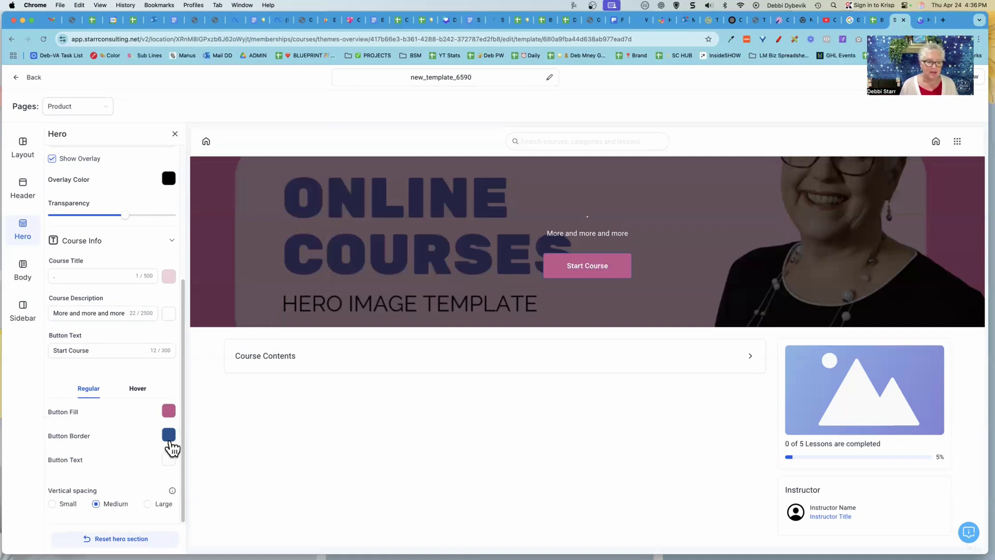
{"action": "left_click", "coordinate": [169, 435]}
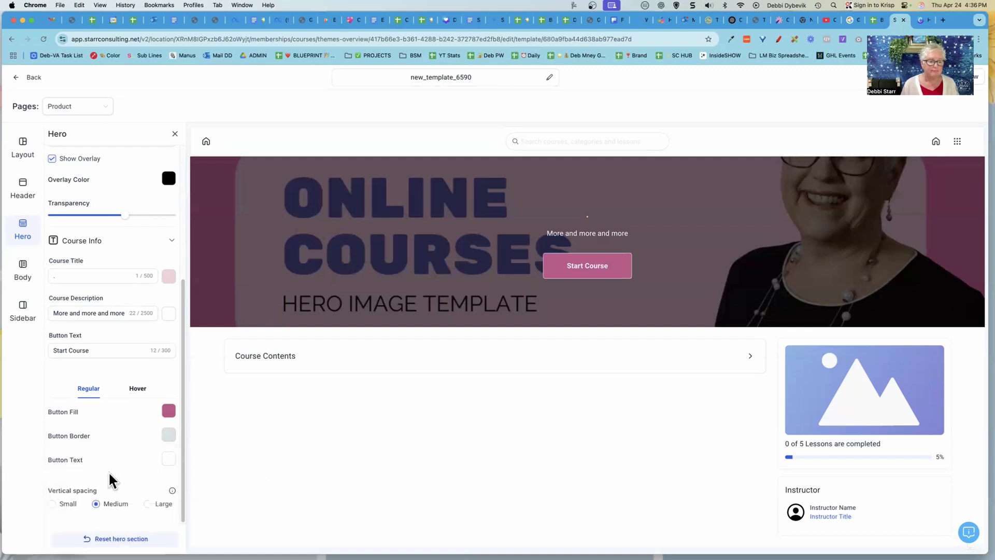
{"action": "mouse_move", "coordinate": [103, 486]}
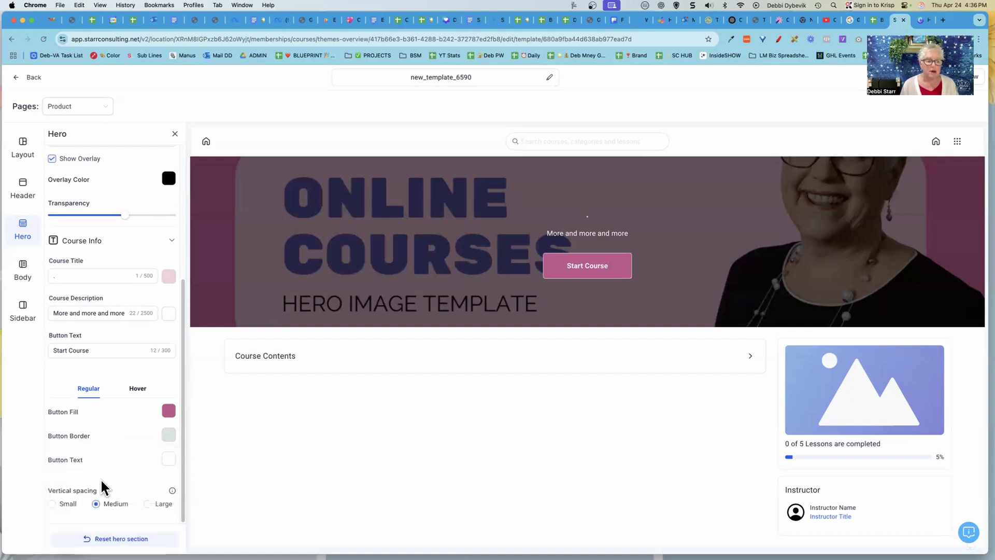
{"action": "left_click", "coordinate": [95, 350]}
{"action": "type", "text": "Begin"}
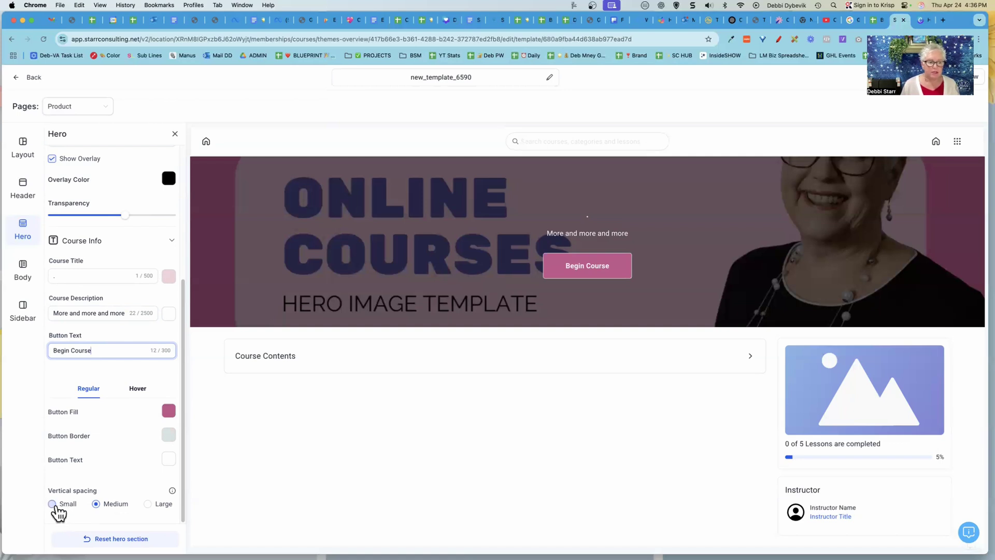
Try small and large hero vertical spacing, then keep Medium
{"action": "left_click", "coordinate": [52, 503]}
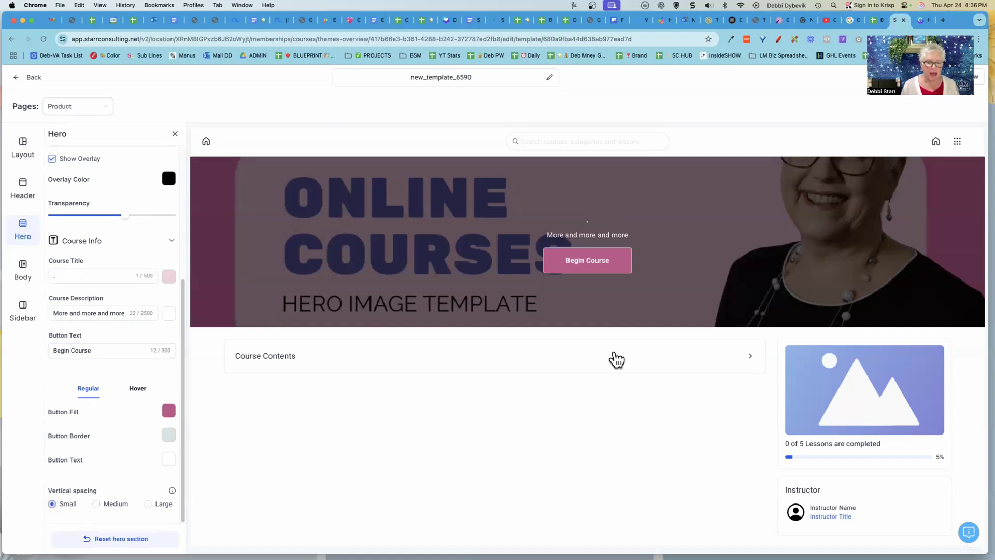
{"action": "mouse_move", "coordinate": [112, 487]}
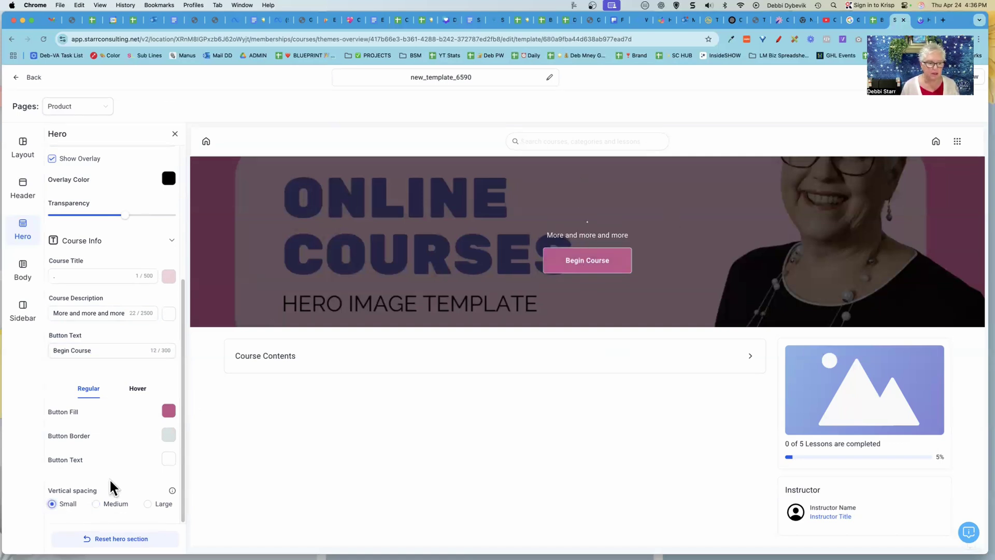
{"action": "left_click", "coordinate": [147, 503]}
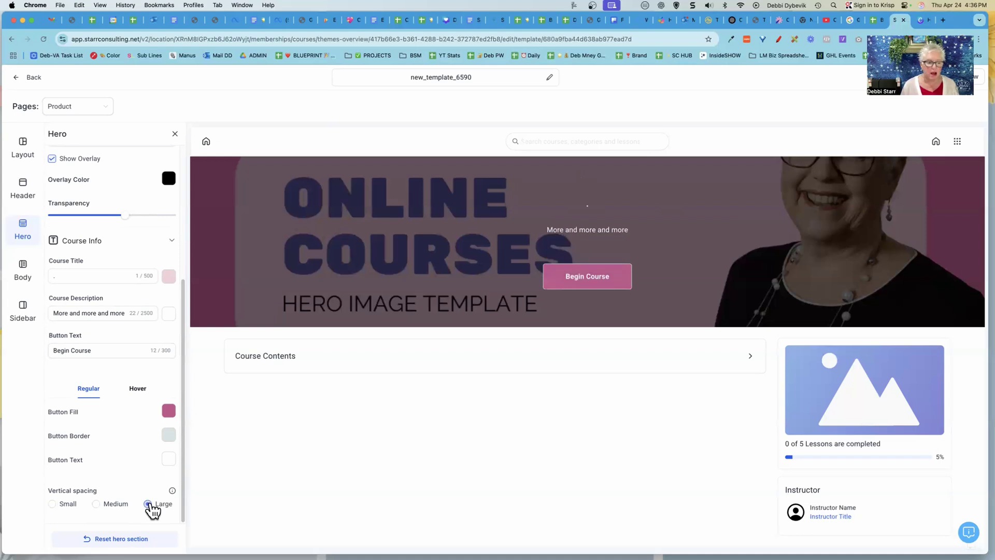
{"action": "left_click", "coordinate": [96, 503]}
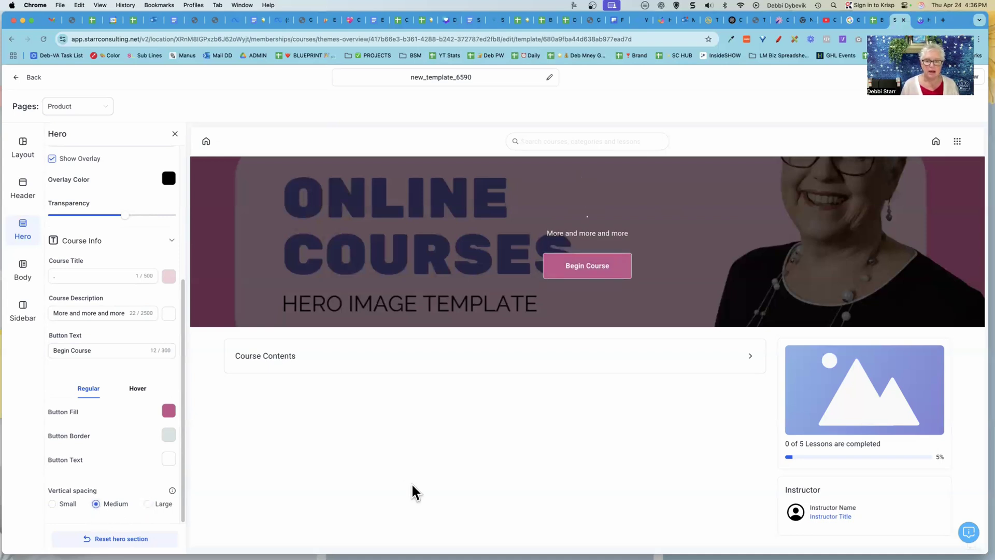
{"action": "mouse_move", "coordinate": [377, 265]}
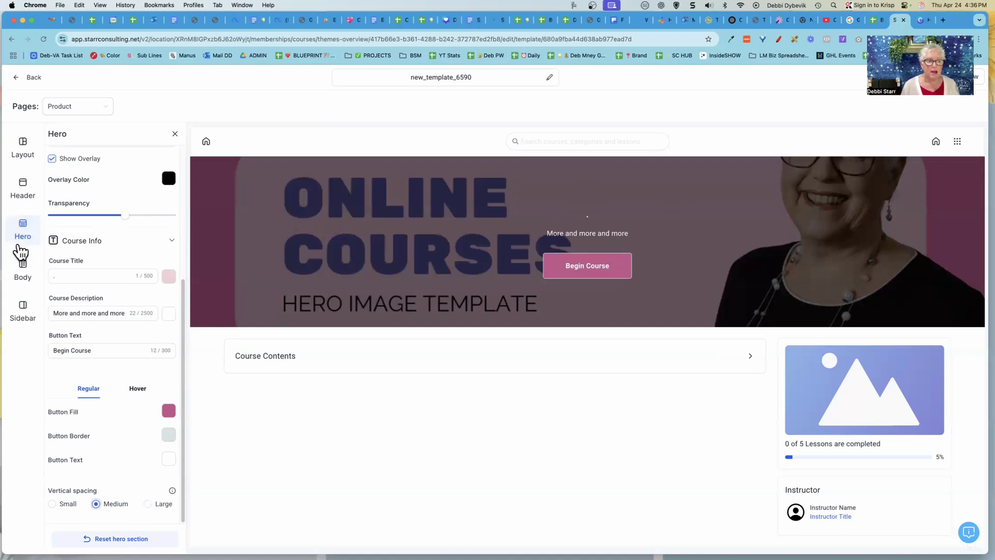
{"action": "mouse_move", "coordinate": [22, 229]}
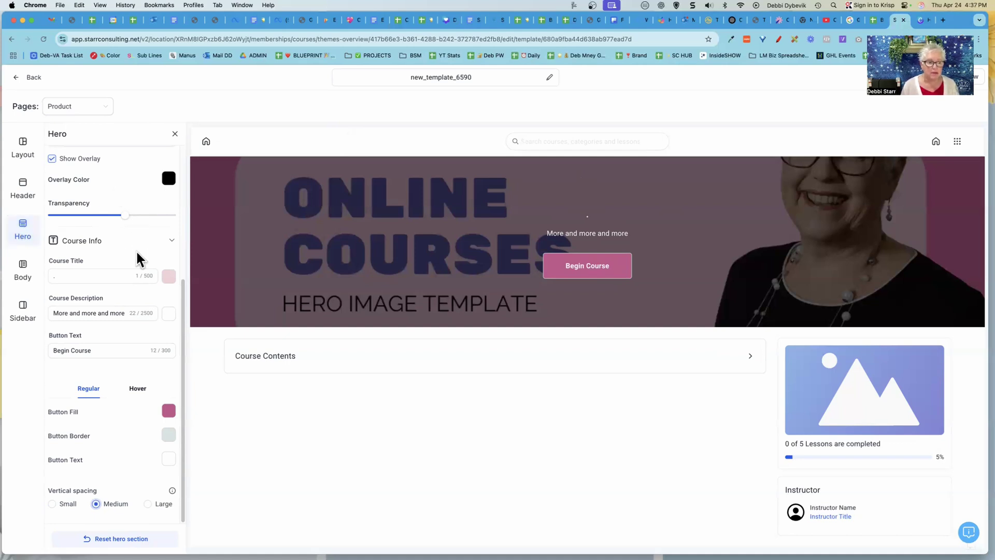
Review the header colour theme, then expand Layout Design's colour theme showing base and accent colours
{"action": "left_click", "coordinate": [22, 187]}
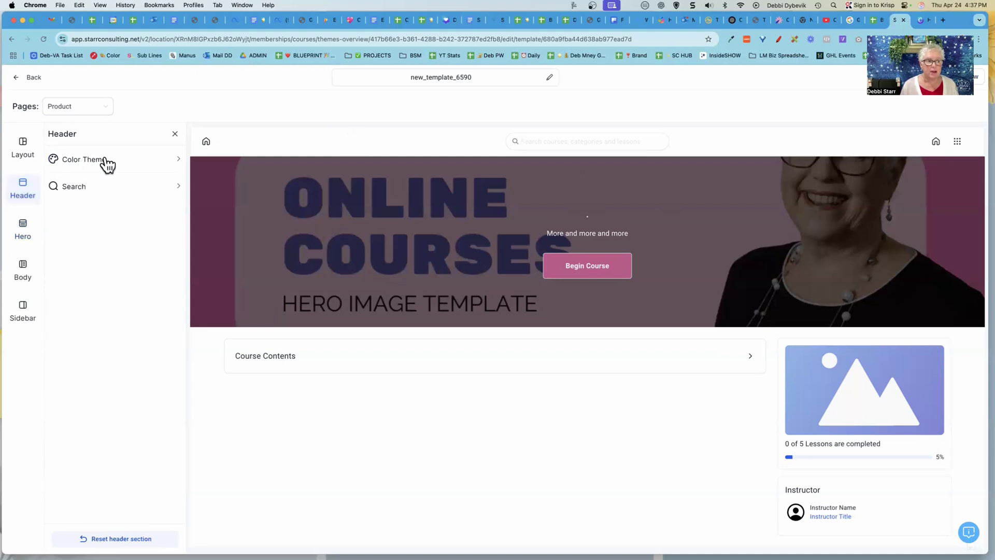
{"action": "left_click", "coordinate": [82, 158]}
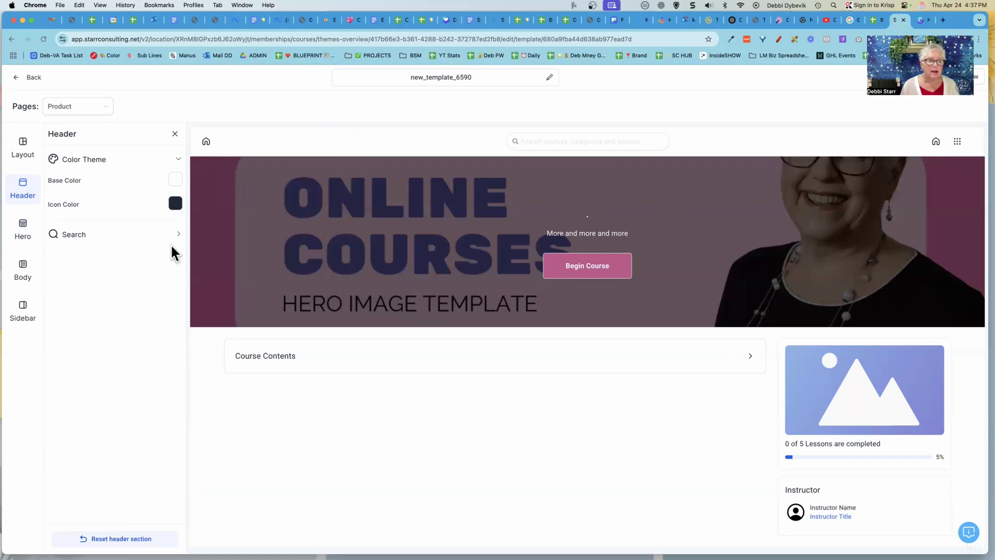
{"action": "mouse_move", "coordinate": [24, 155]}
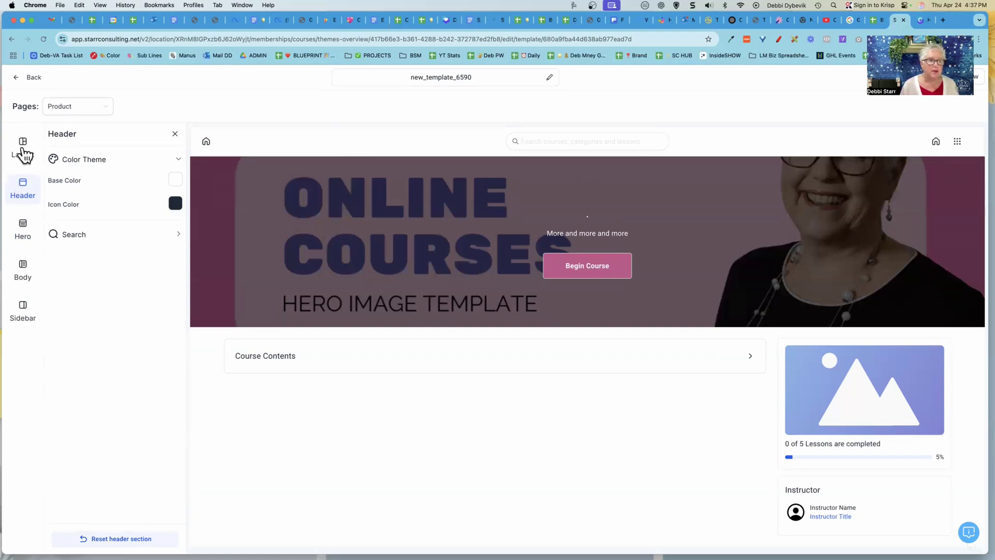
{"action": "left_click", "coordinate": [22, 146]}
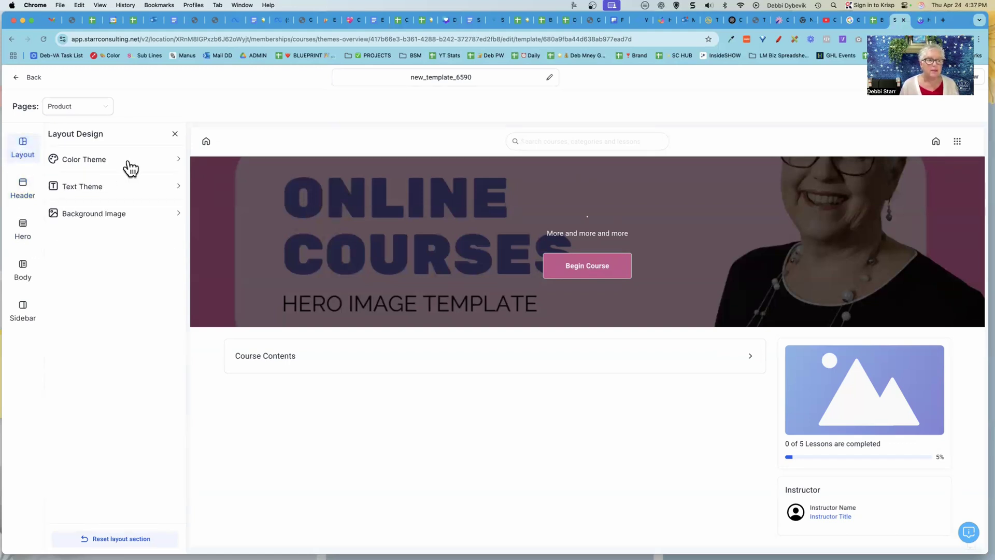
{"action": "left_click", "coordinate": [83, 159]}
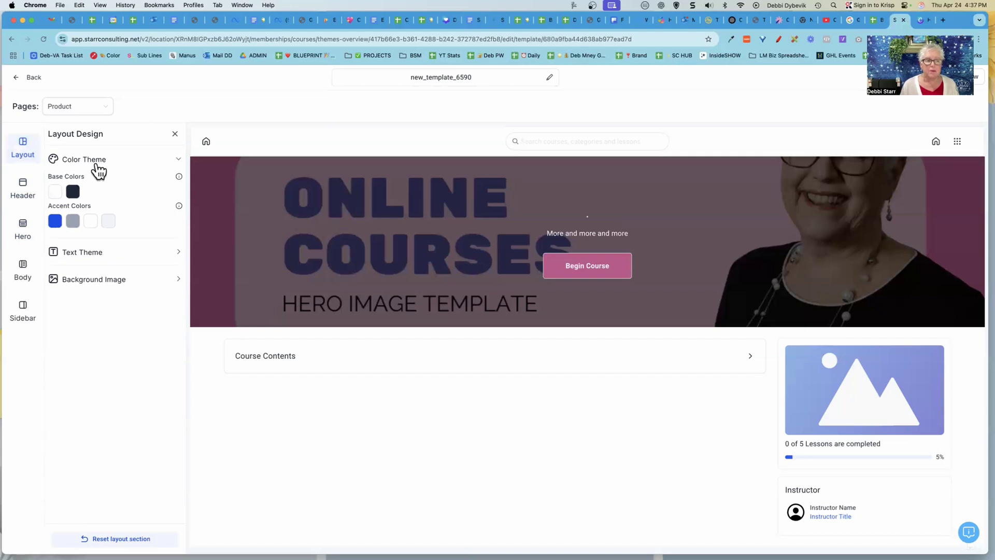
{"action": "mouse_move", "coordinate": [54, 220]}
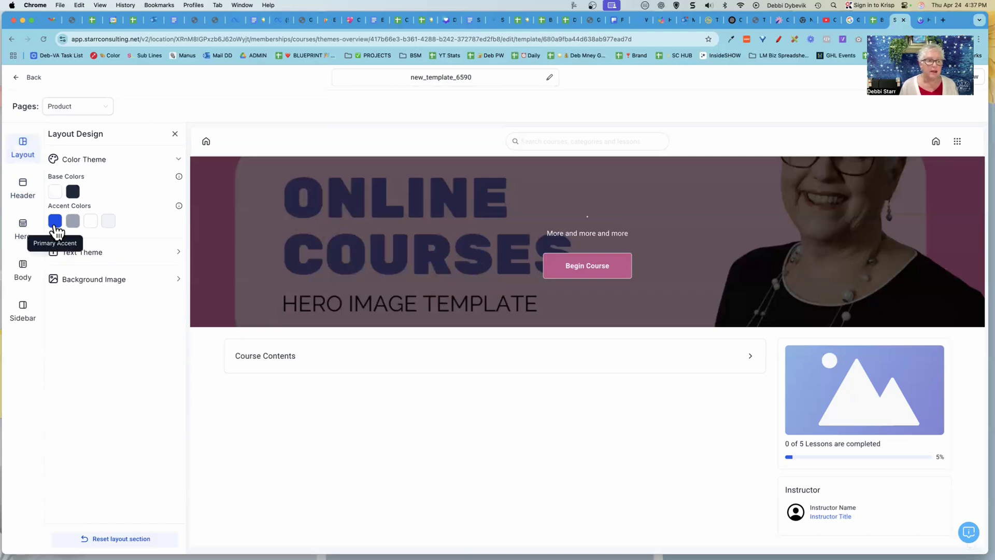
{"action": "mouse_move", "coordinate": [176, 263]}
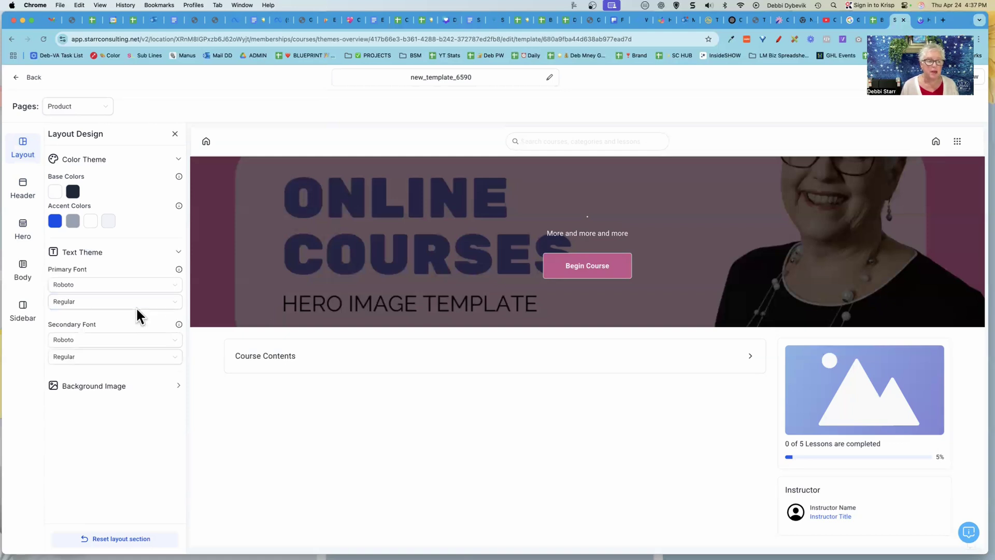
{"action": "mouse_move", "coordinate": [95, 340]}
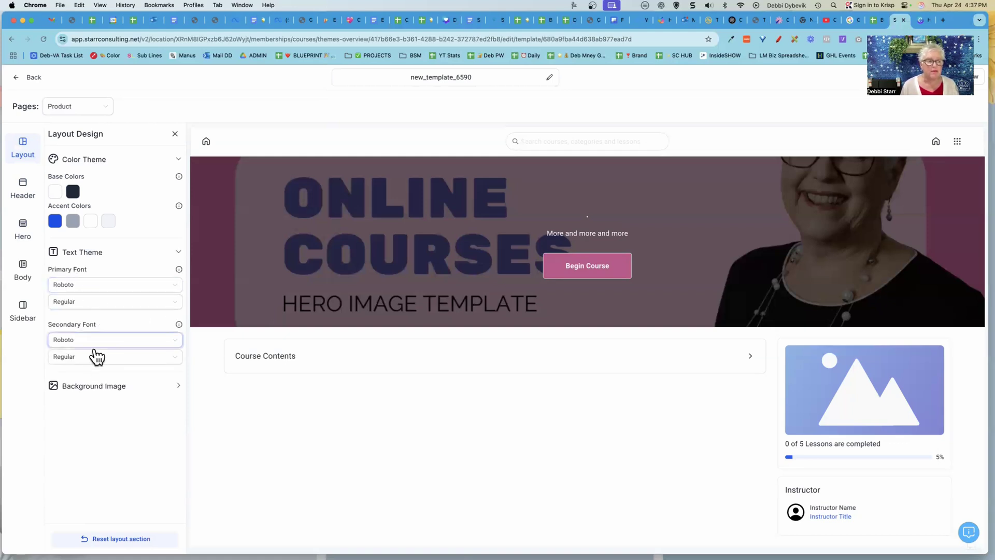
{"action": "mouse_move", "coordinate": [111, 392]}
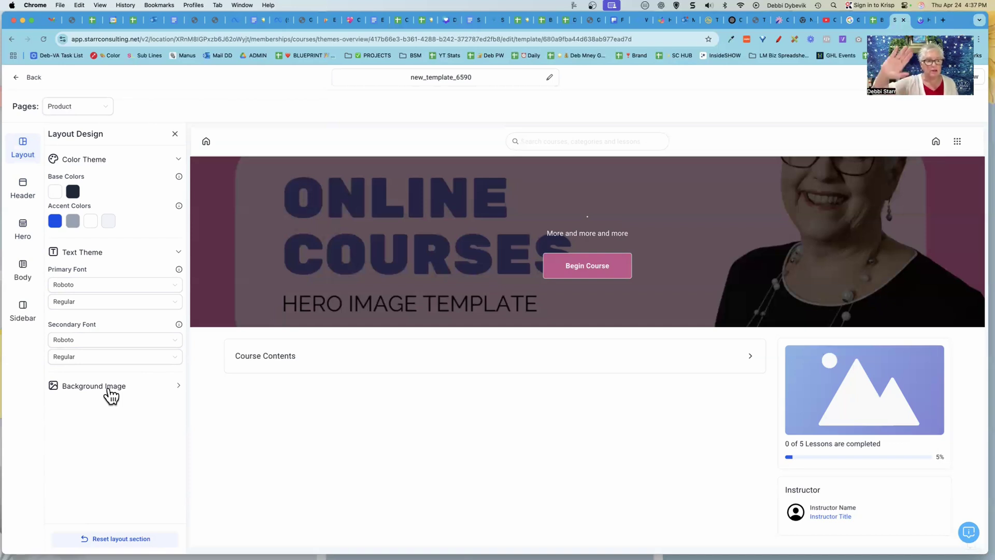
{"action": "mouse_move", "coordinate": [23, 241]}
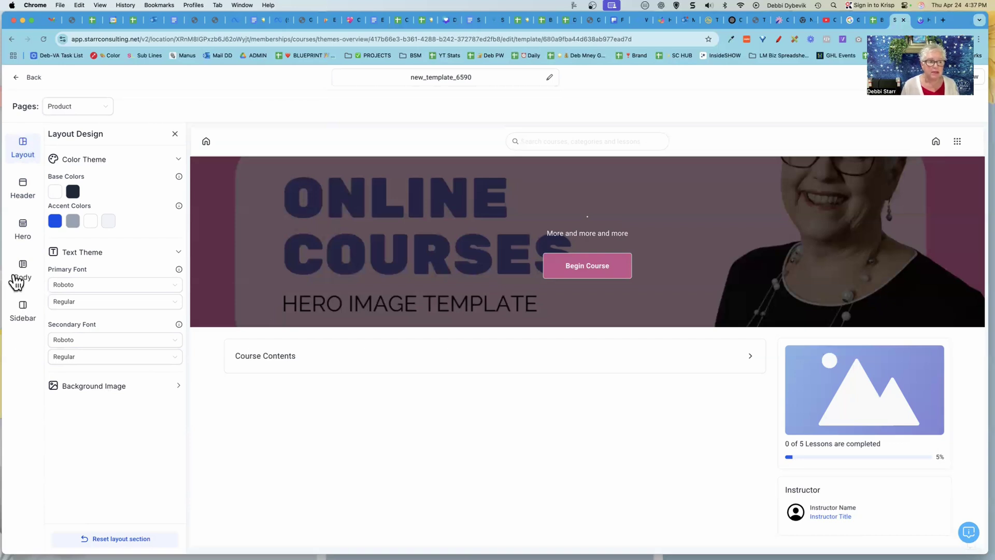
Set the sidebar Instructor block and its headshot to Hide
{"action": "left_click", "coordinate": [22, 266]}
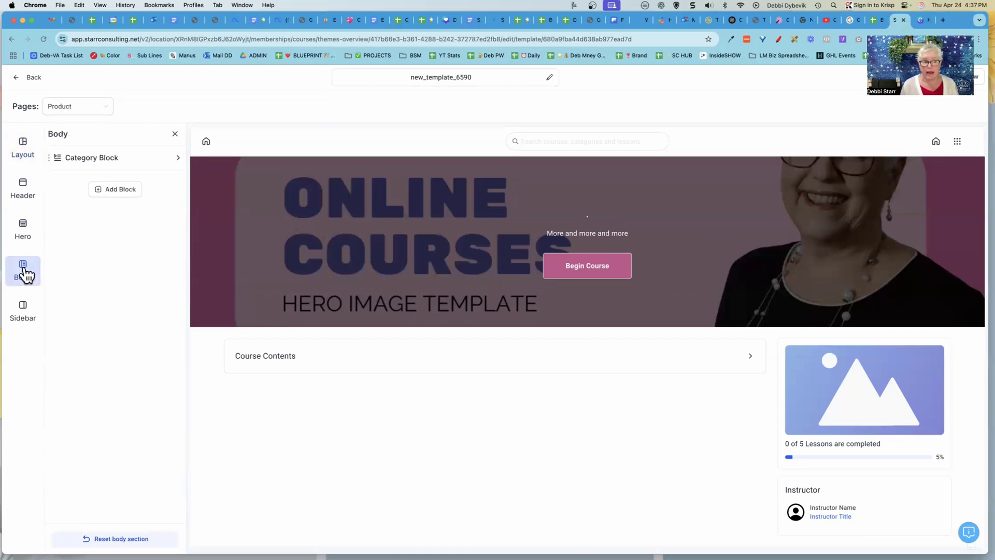
{"action": "left_click", "coordinate": [23, 311]}
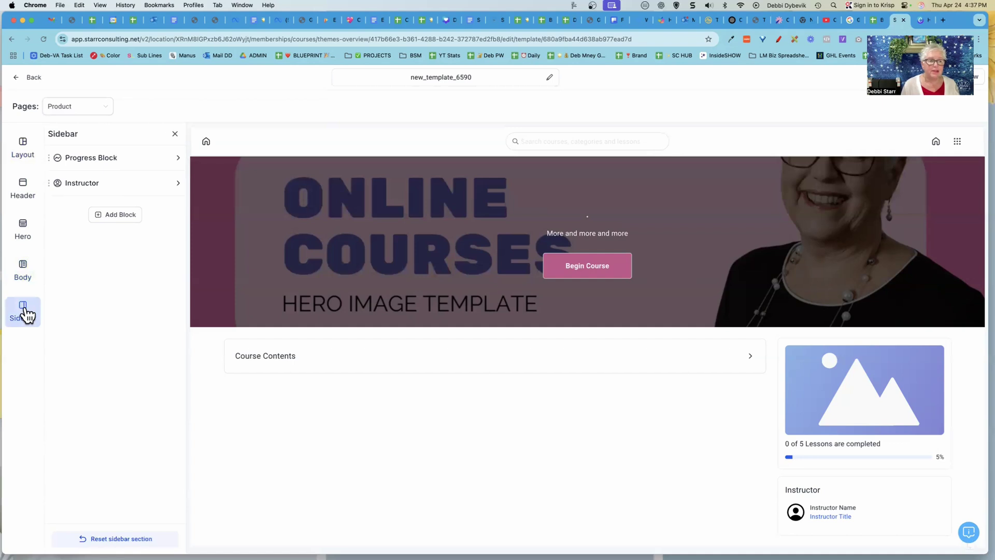
{"action": "mouse_move", "coordinate": [118, 192]}
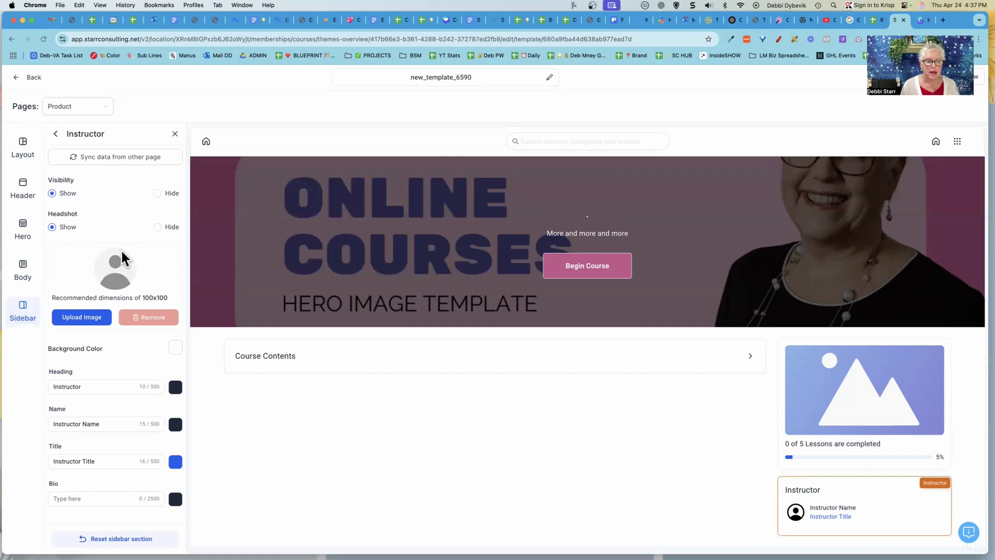
{"action": "mouse_move", "coordinate": [125, 272]}
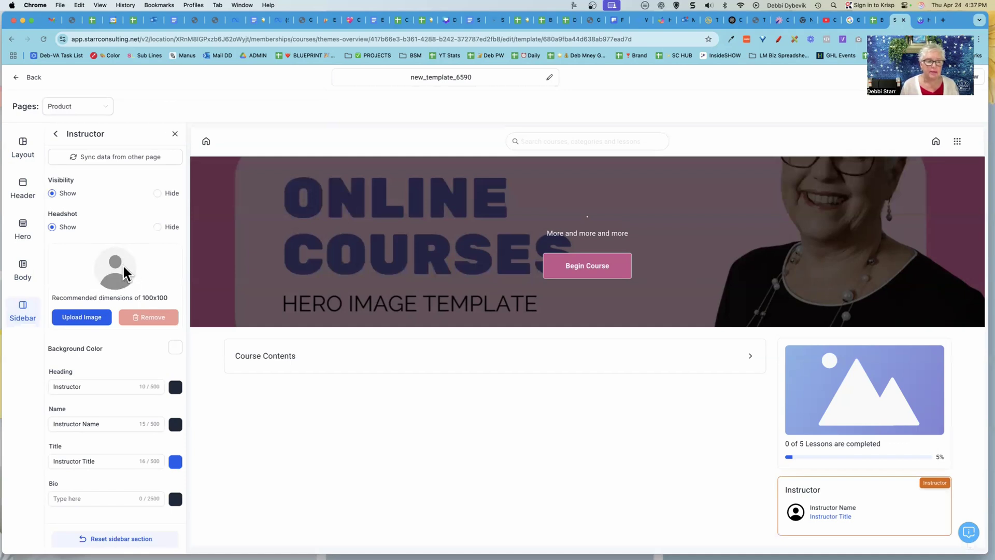
{"action": "mouse_move", "coordinate": [92, 189]}
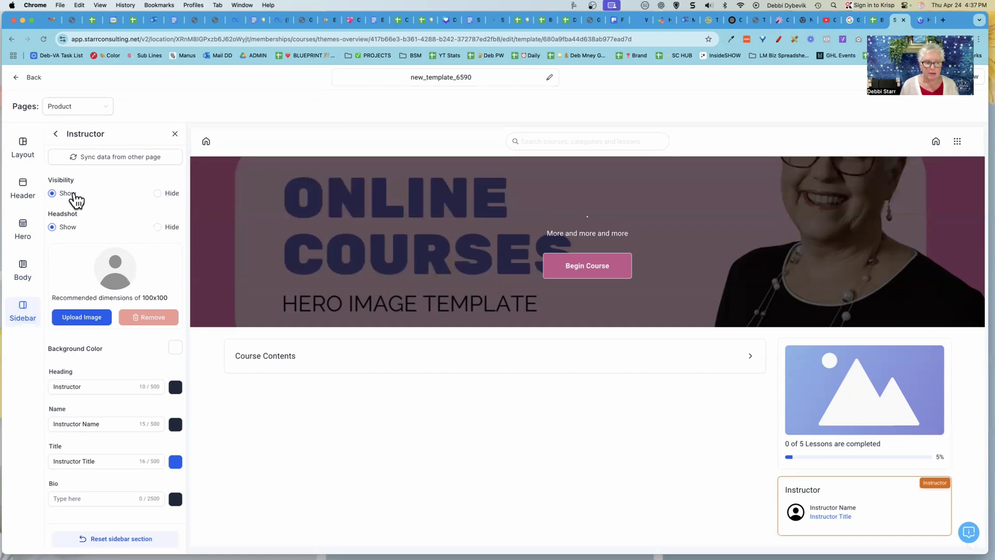
{"action": "mouse_move", "coordinate": [166, 201]}
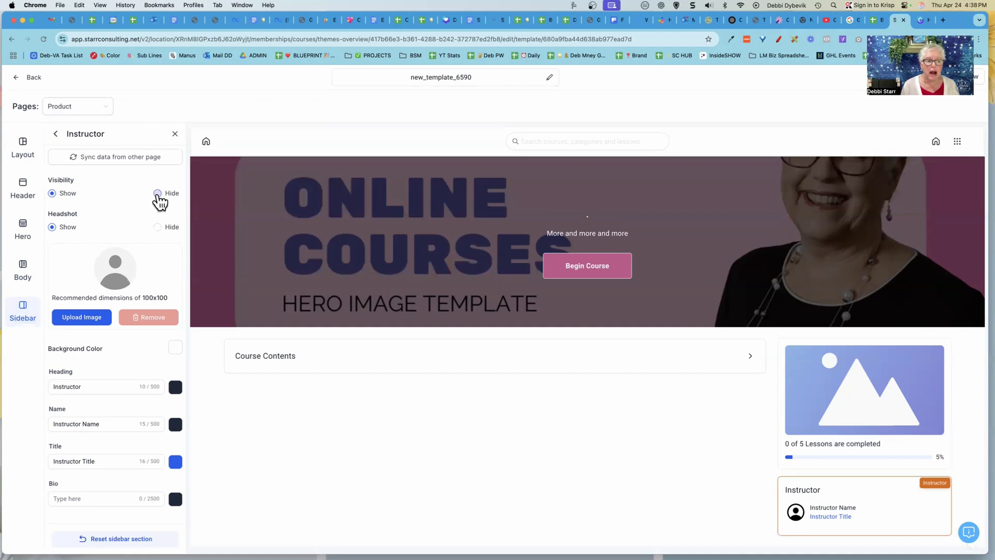
{"action": "left_click", "coordinate": [156, 192]}
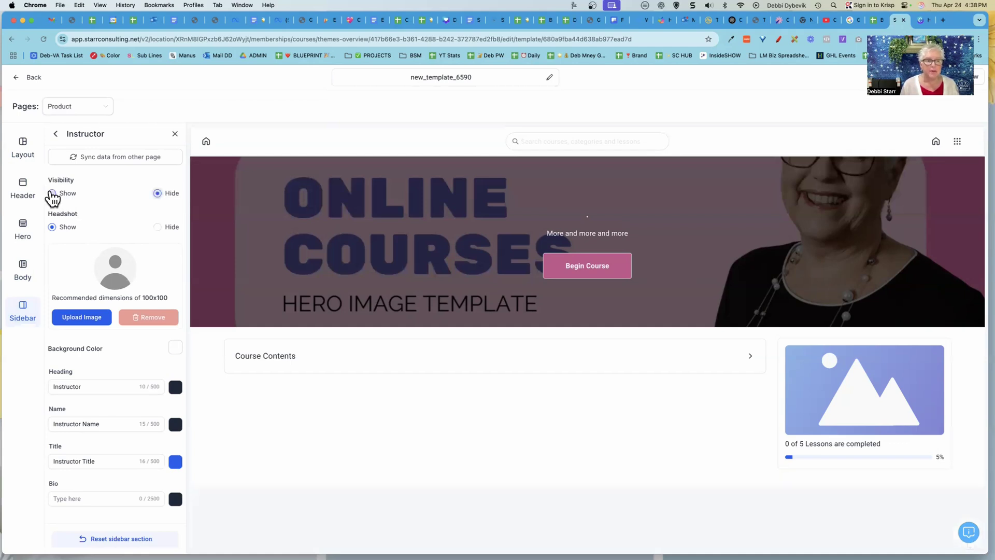
{"action": "left_click", "coordinate": [52, 193]}
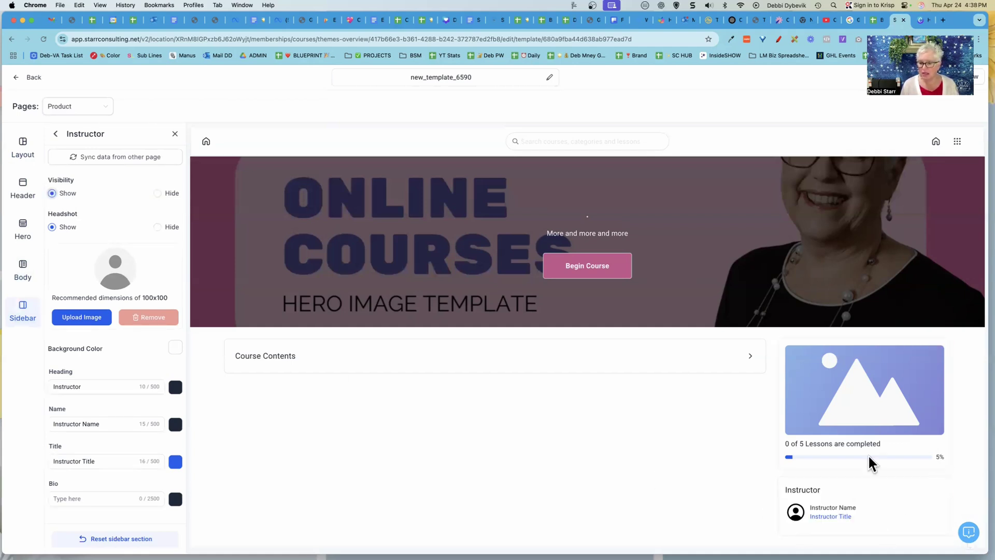
{"action": "mouse_move", "coordinate": [435, 449]}
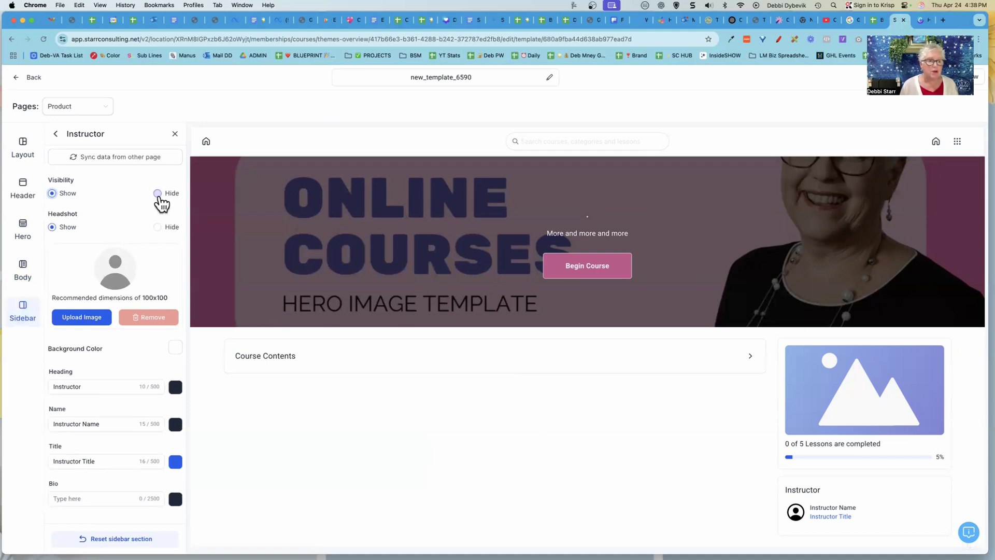
{"action": "left_click", "coordinate": [157, 193]}
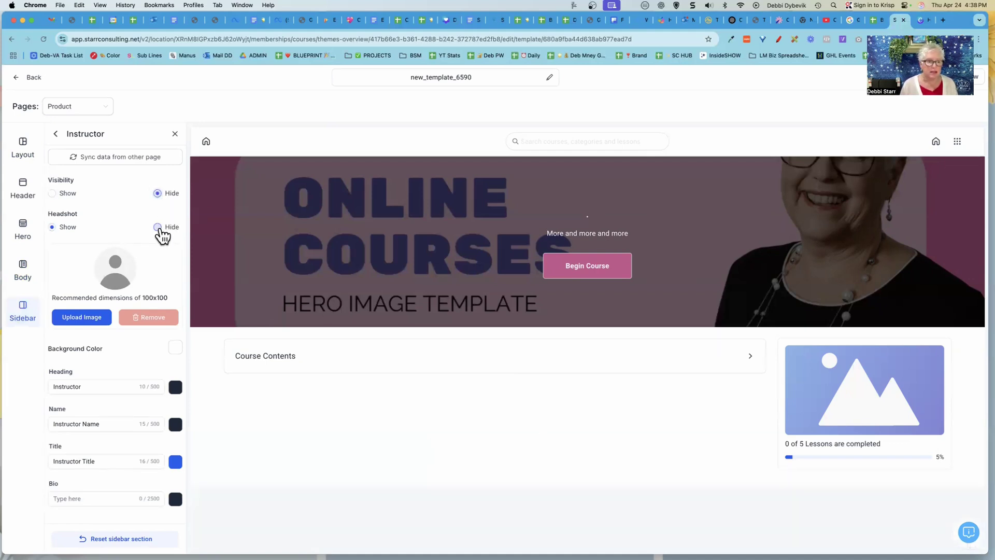
{"action": "left_click", "coordinate": [157, 226]}
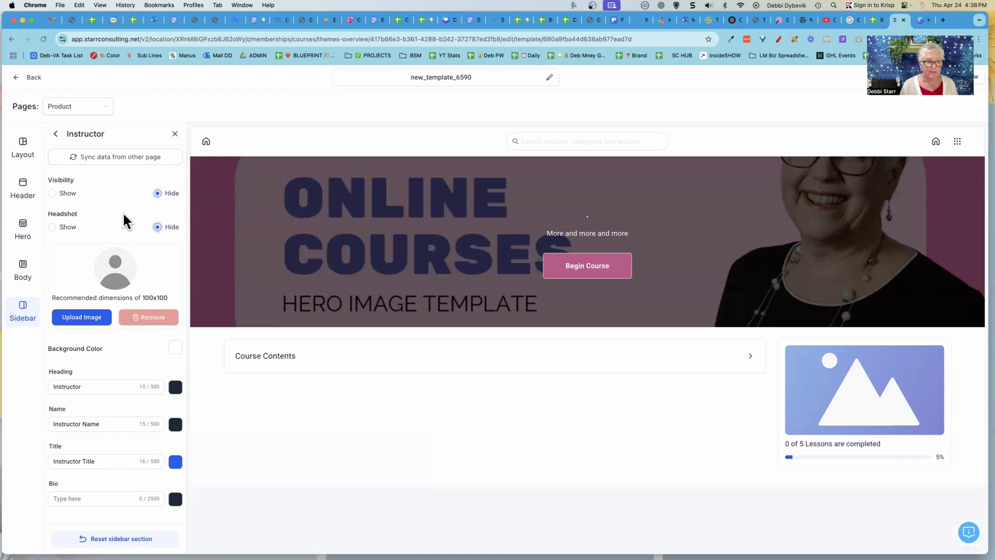
{"action": "mouse_move", "coordinate": [123, 277]}
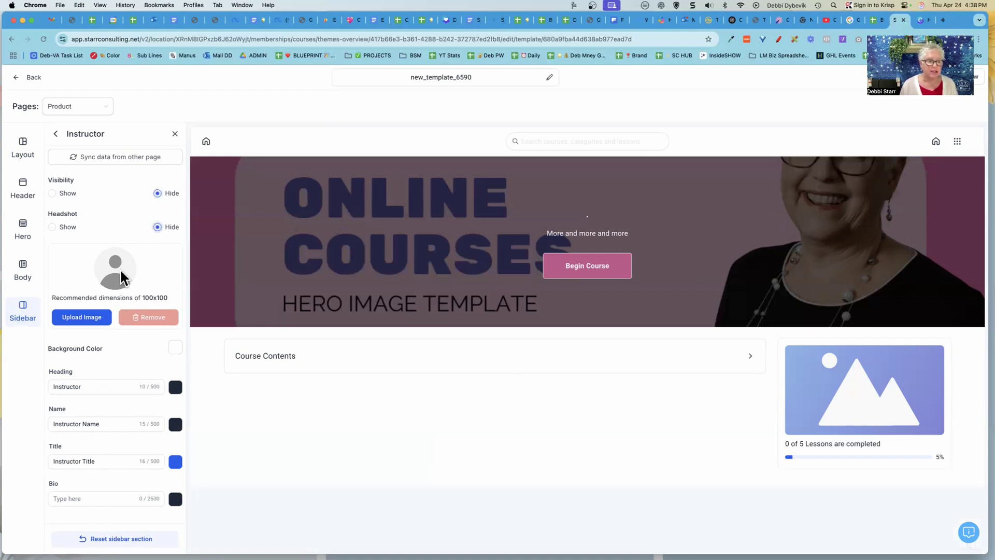
{"action": "mouse_move", "coordinate": [393, 442]}
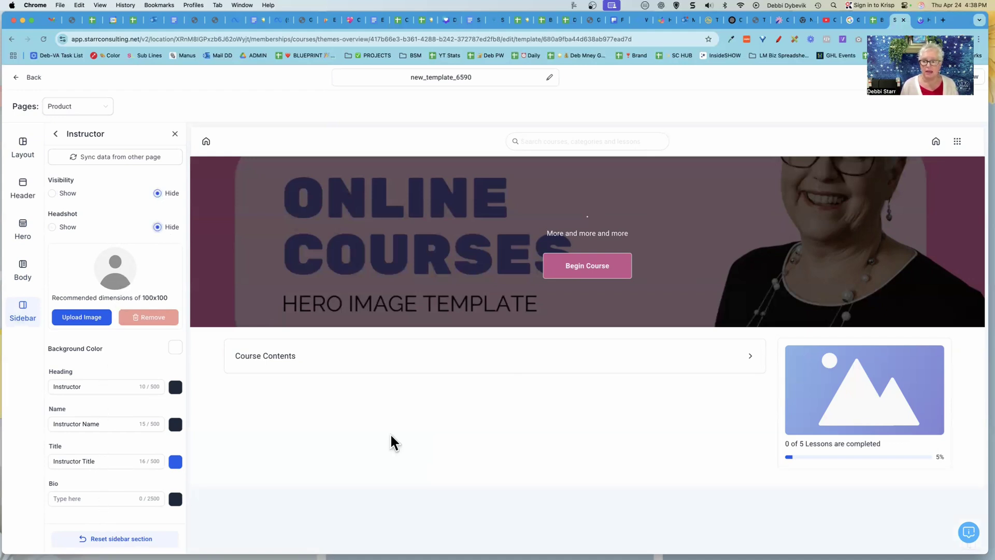
{"action": "mouse_move", "coordinate": [79, 106]}
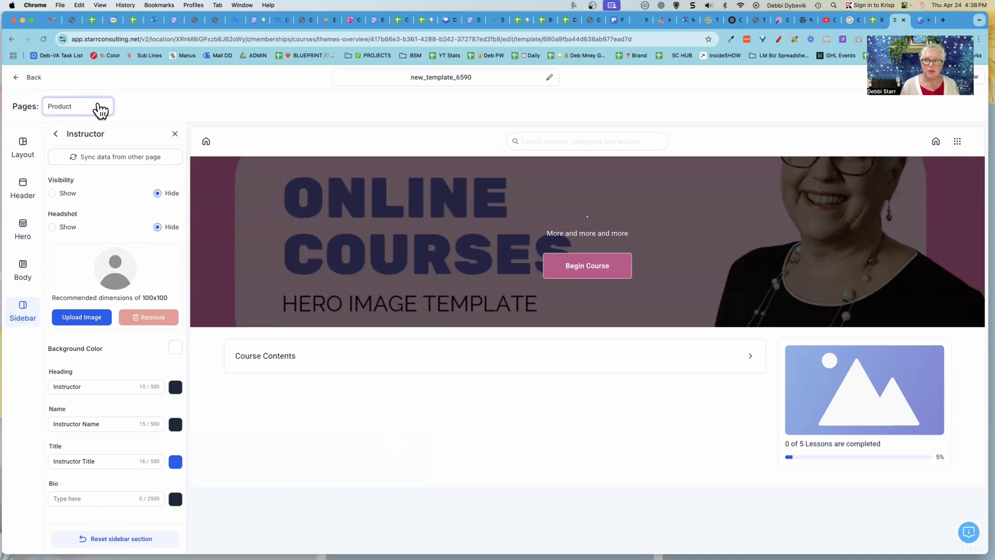
{"action": "mouse_move", "coordinate": [20, 82]}
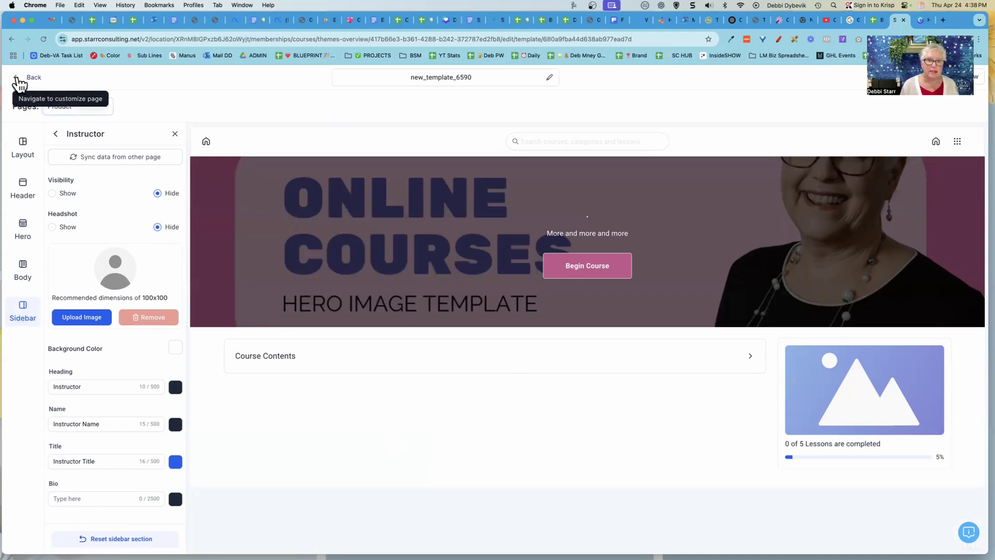
Save the customized course template and return to TEST 2's outline page
{"action": "left_click", "coordinate": [30, 76]}
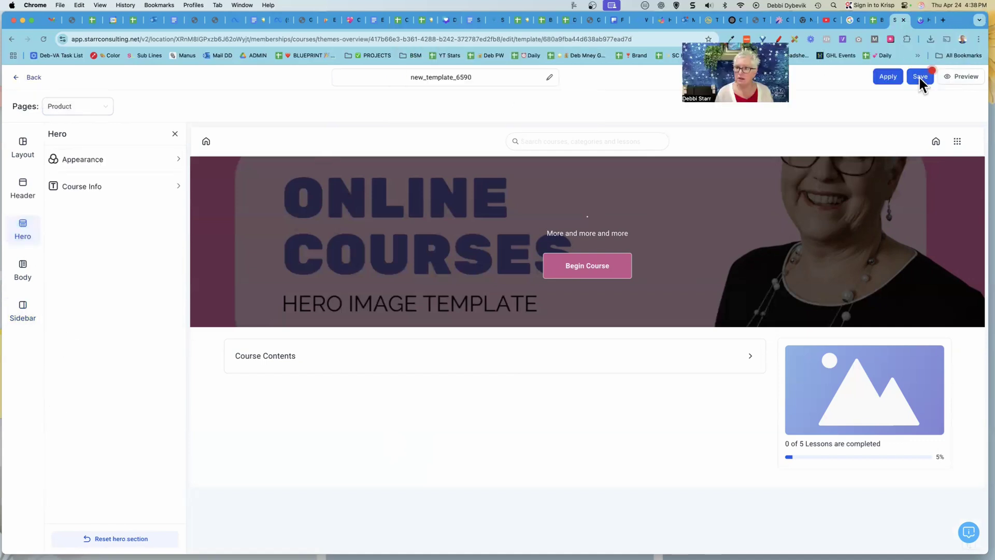
{"action": "left_click", "coordinate": [920, 76]}
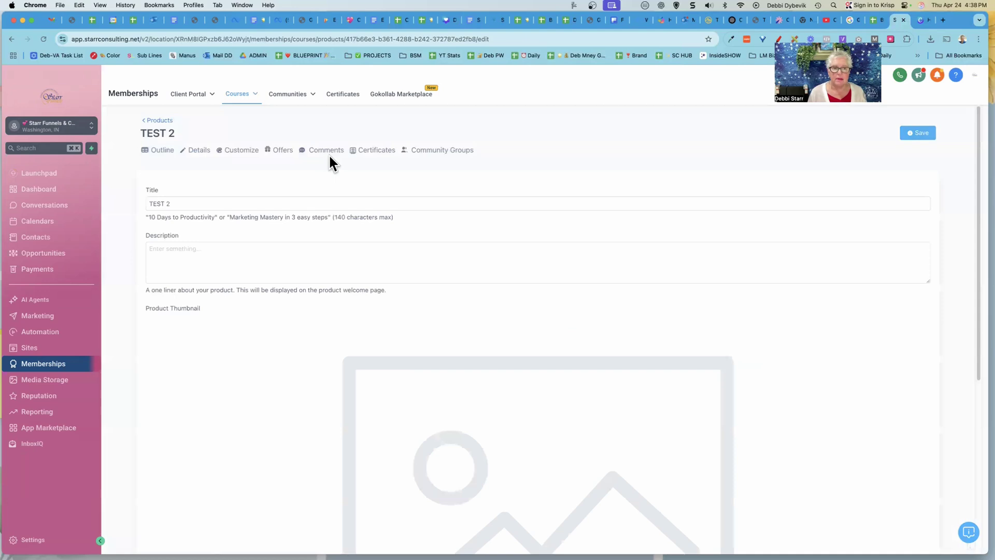
Select TEST 2's Description field and scroll down to the Product Thumbnail section
{"action": "scroll", "scroll_direction": "down", "scroll_amount": 3}
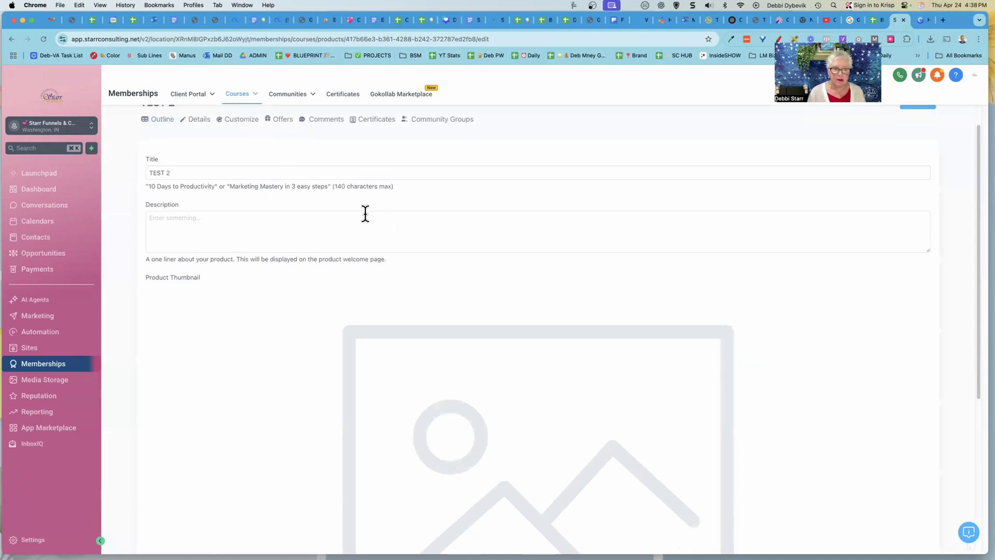
{"action": "scroll", "scroll_direction": "up", "scroll_amount": 3}
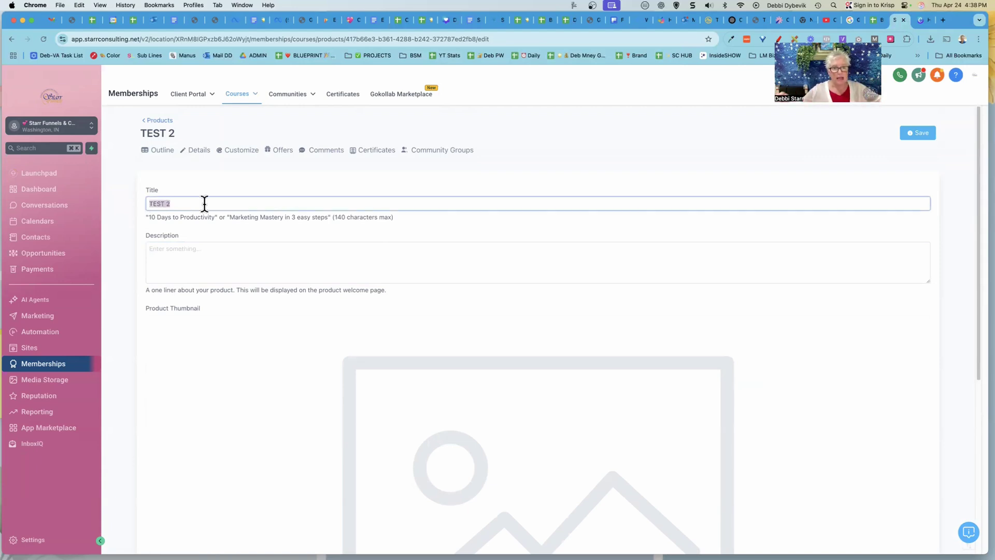
{"action": "mouse_move", "coordinate": [340, 217]}
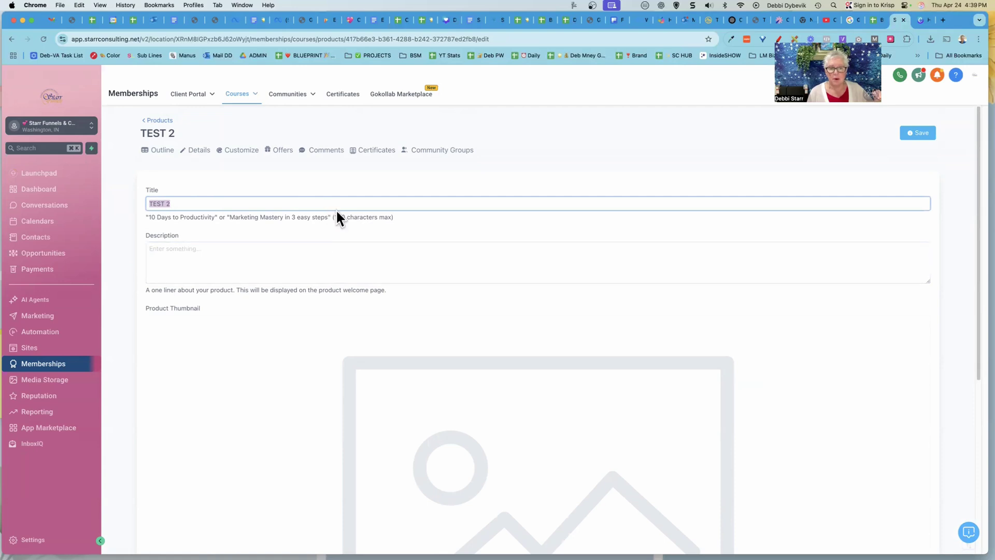
{"action": "mouse_move", "coordinate": [398, 206]}
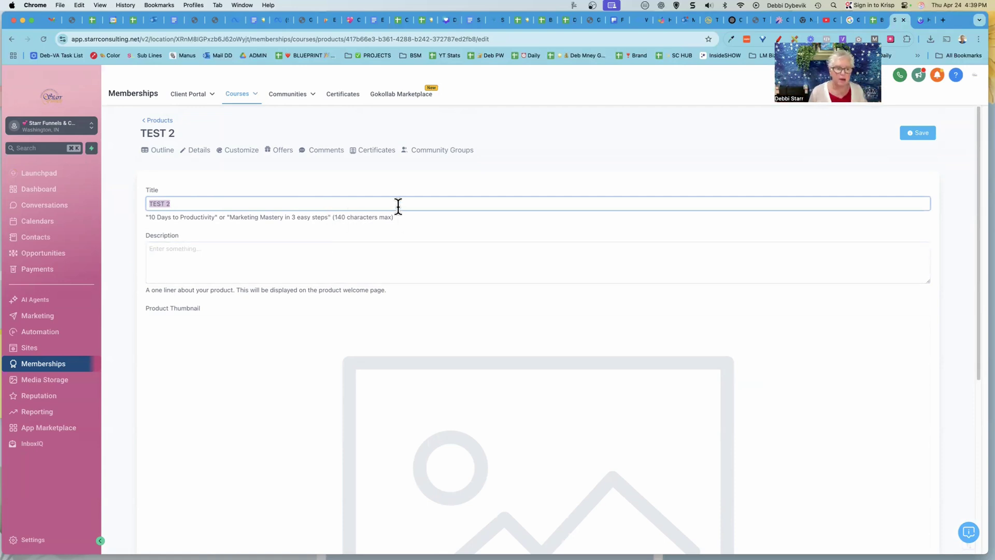
{"action": "left_click", "coordinate": [365, 260]}
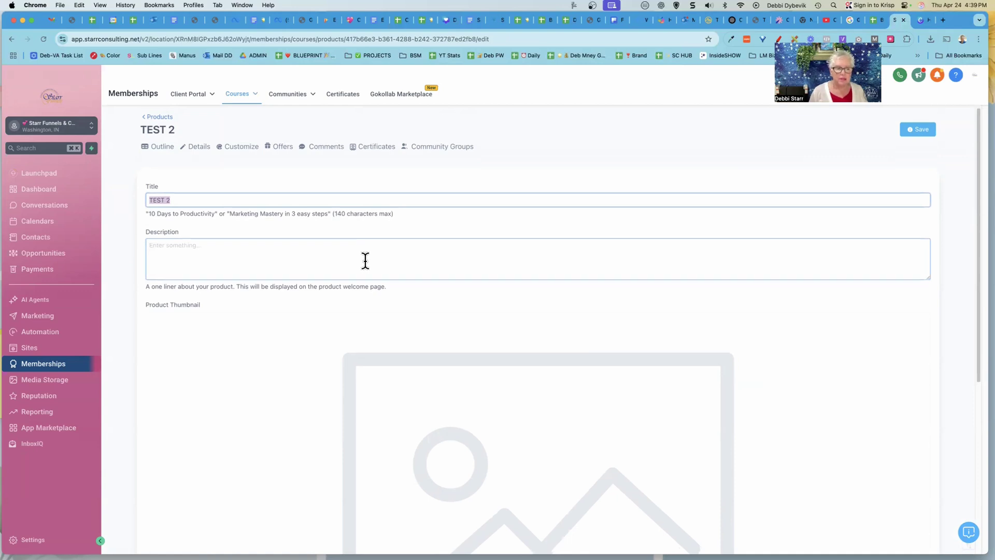
{"action": "scroll", "scroll_direction": "down", "scroll_amount": 3}
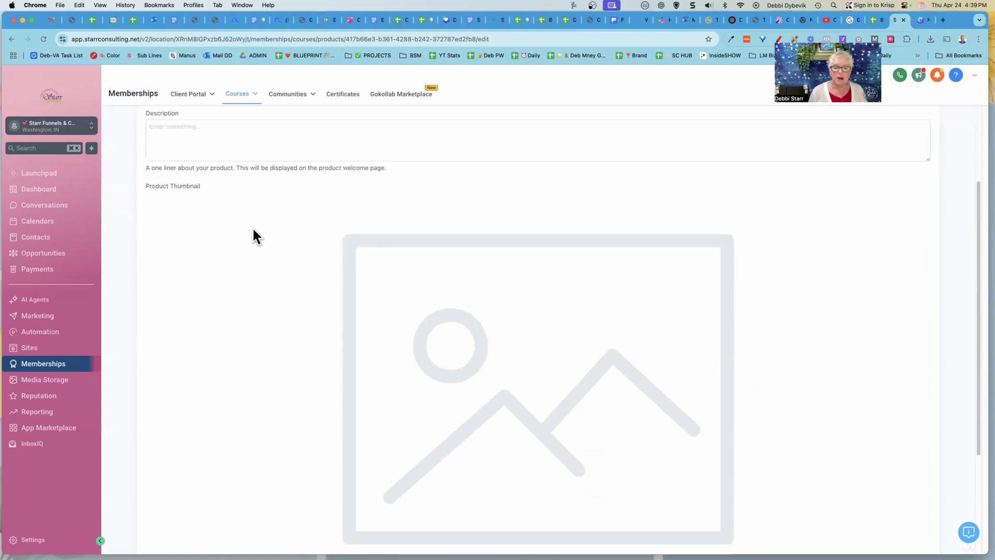
{"action": "scroll", "scroll_direction": "down", "scroll_amount": 3}
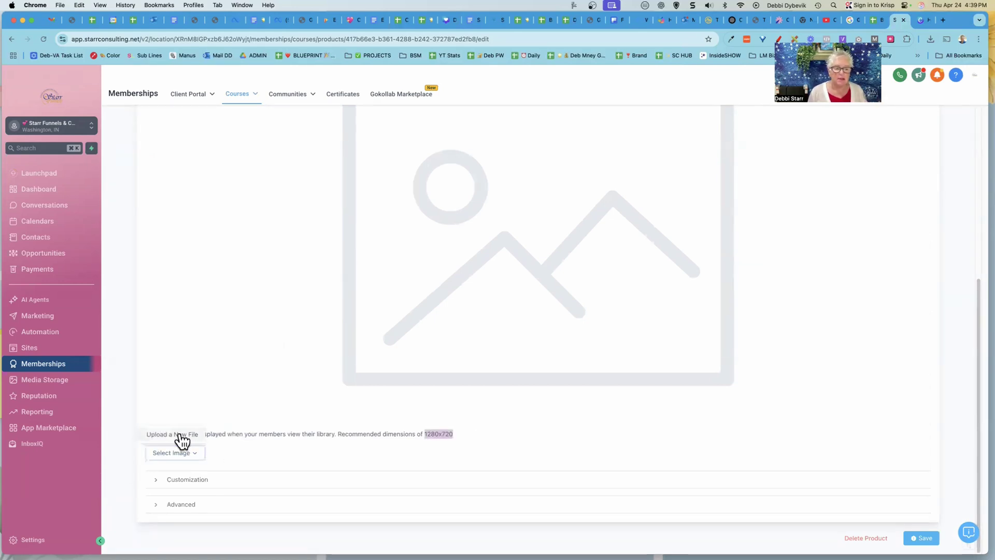
Upload Workshops.jpg as TEST 2's thumbnail and expand the Customization settings
{"action": "left_click", "coordinate": [171, 434]}
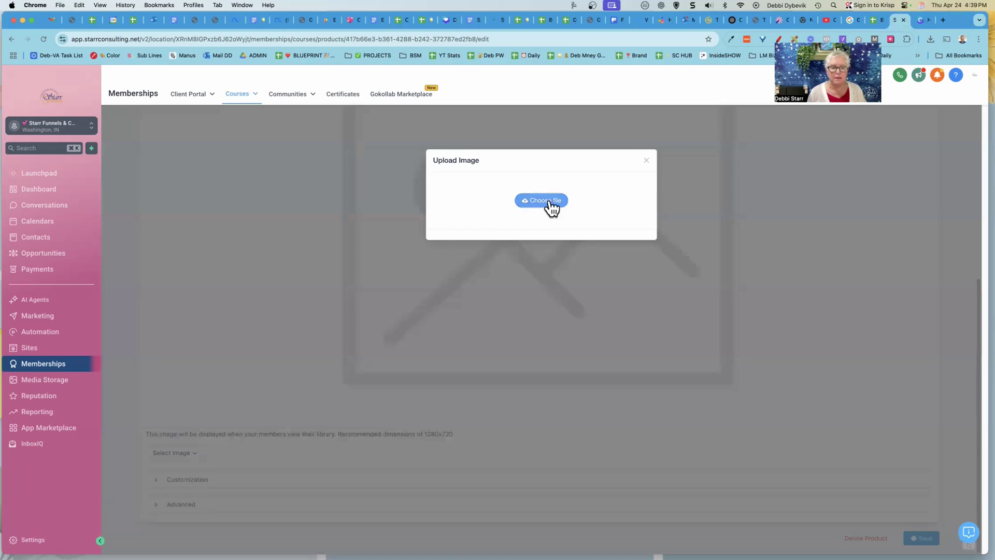
{"action": "left_click", "coordinate": [541, 201]}
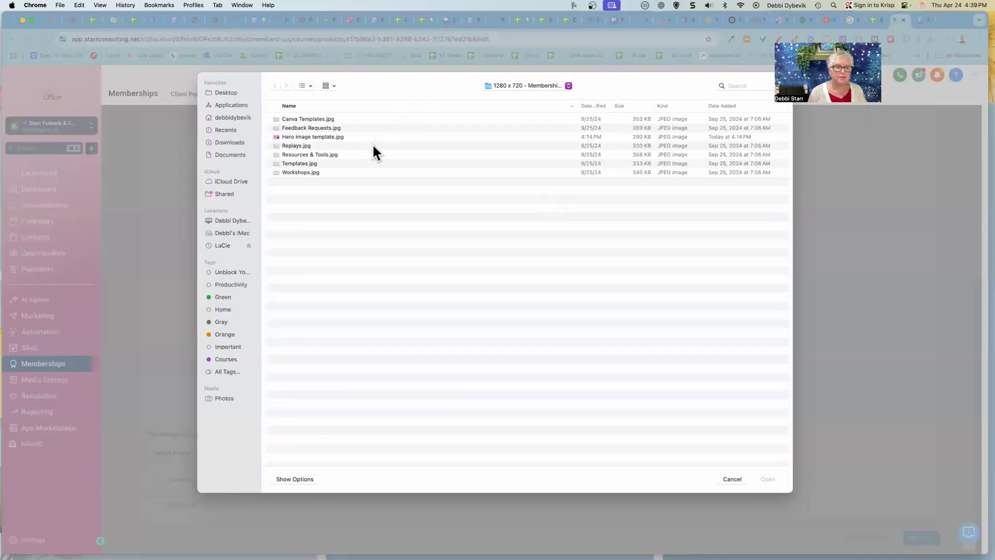
{"action": "left_click", "coordinate": [300, 172]}
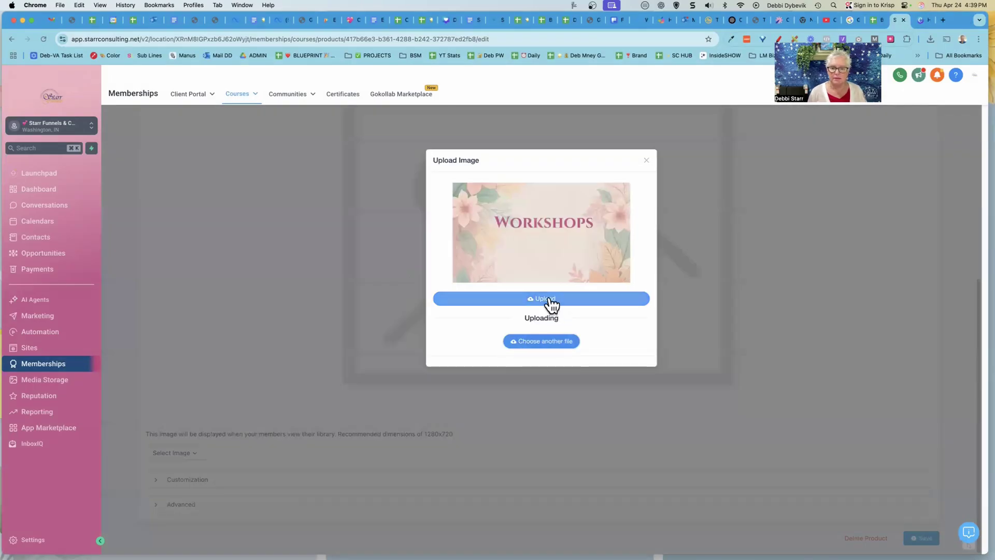
{"action": "left_click", "coordinate": [540, 299]}
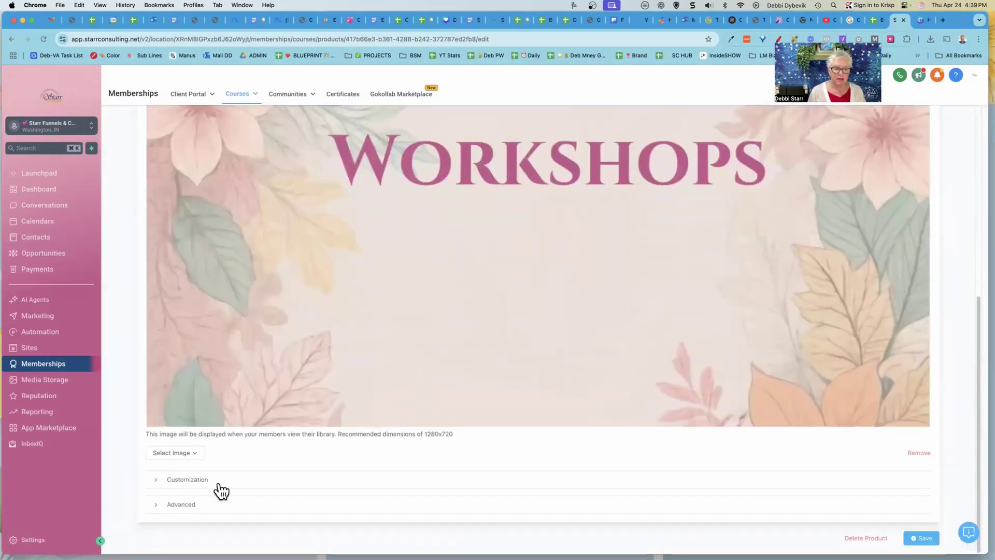
{"action": "left_click", "coordinate": [186, 478]}
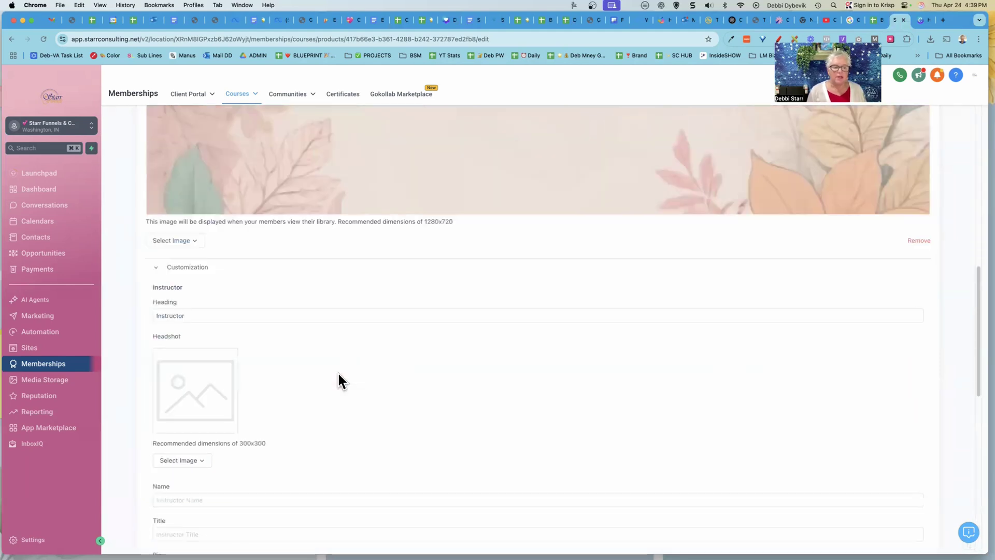
Scroll through TEST 2's Customization settings while saving the product update
{"action": "scroll", "scroll_direction": "down", "scroll_amount": 3}
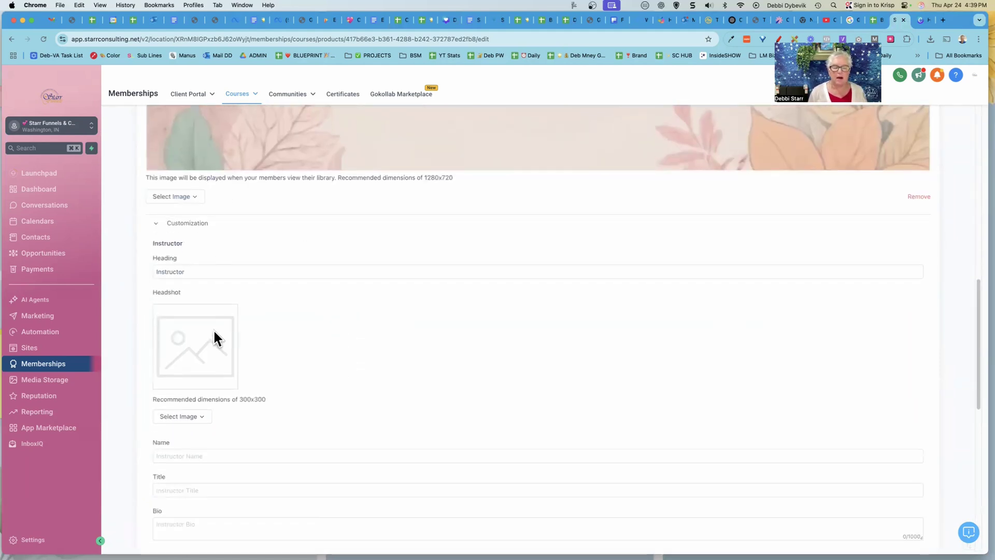
{"action": "mouse_move", "coordinate": [309, 337]}
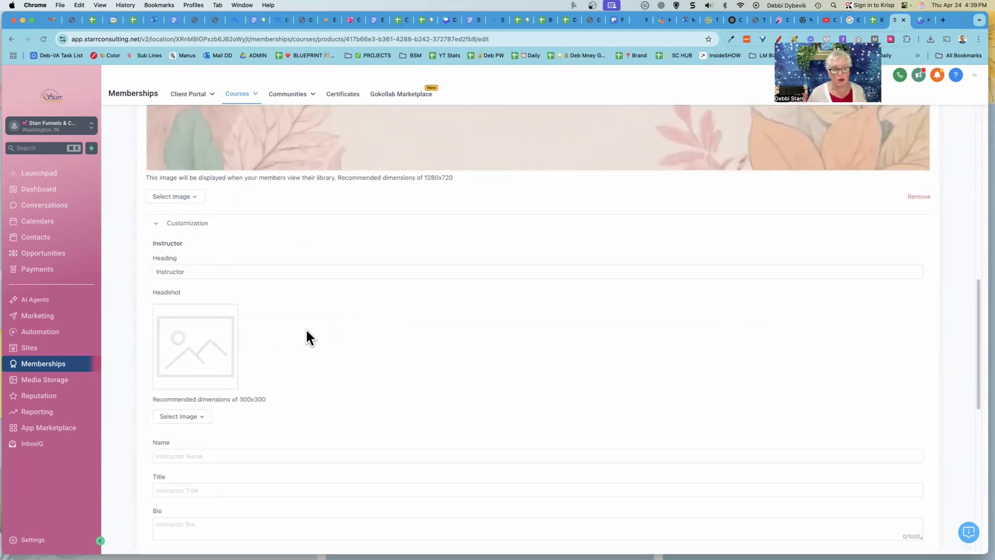
{"action": "mouse_move", "coordinate": [273, 317]}
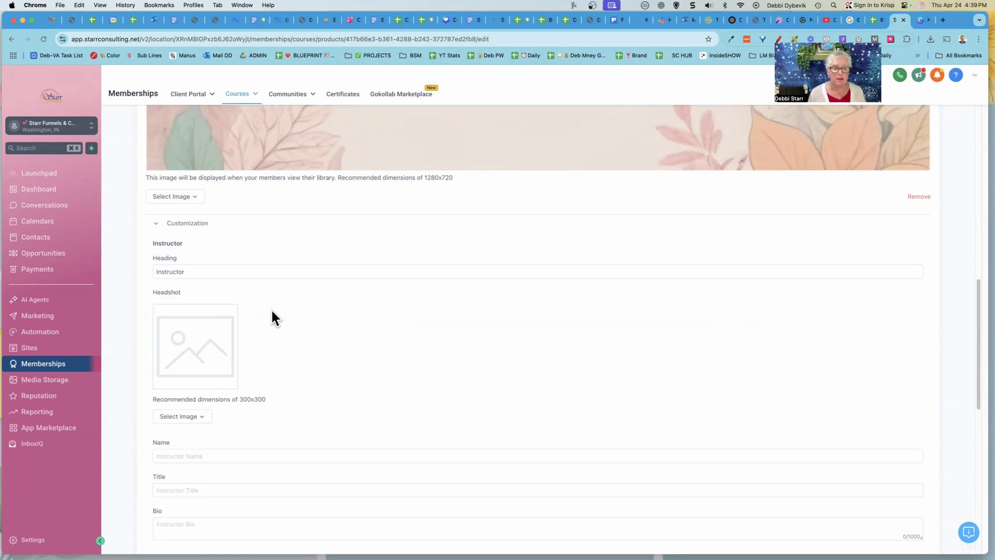
{"action": "mouse_move", "coordinate": [311, 352]}
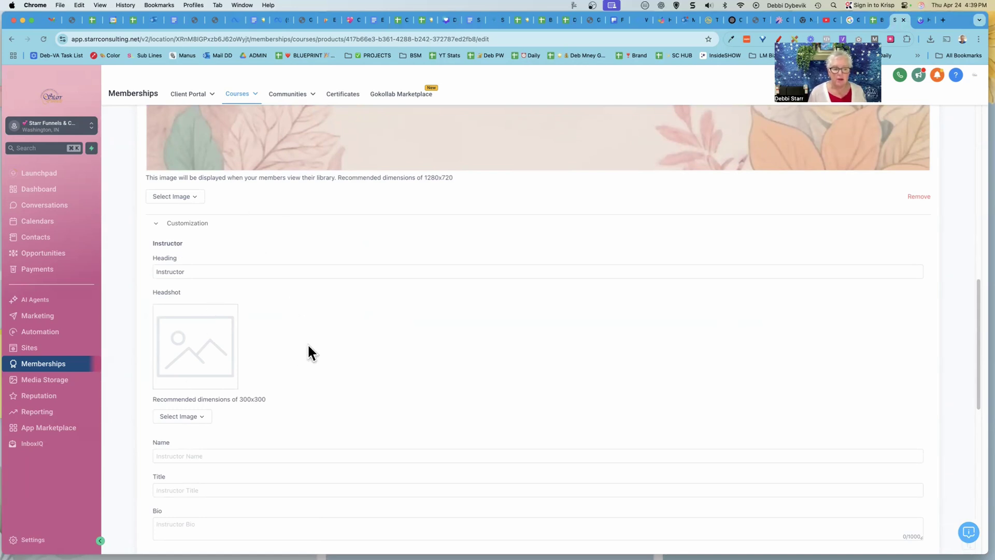
{"action": "scroll", "scroll_direction": "down", "scroll_amount": 3}
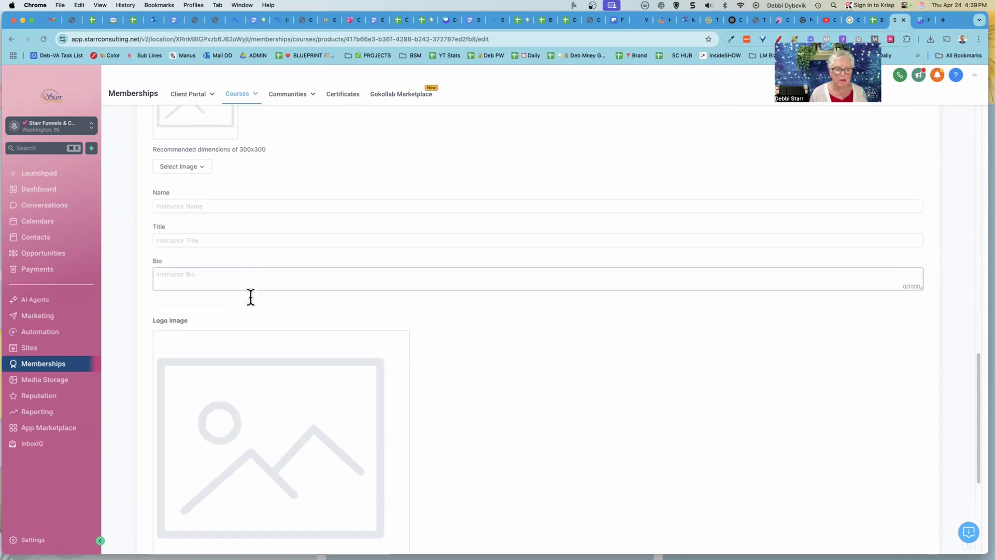
{"action": "scroll", "scroll_direction": "down", "scroll_amount": 3}
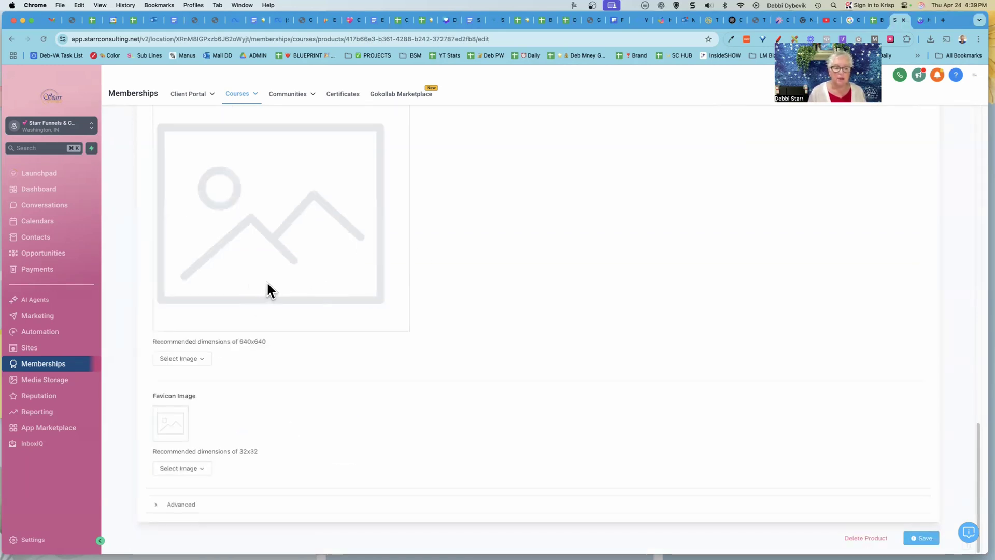
{"action": "mouse_move", "coordinate": [331, 203]}
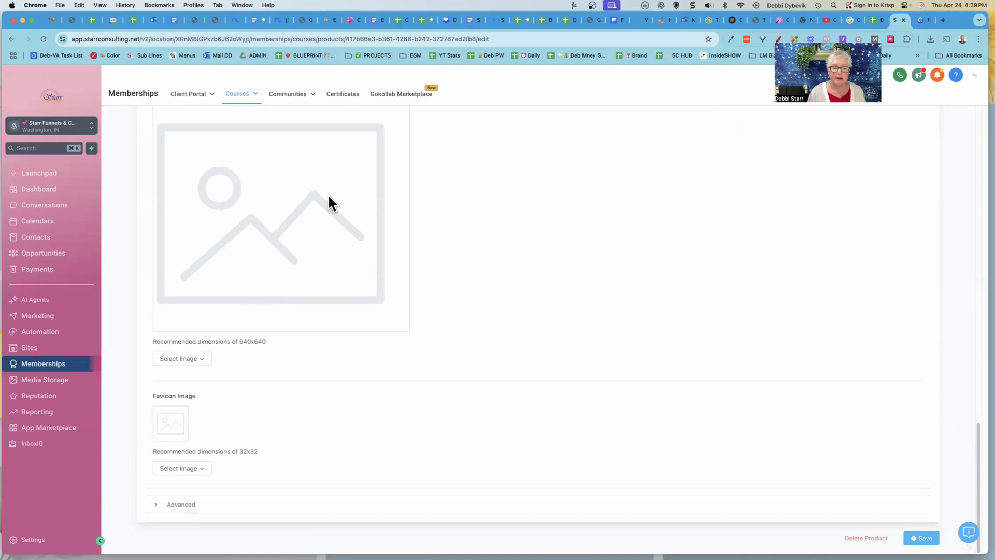
{"action": "mouse_move", "coordinate": [190, 429]}
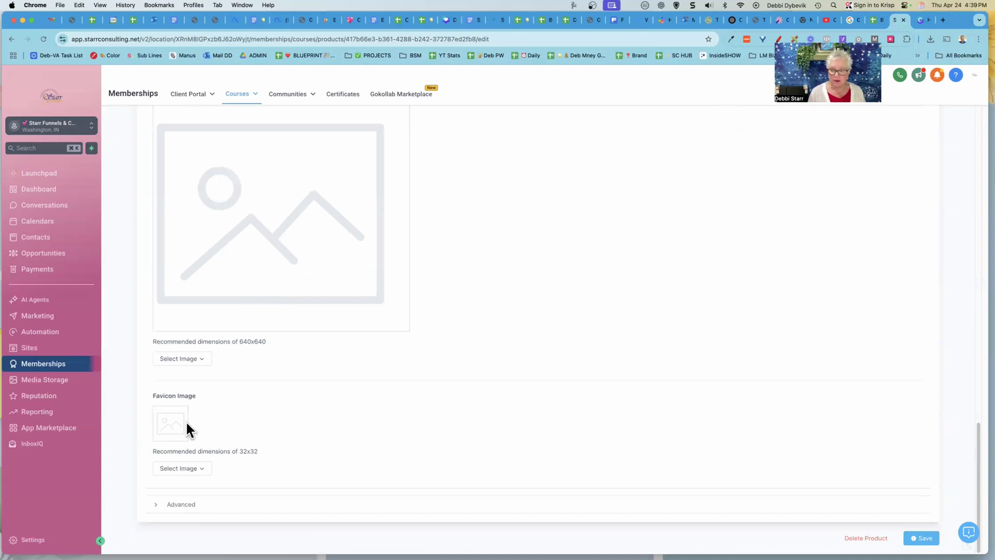
{"action": "mouse_move", "coordinate": [730, 460]}
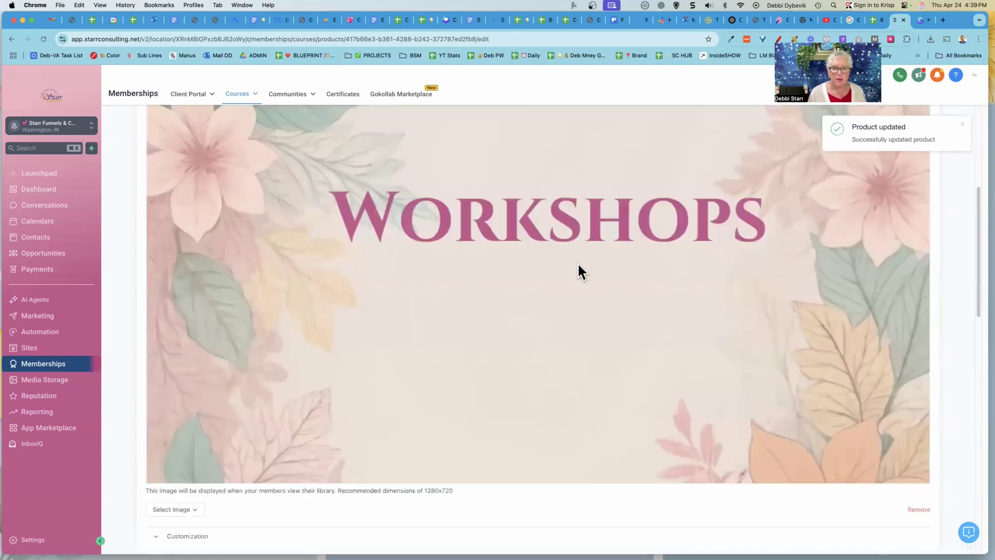
{"action": "scroll", "scroll_direction": "up", "scroll_amount": 3}
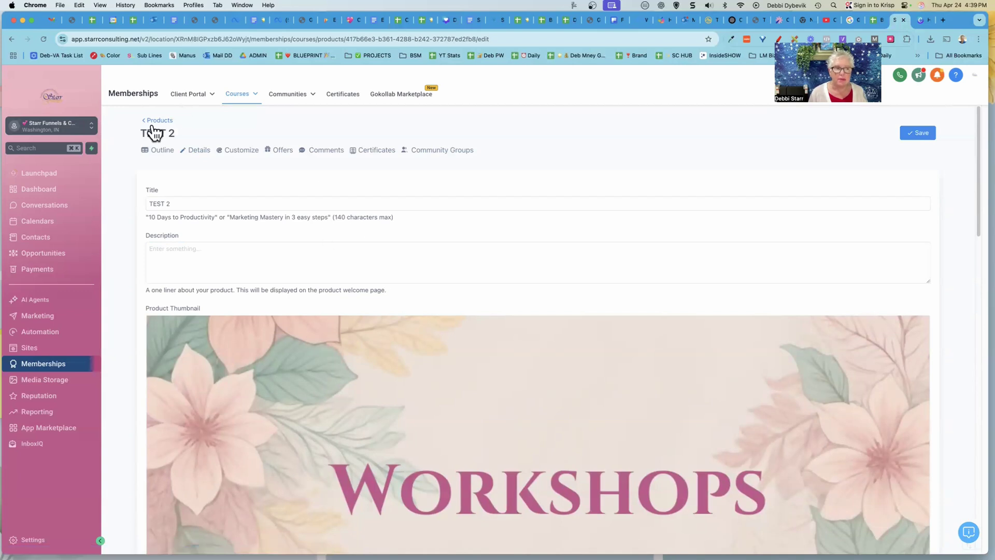
Return to Your Products via the Products breadcrumb, with TEST 2 listed first
{"action": "left_click", "coordinate": [159, 120]}
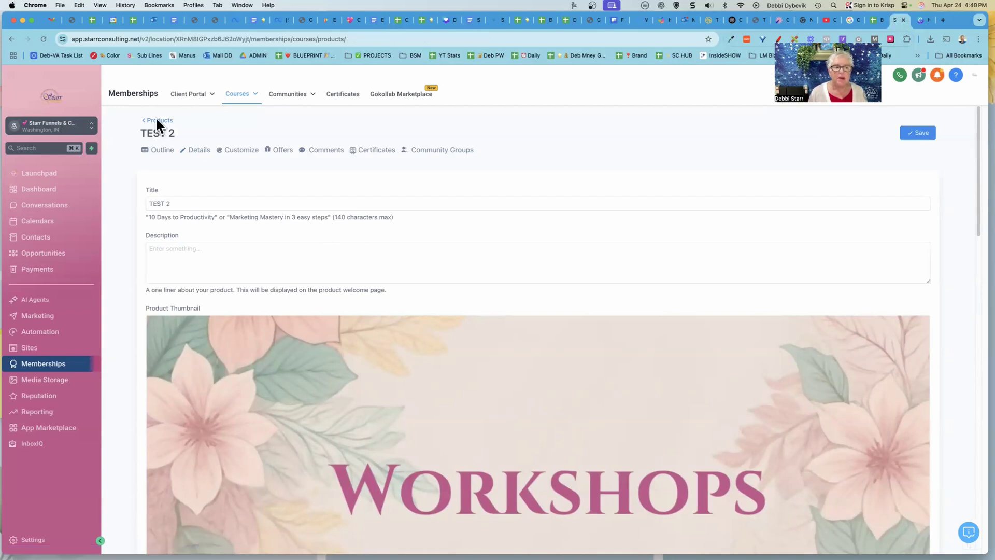
{"action": "left_click", "coordinate": [159, 119]}
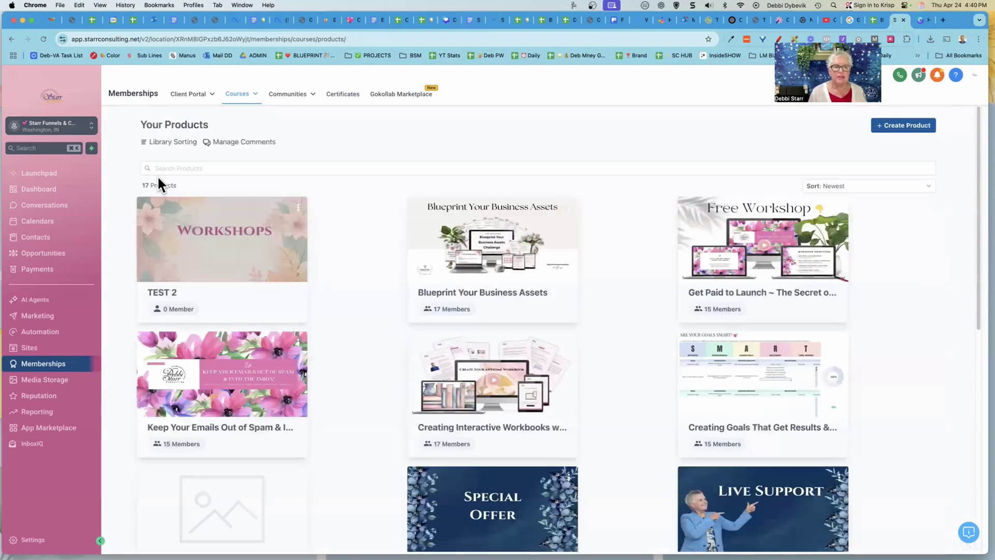
{"action": "mouse_move", "coordinate": [330, 249]}
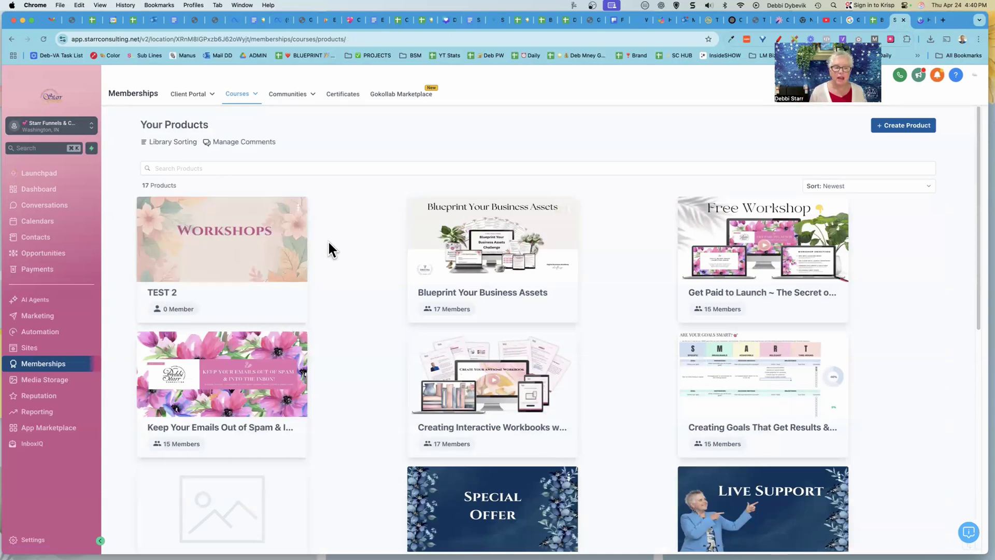
{"action": "mouse_move", "coordinate": [365, 255]}
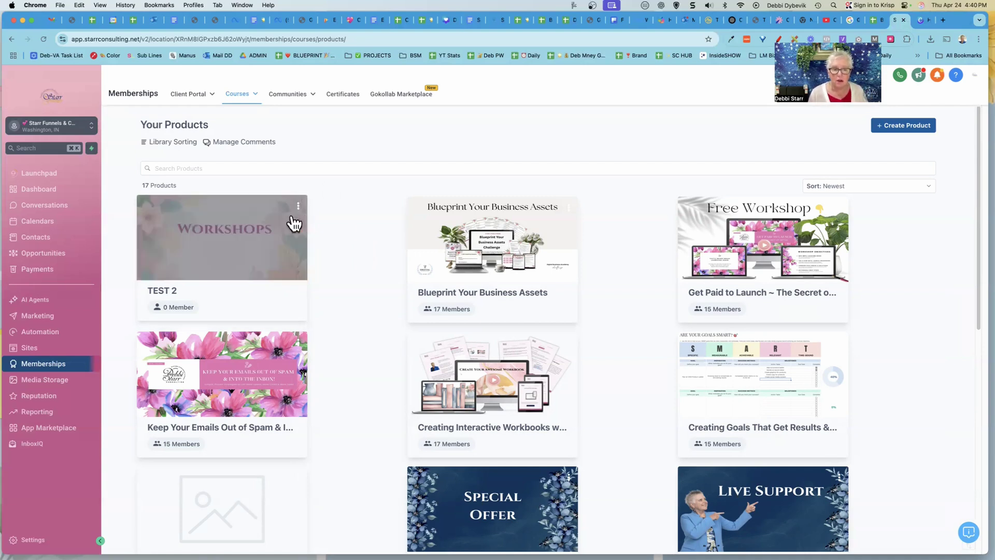
{"action": "left_click", "coordinate": [298, 205]}
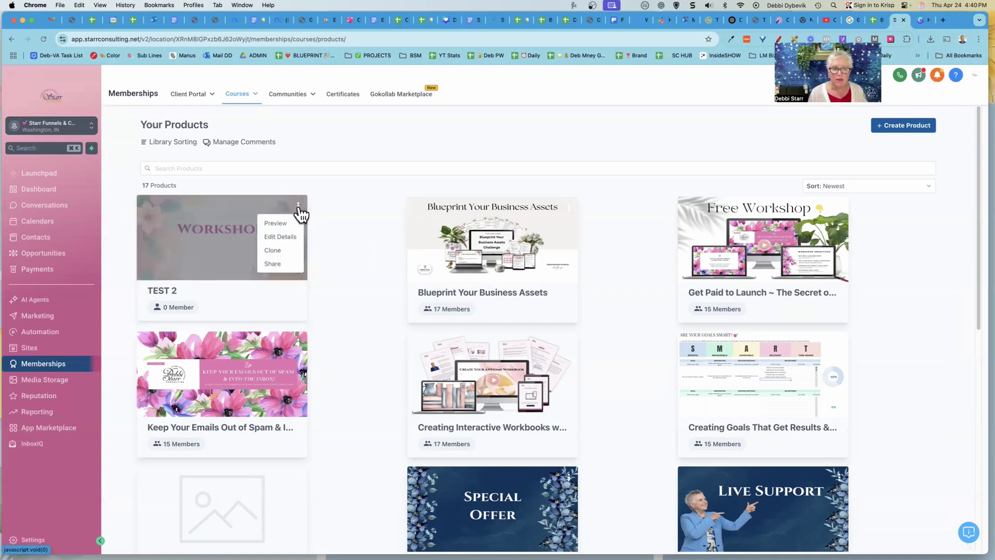
{"action": "left_click", "coordinate": [272, 249]}
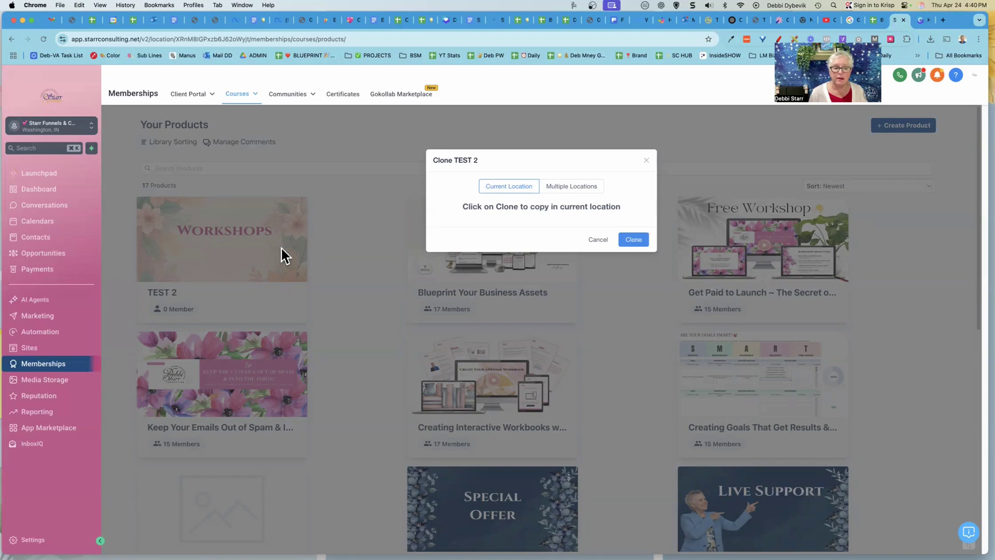
{"action": "left_click", "coordinate": [631, 240]}
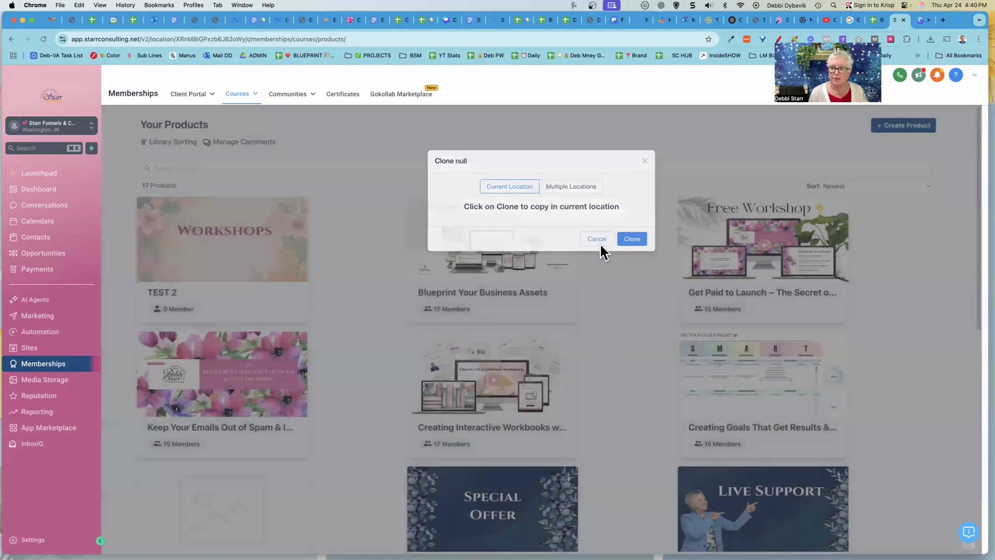
{"action": "left_click", "coordinate": [595, 238]}
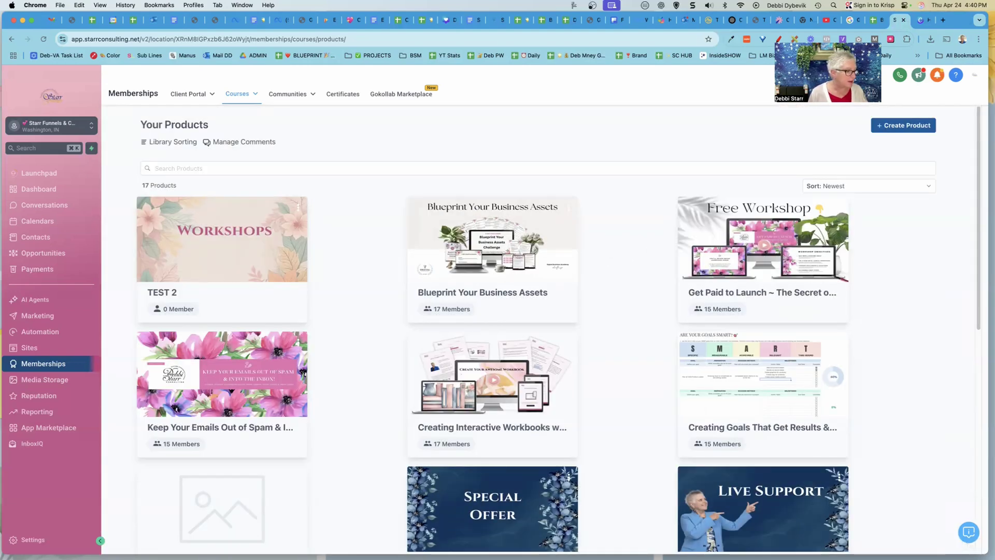